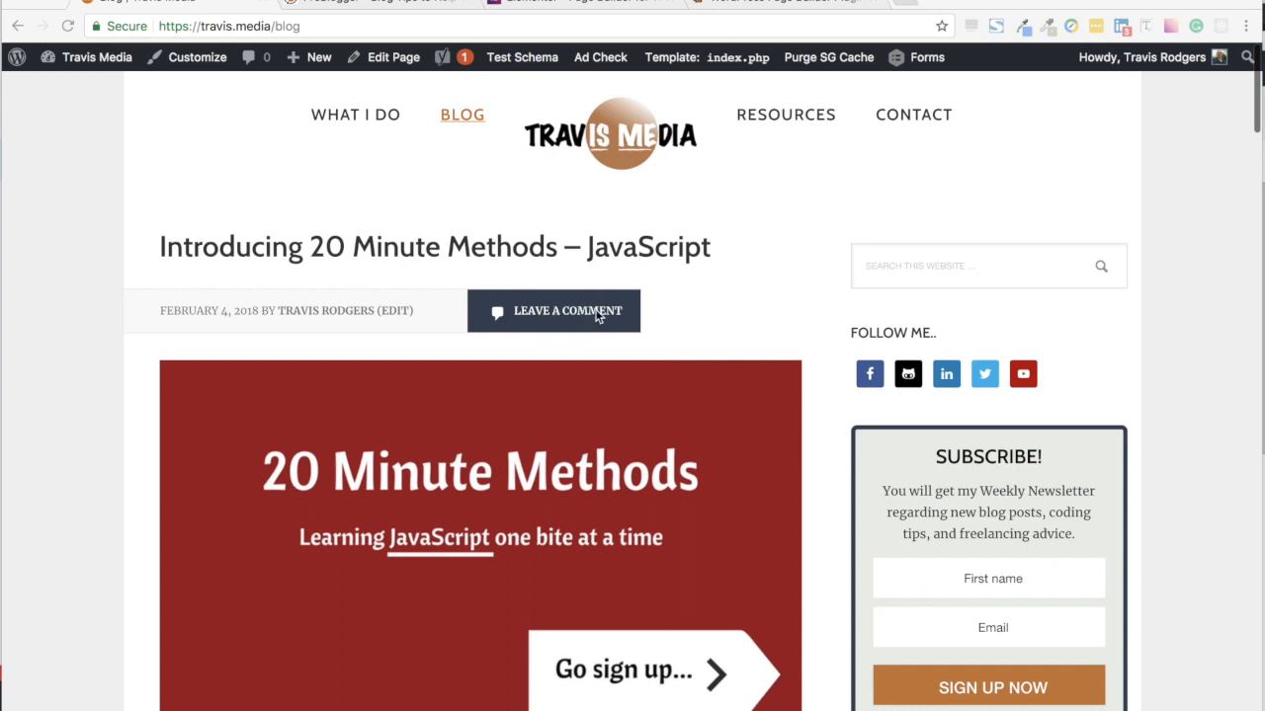
pyautogui.moveTo(567, 336)
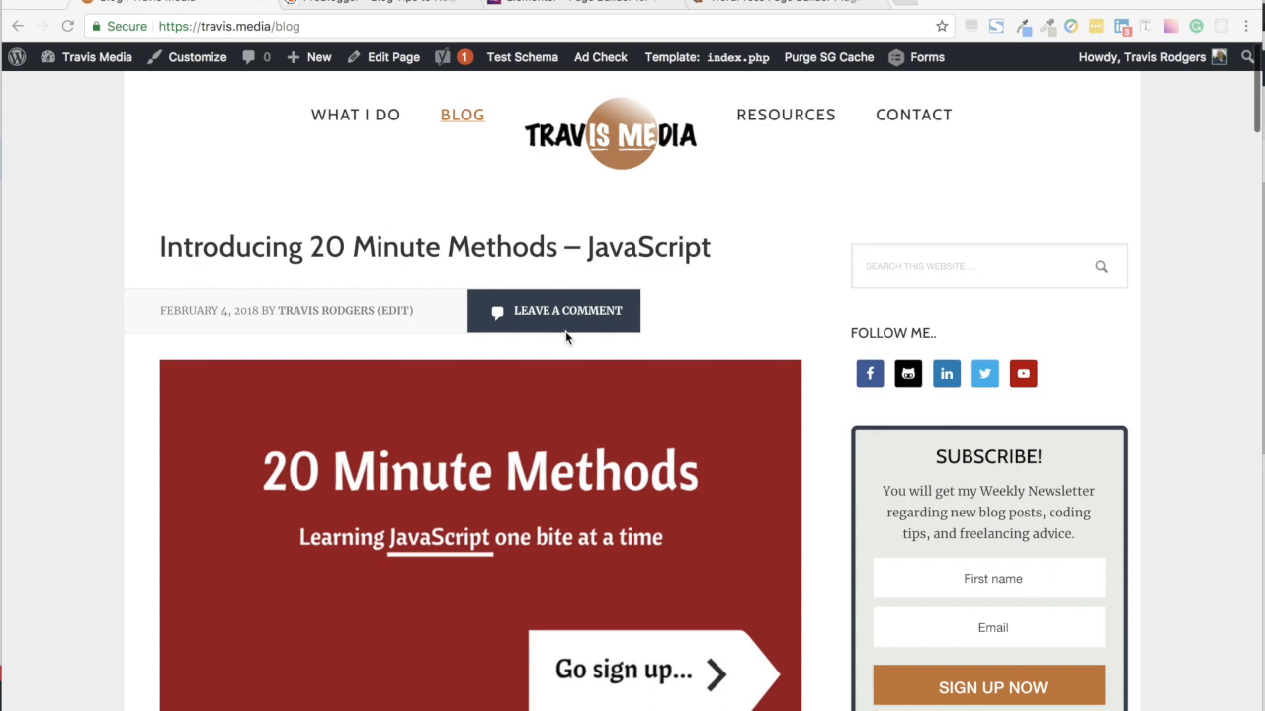
pyautogui.moveTo(573, 79)
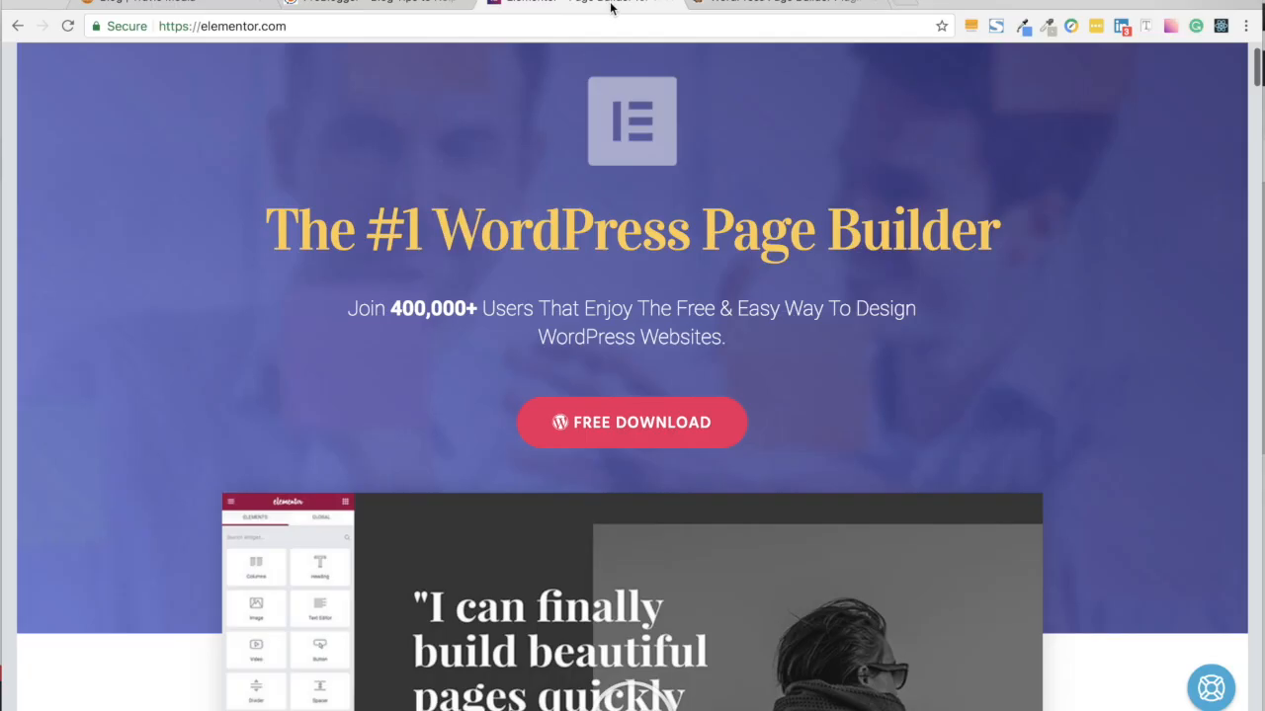
# - Scroll down the Elementor homepage
pyautogui.scroll(-3)
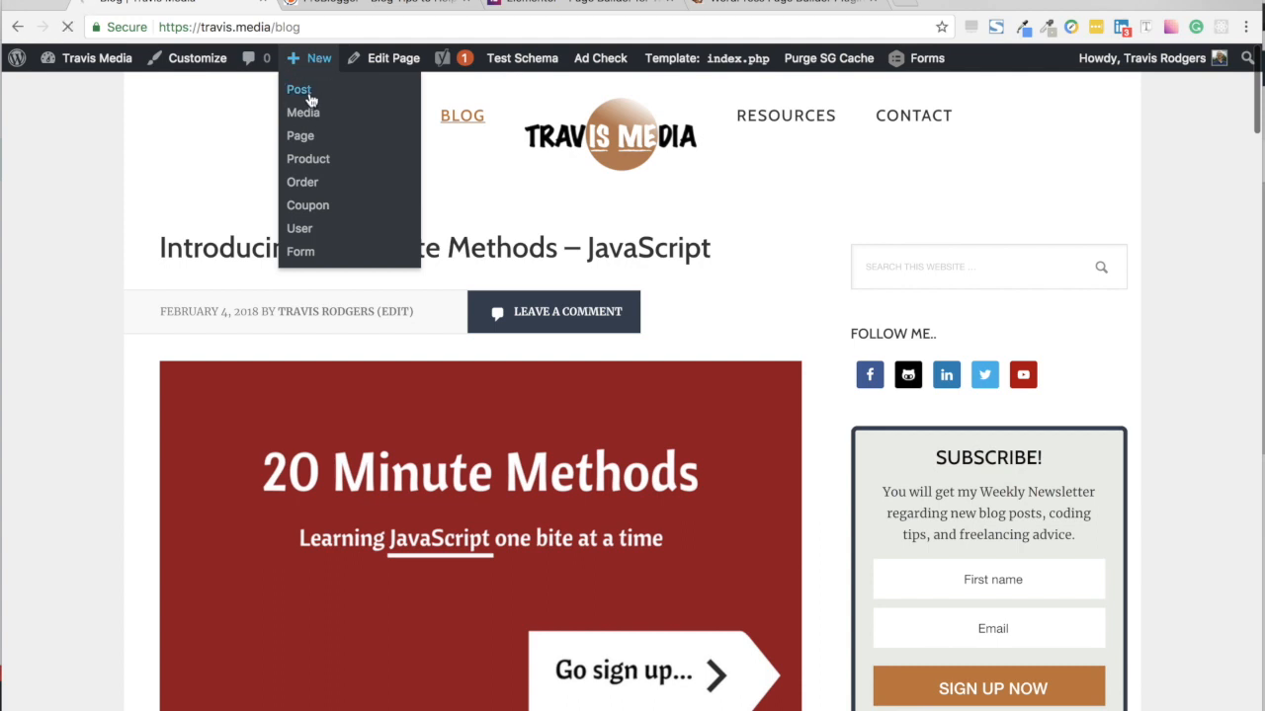
# - Create a new post in Elementor and add a Heading widget reading 'Heading'
pyautogui.click(298, 91)
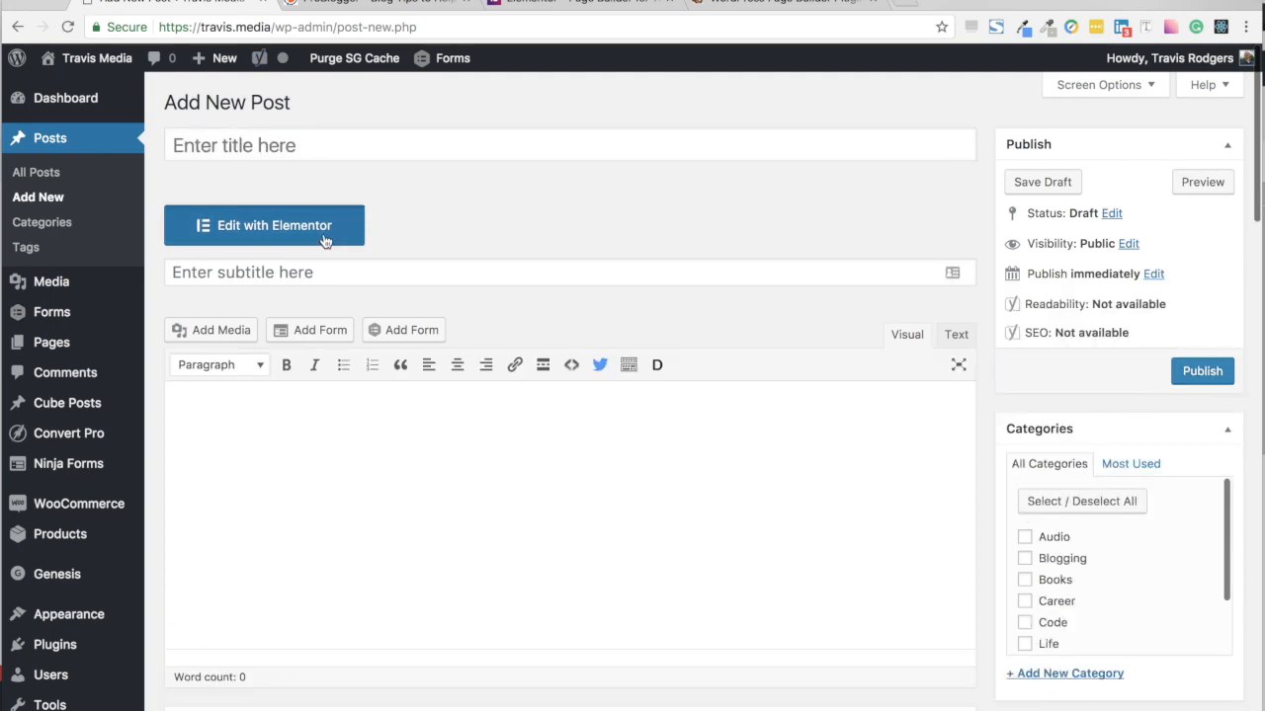
pyautogui.click(265, 225)
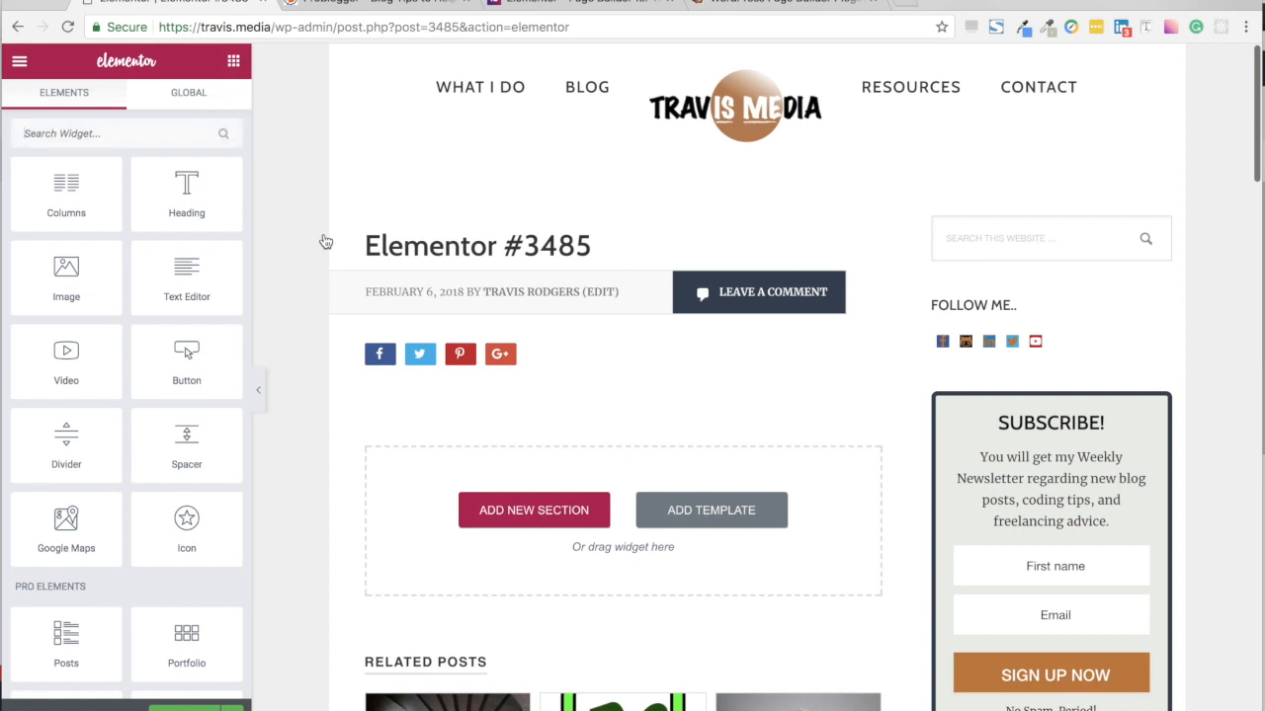
pyautogui.moveTo(186, 193); pyautogui.dragTo(351, 304)
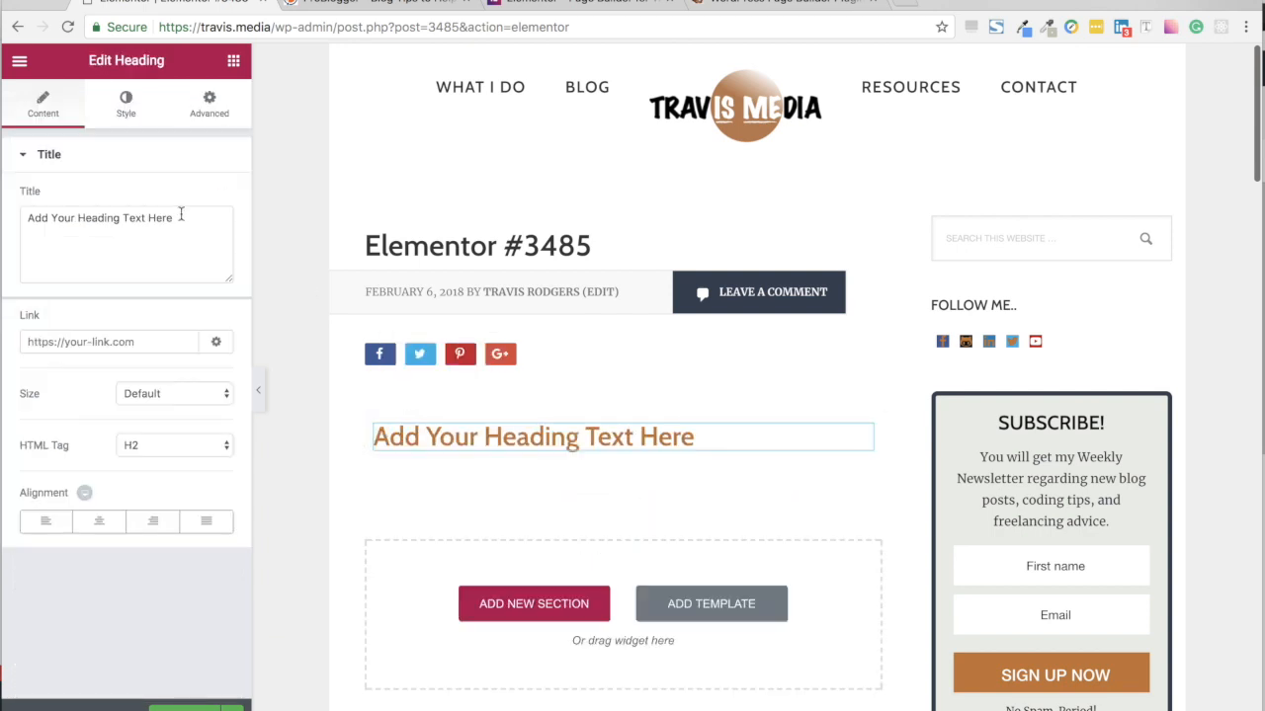
pyautogui.write('Heading')
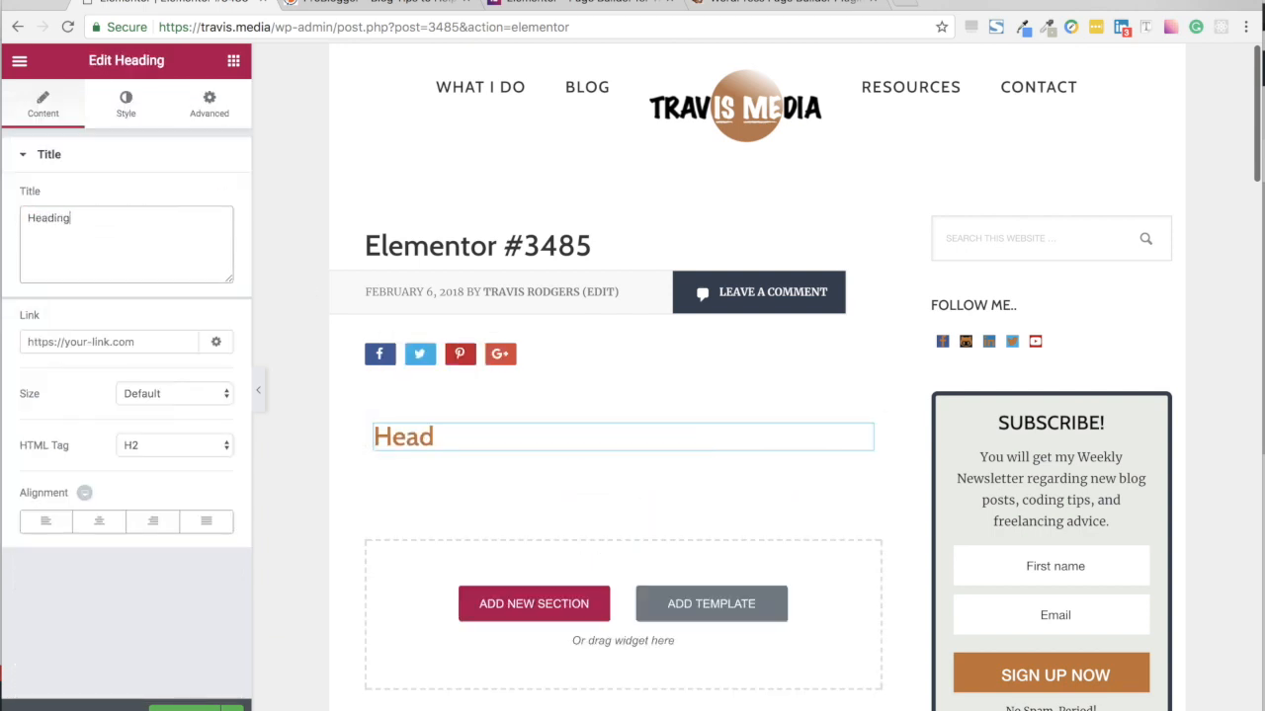
# - Style the heading green, italic and bold, and adjust its font size
pyautogui.click(127, 103)
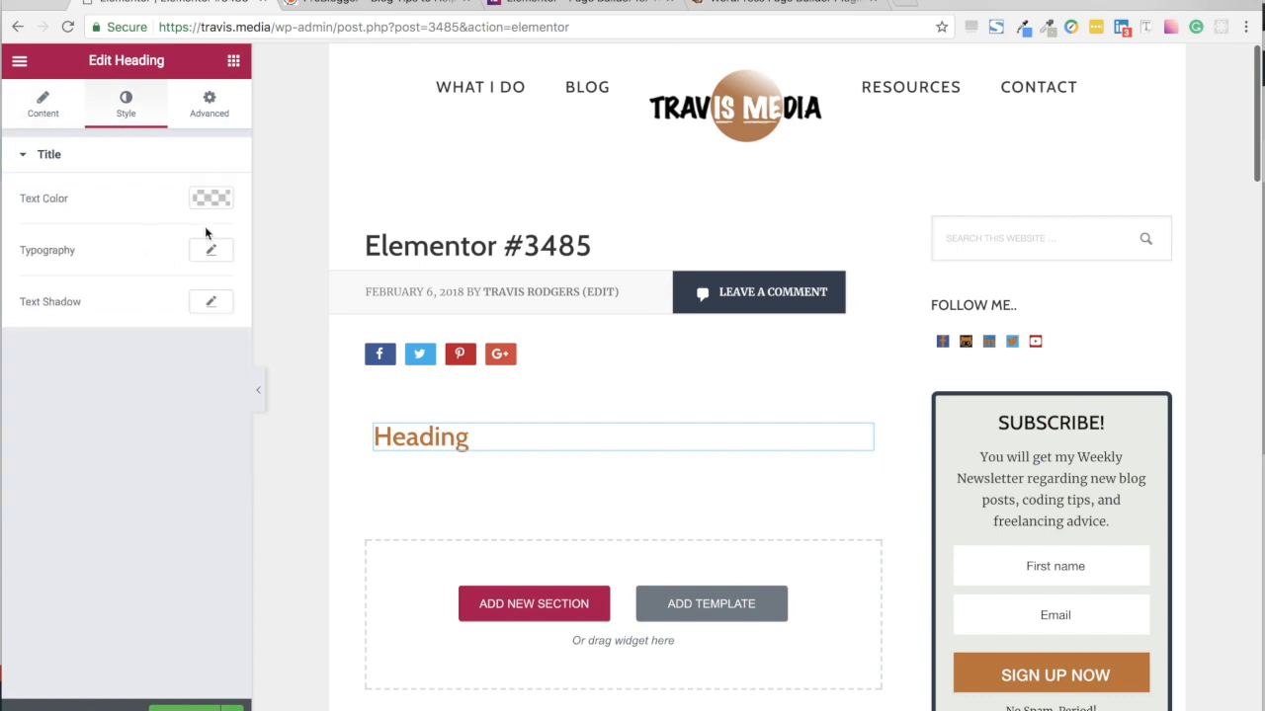
pyautogui.click(209, 198)
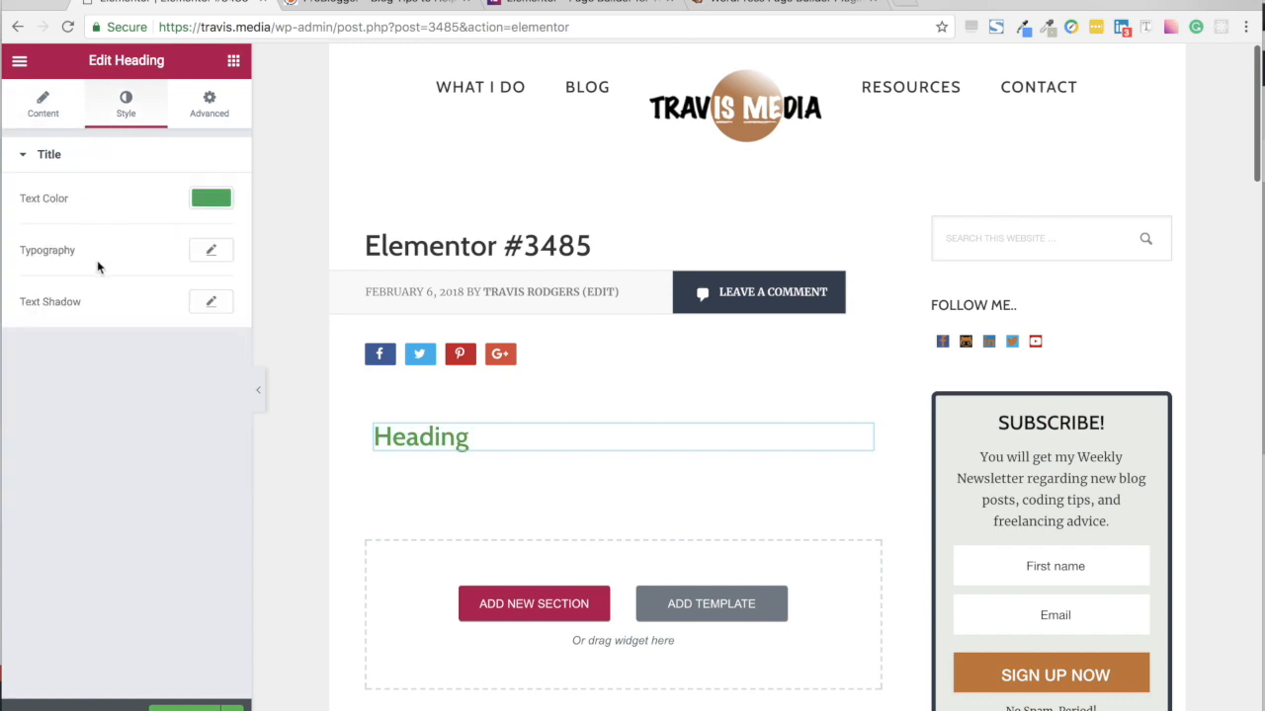
pyautogui.click(210, 249)
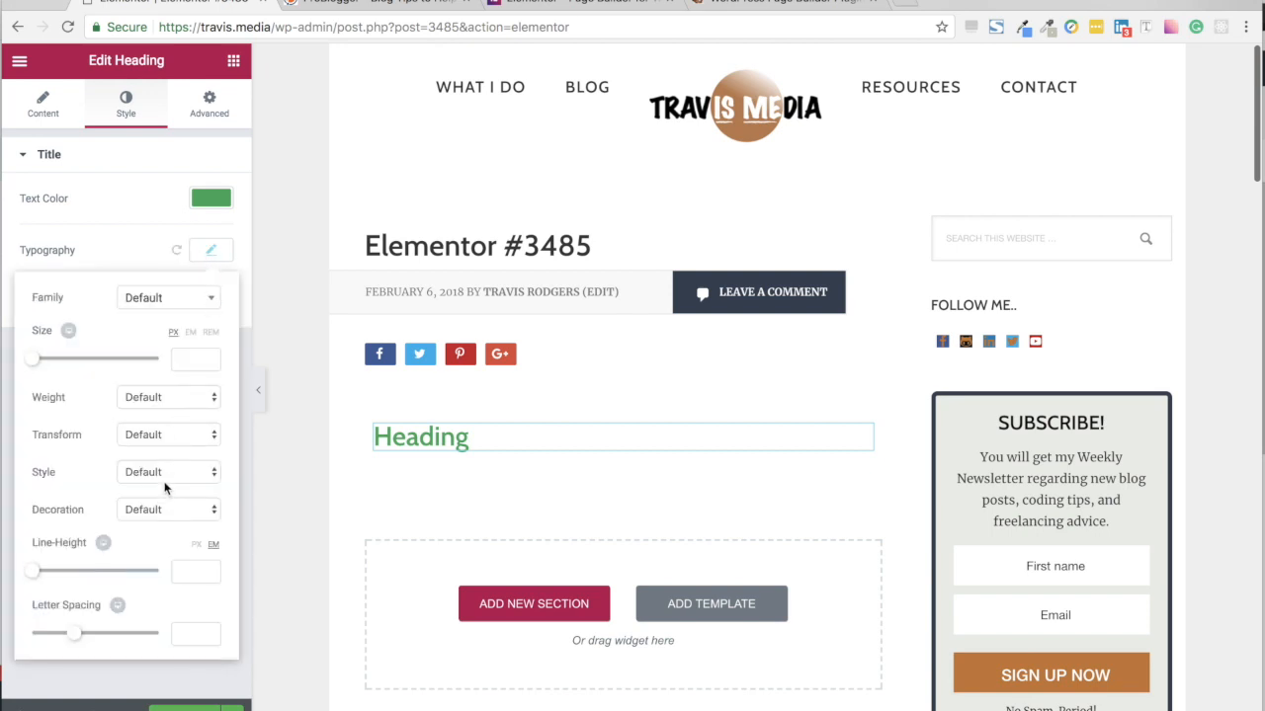
pyautogui.click(168, 471)
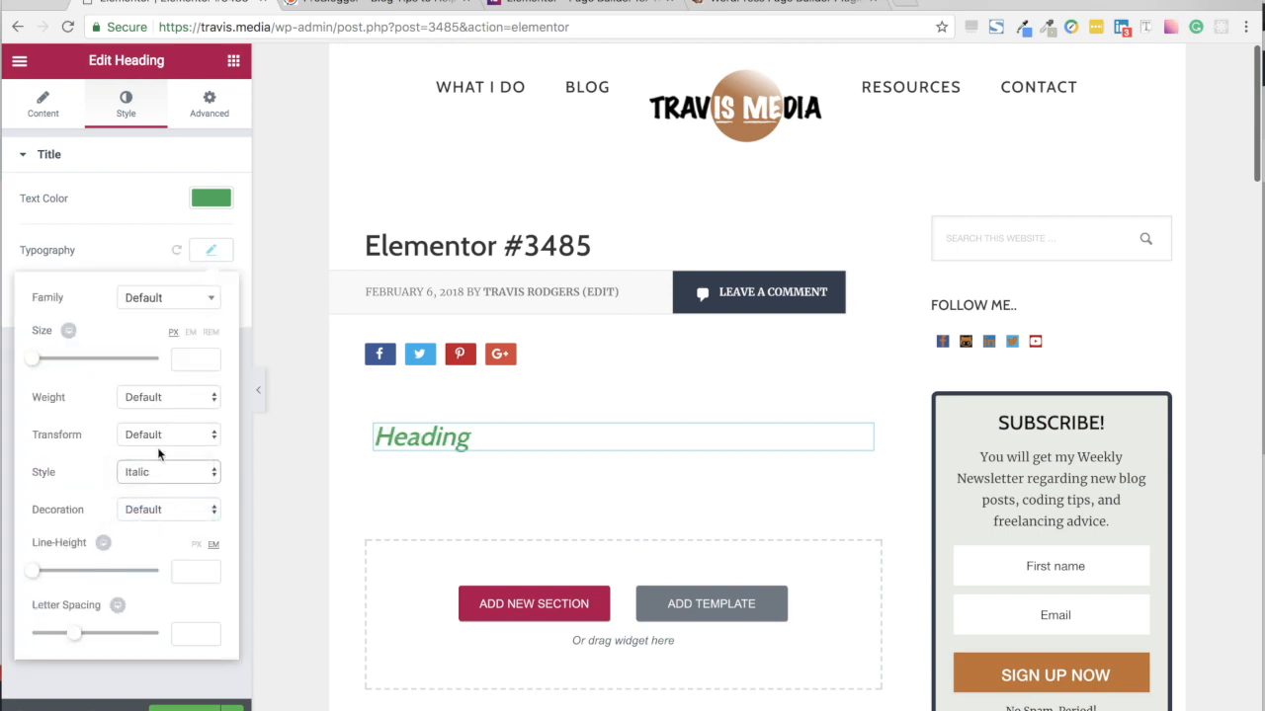
pyautogui.click(168, 395)
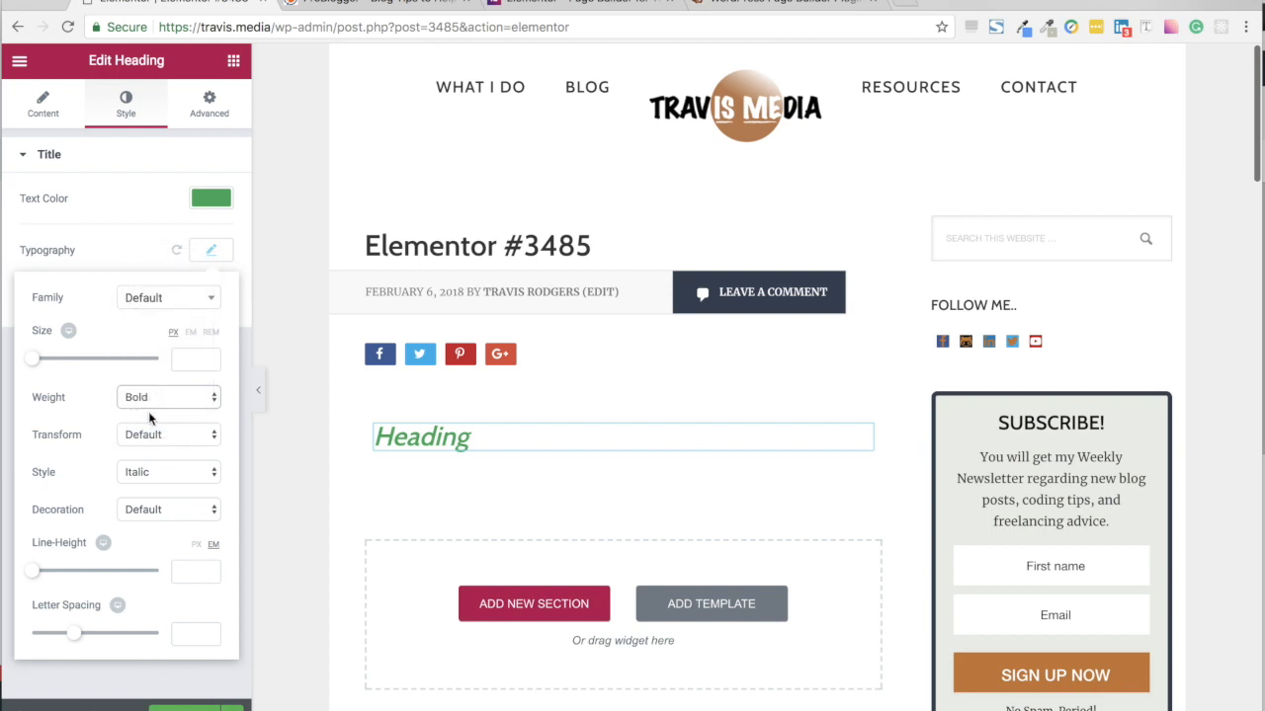
pyautogui.moveTo(44, 369)
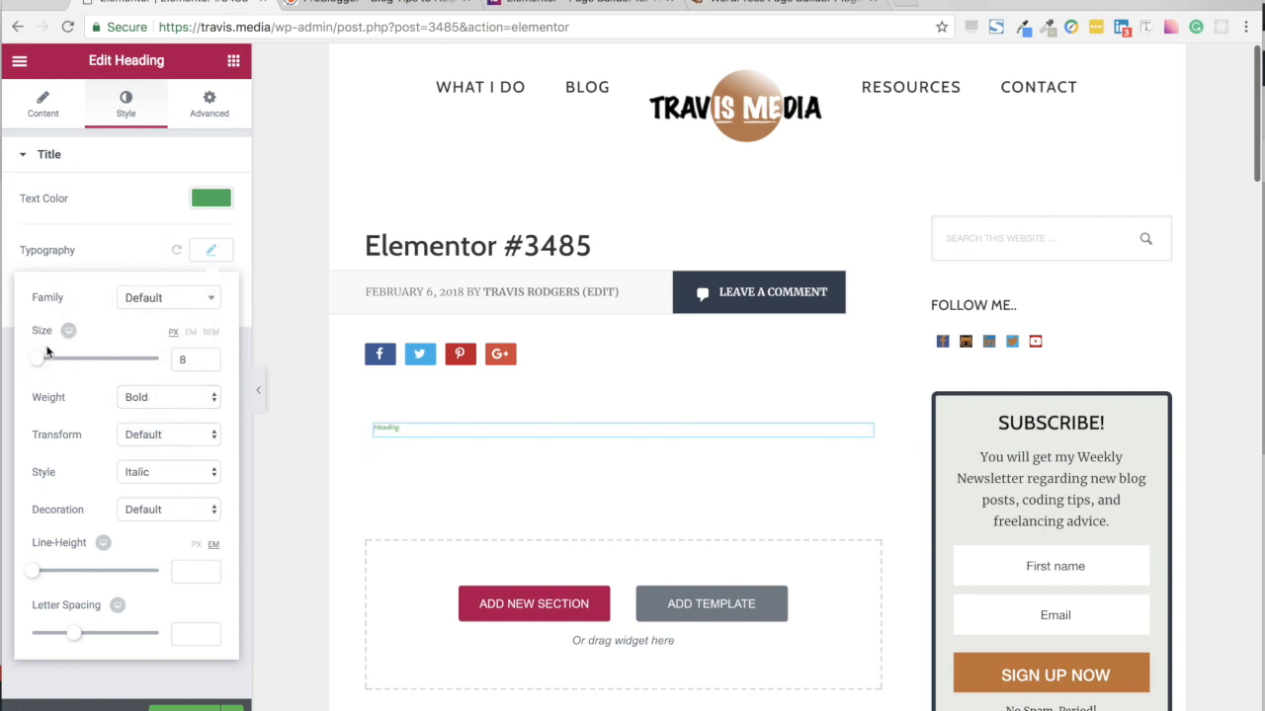
pyautogui.click(44, 103)
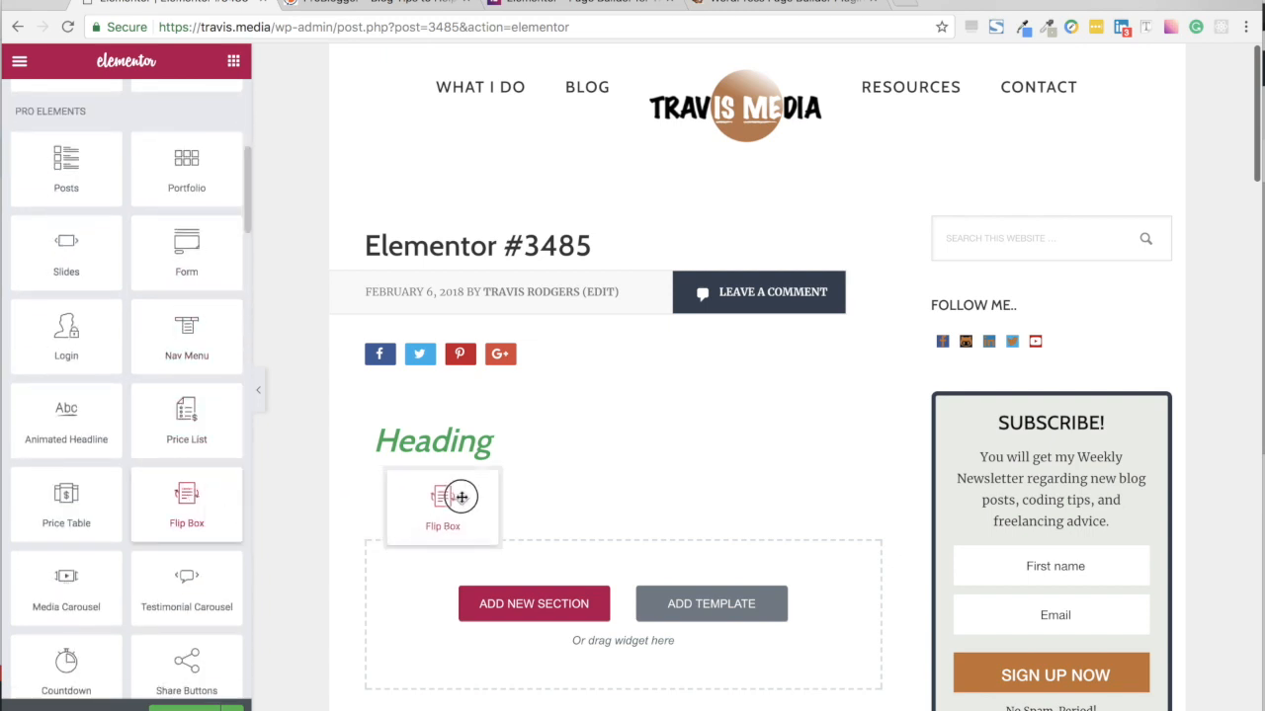
# - Add a flip box and a Name/Email/Message contact form below the heading
pyautogui.click(458, 498)
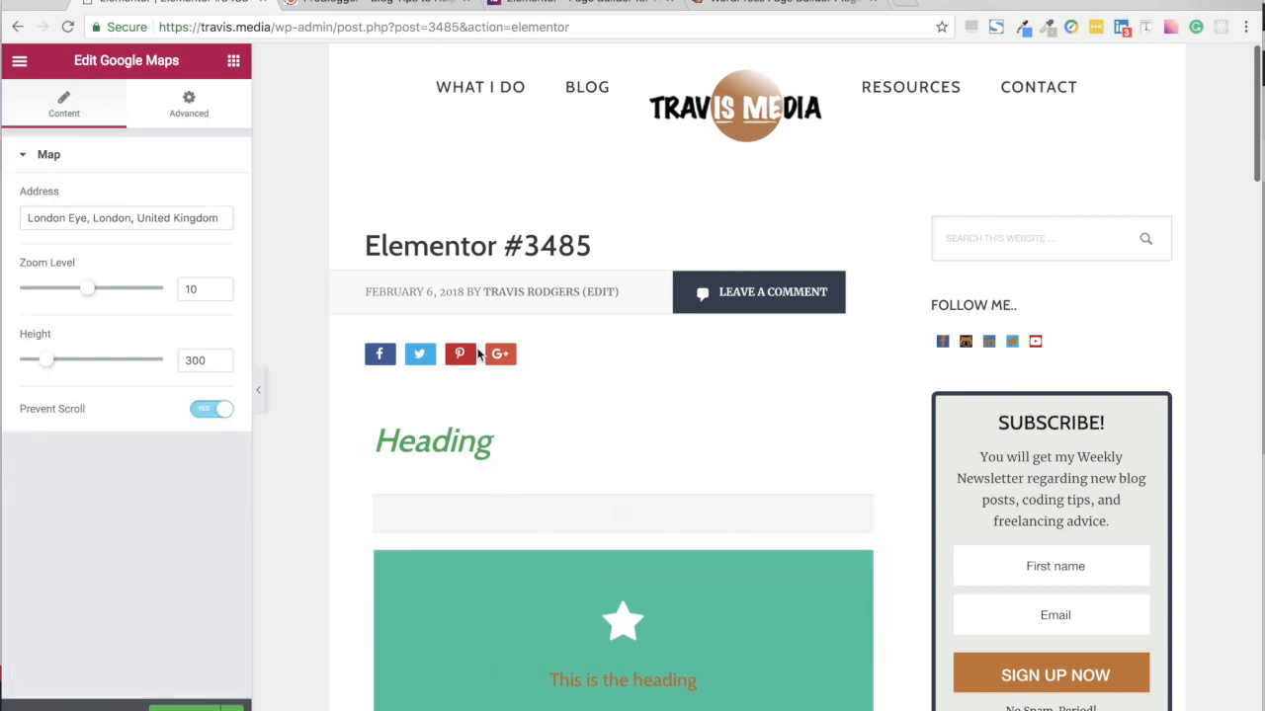
pyautogui.scroll(-3)
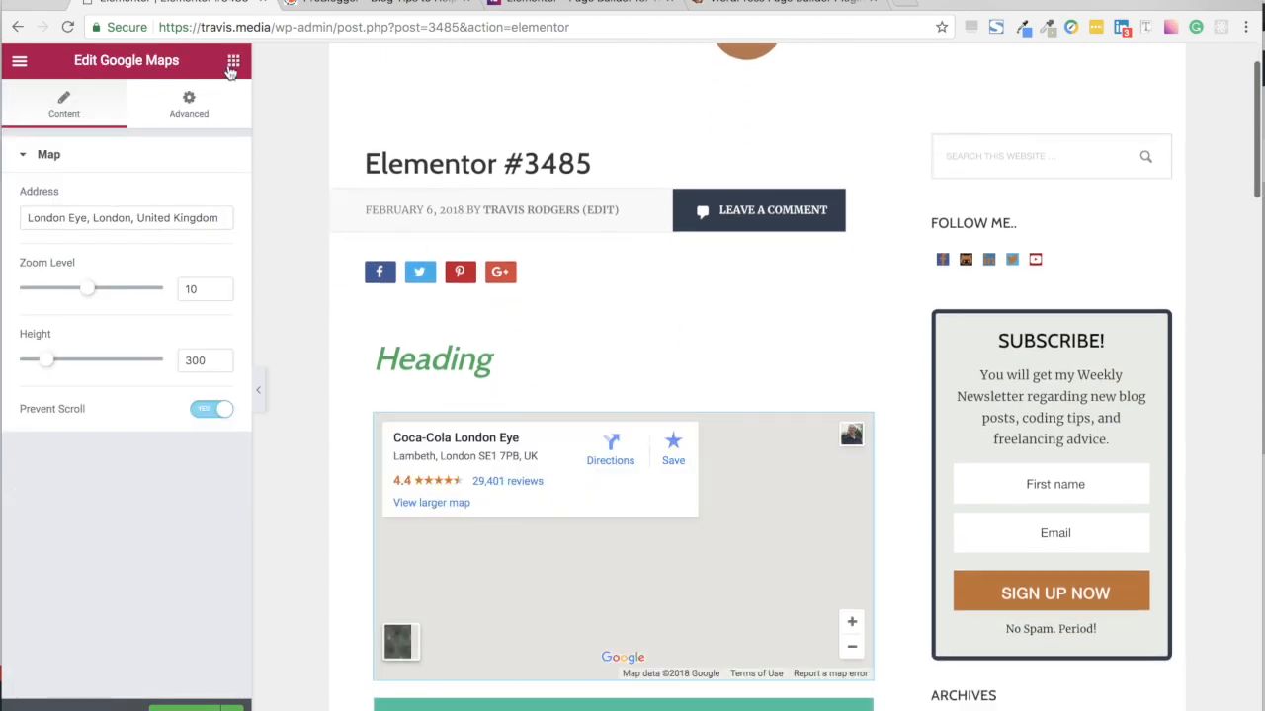
pyautogui.click(233, 59)
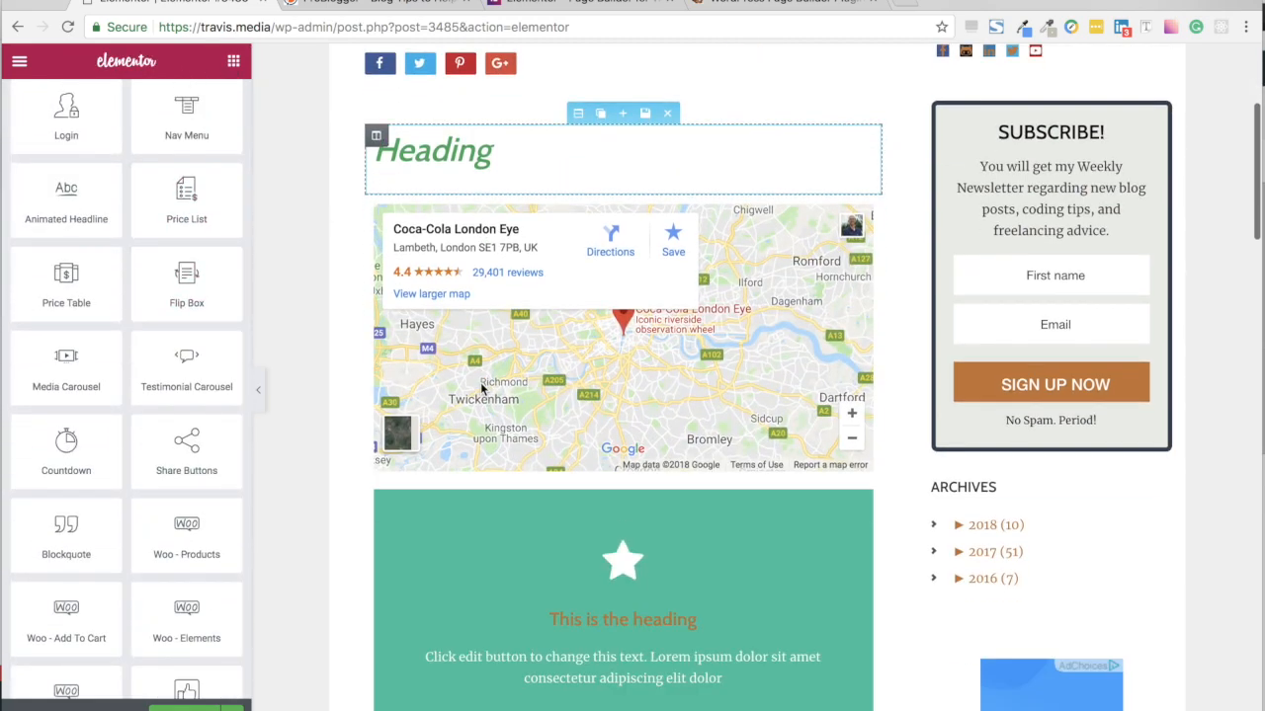
pyautogui.scroll(-3)
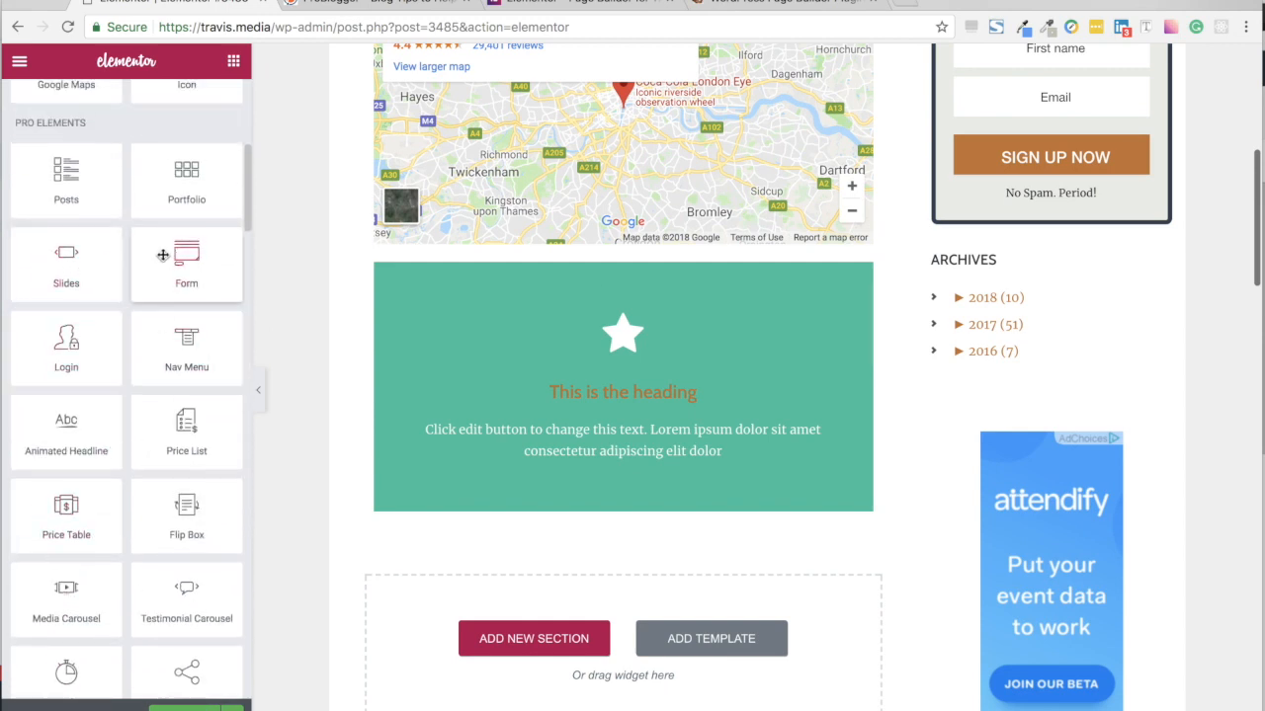
pyautogui.moveTo(186, 255); pyautogui.dragTo(536, 504)
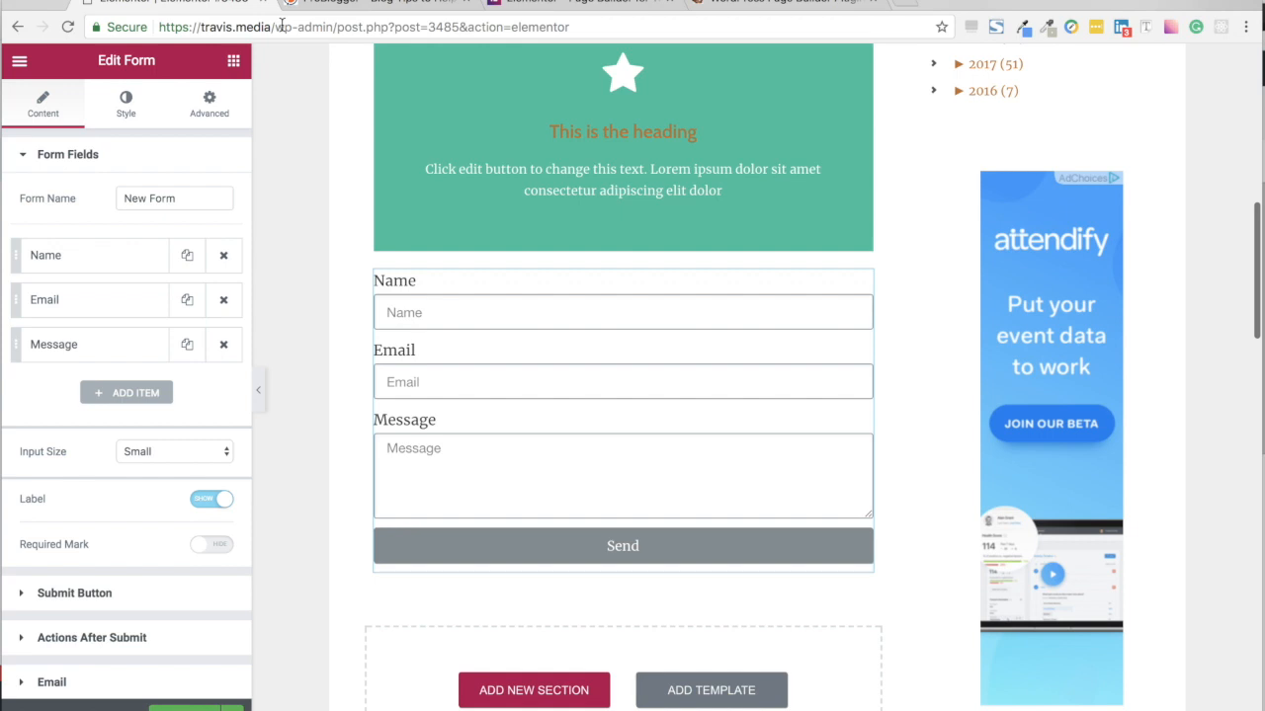
pyautogui.moveTo(272, 142)
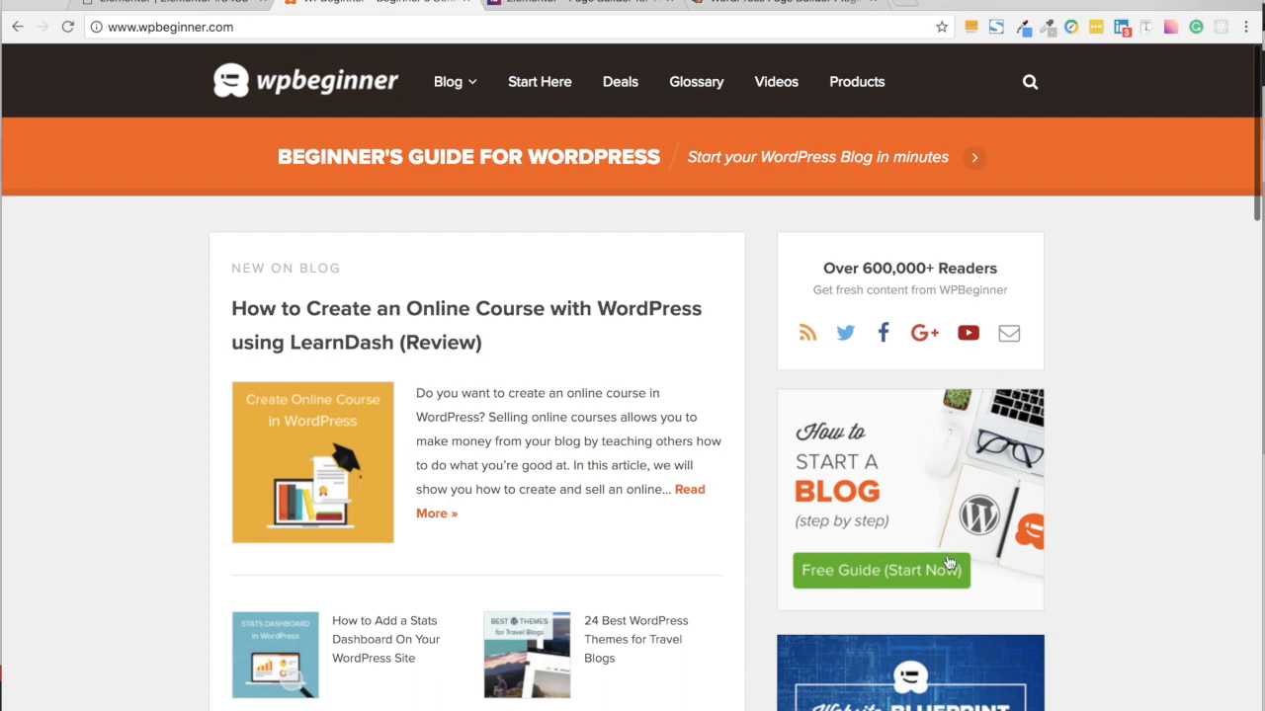
pyautogui.moveTo(948, 563)
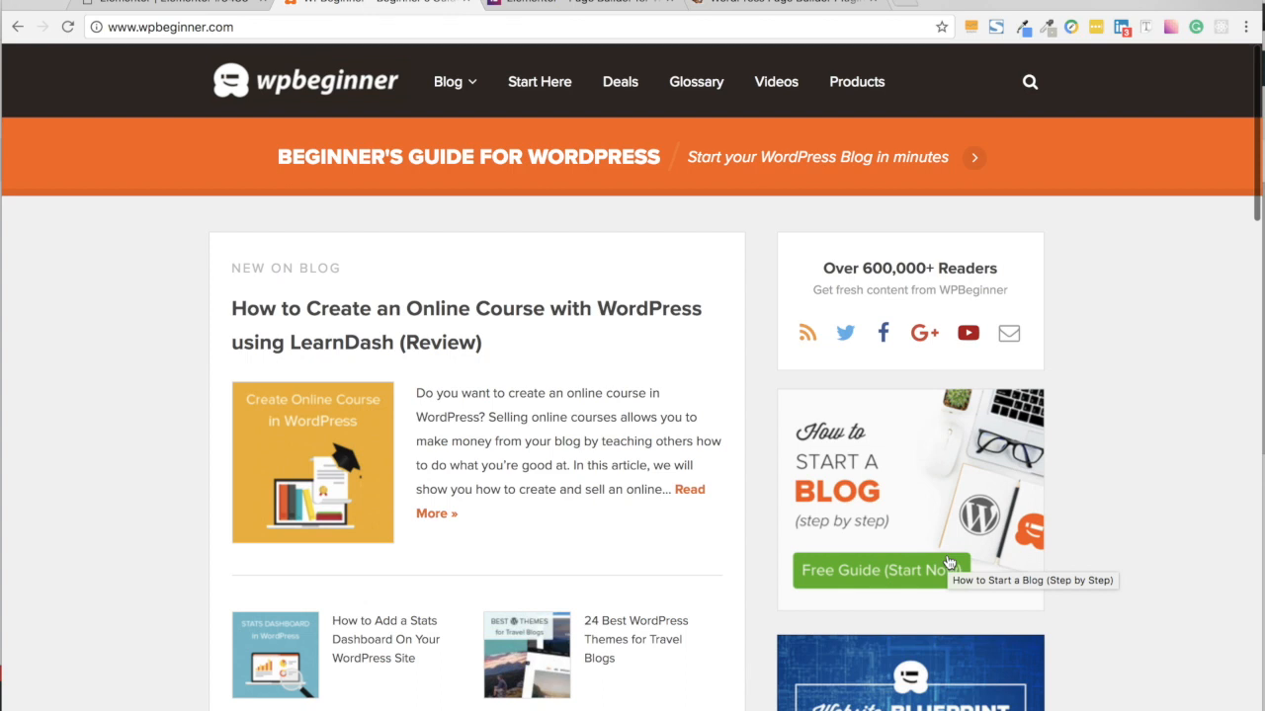
pyautogui.moveTo(198, 387)
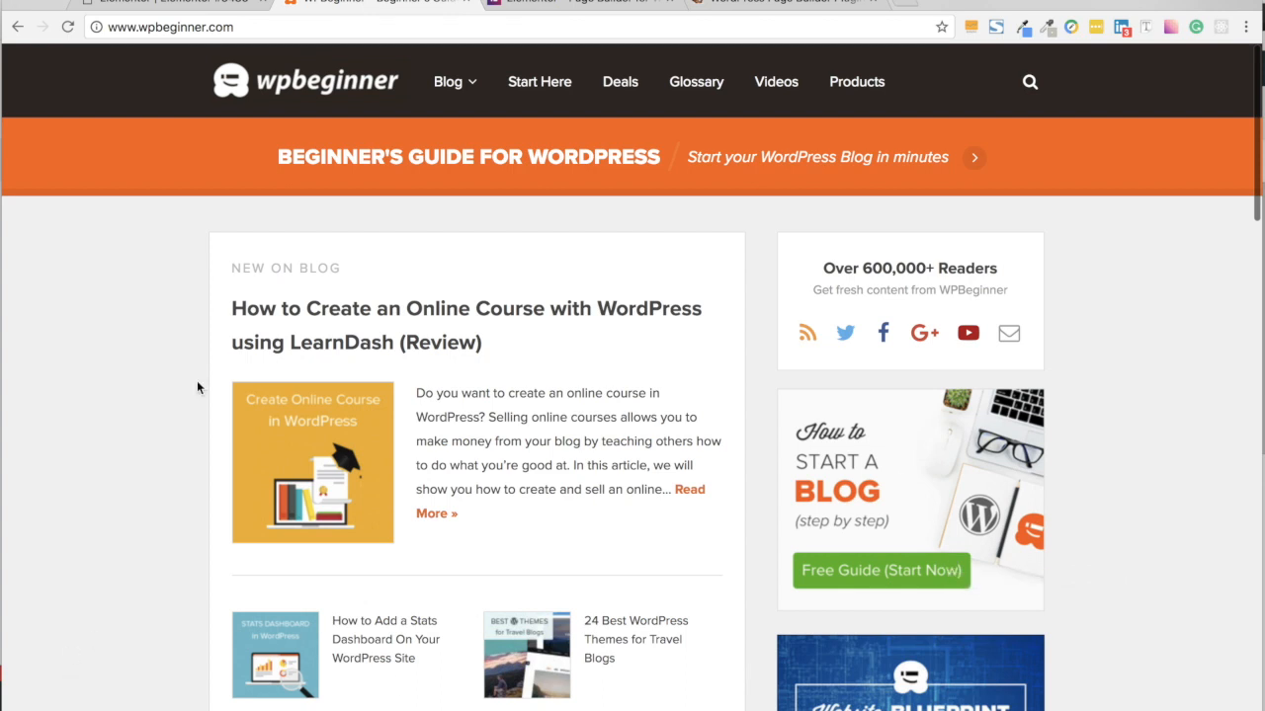
pyautogui.moveTo(433, 261)
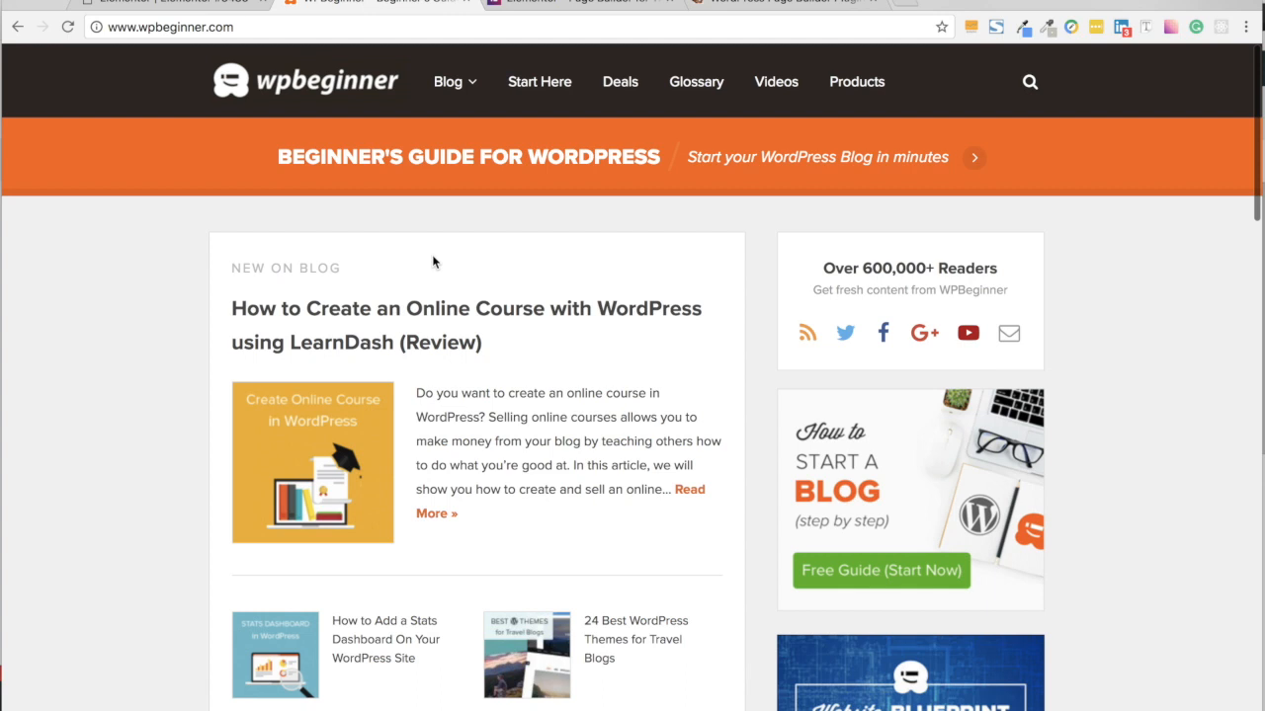
pyautogui.moveTo(225, 372)
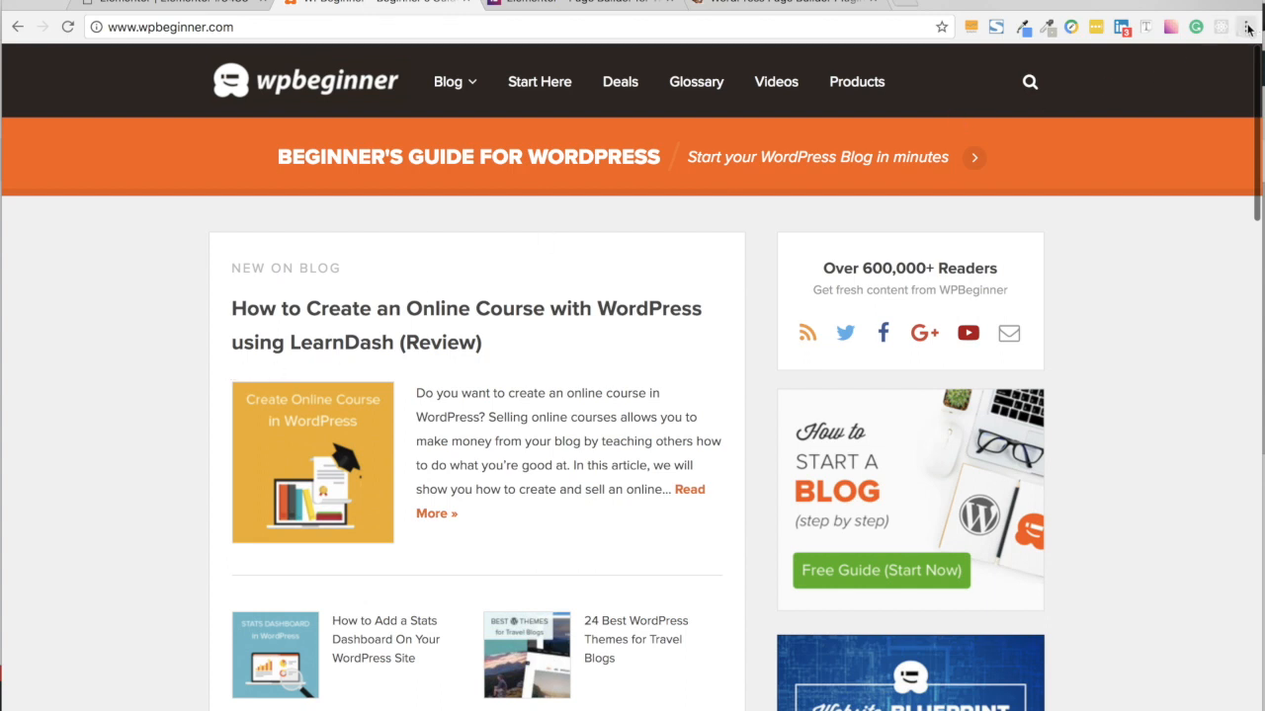
# - Open Chrome Developer Tools on the WPBeginner homepage from More Tools
pyautogui.click(1245, 27)
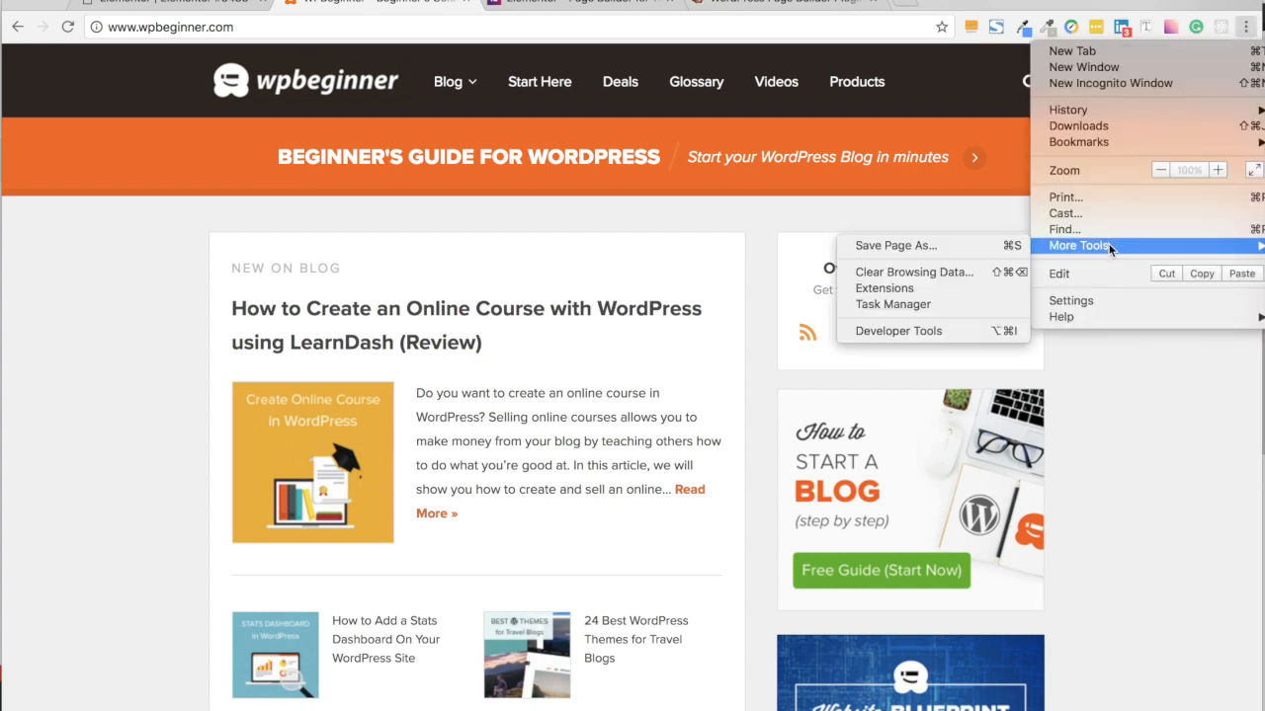
pyautogui.moveTo(897, 332)
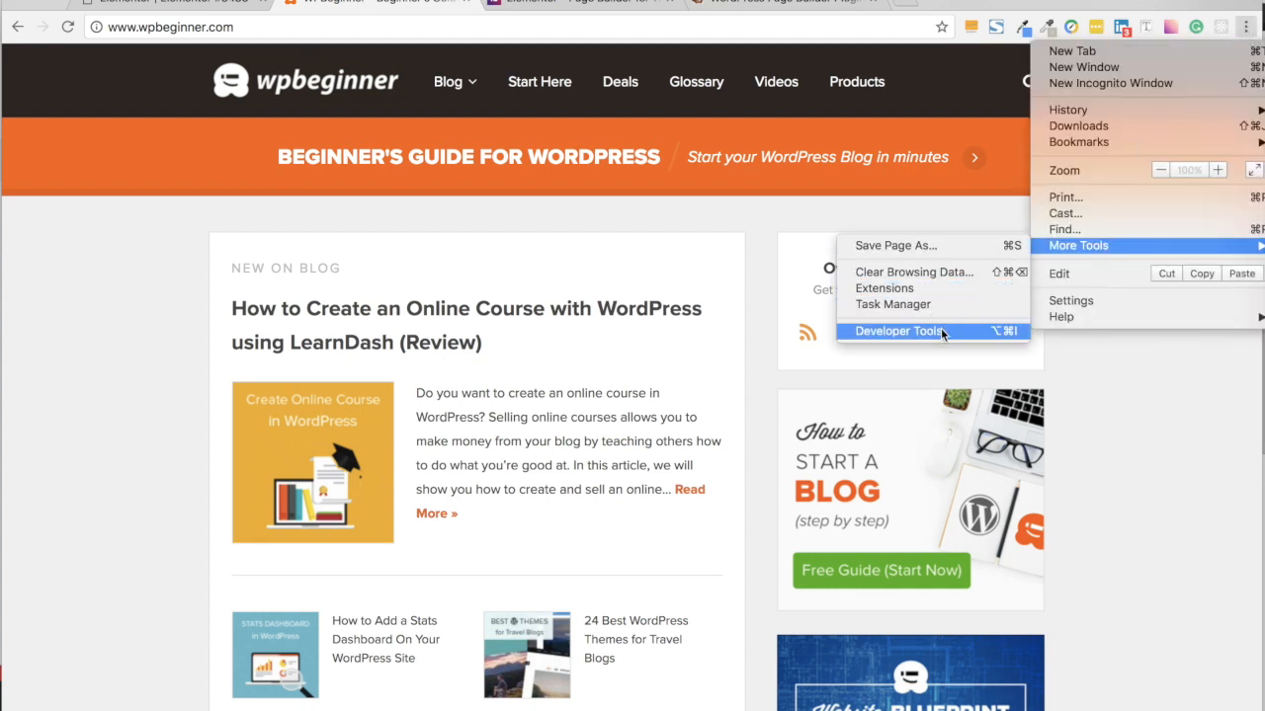
pyautogui.click(897, 332)
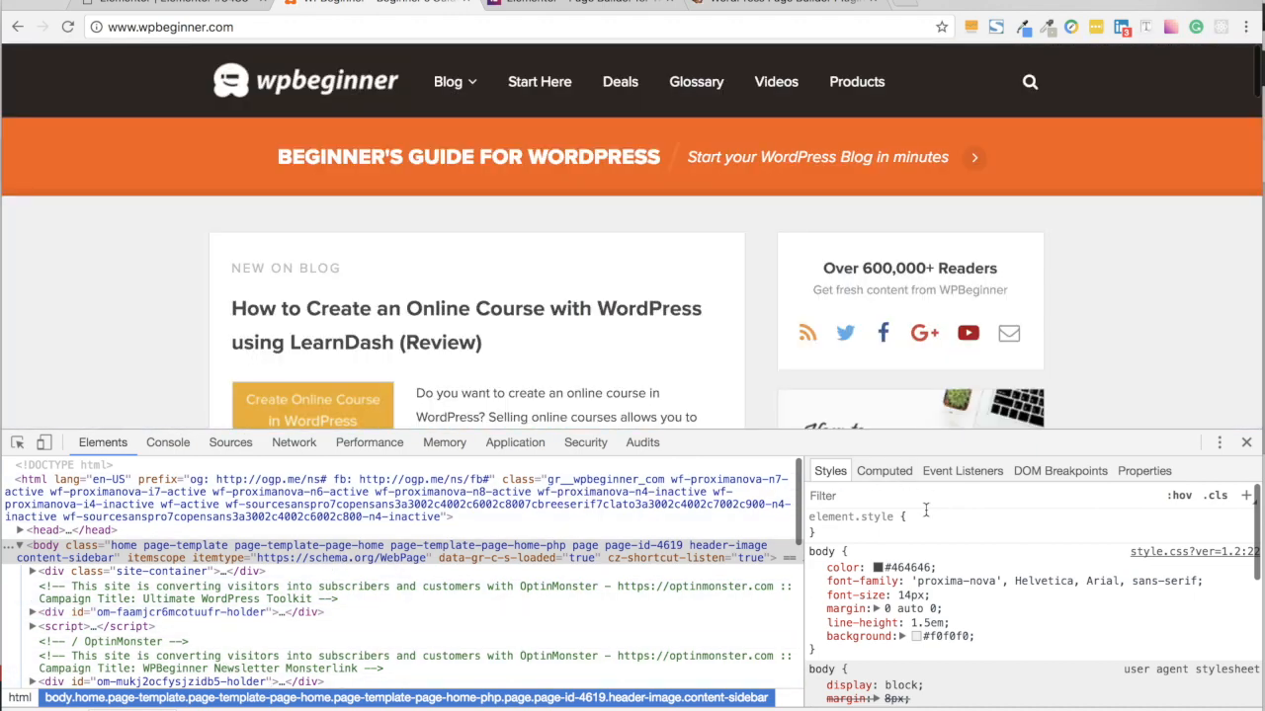
pyautogui.moveTo(850, 510)
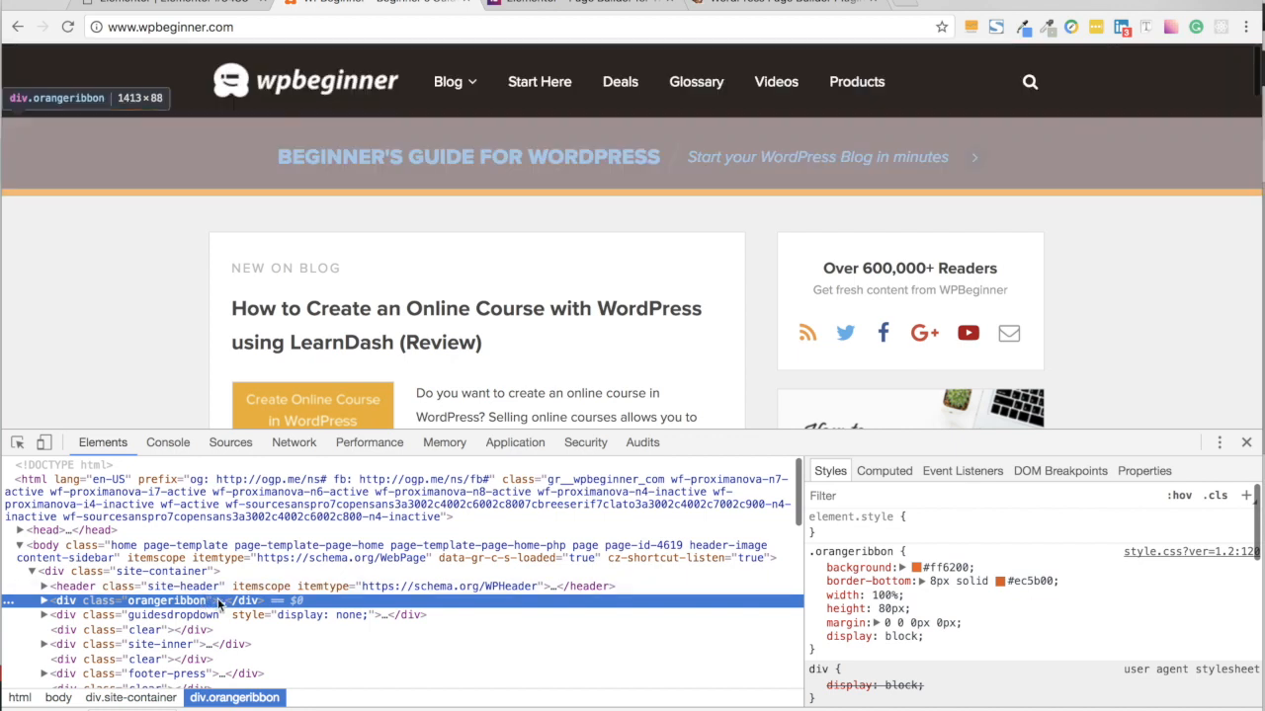
pyautogui.moveTo(215, 607)
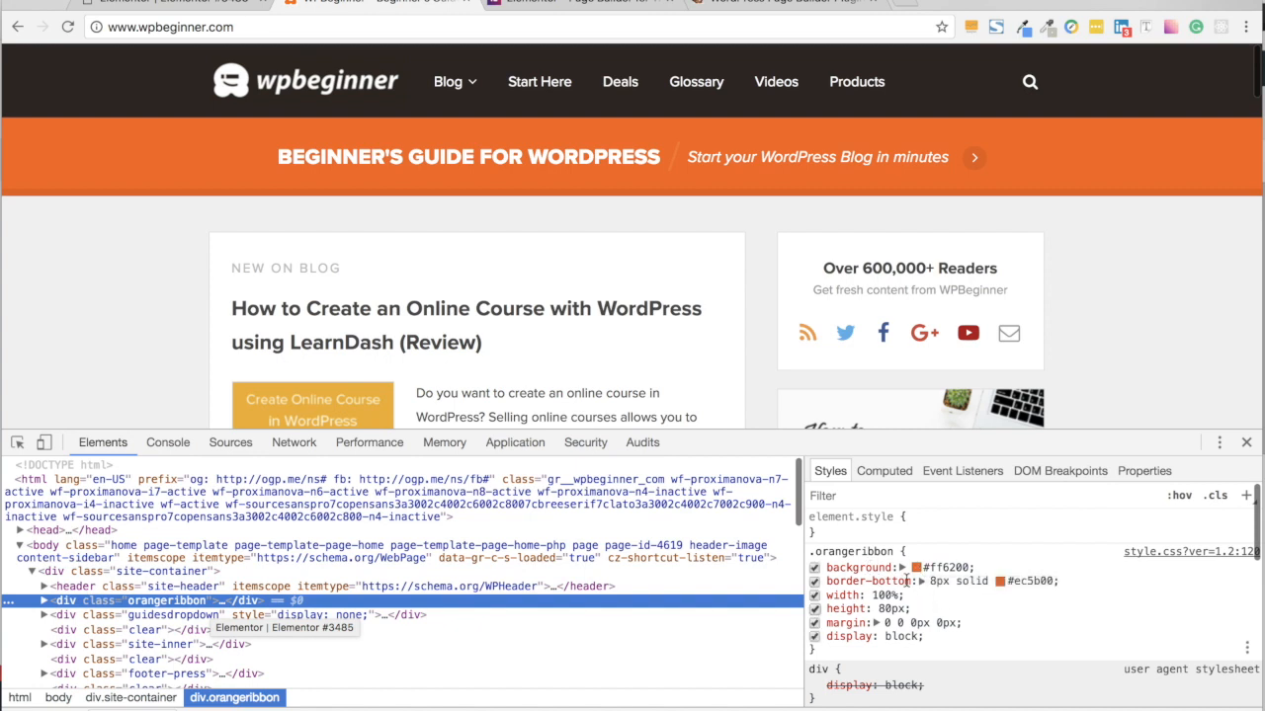
pyautogui.moveTo(1000, 581)
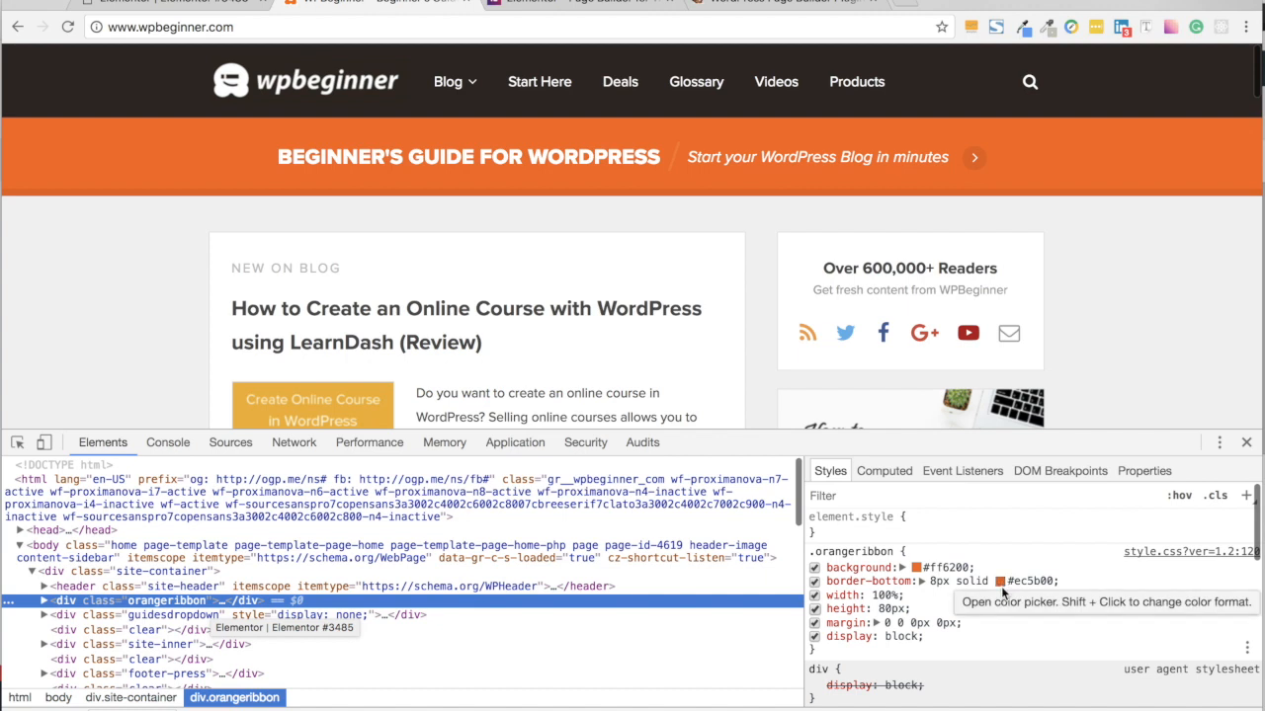
pyautogui.moveTo(972, 628)
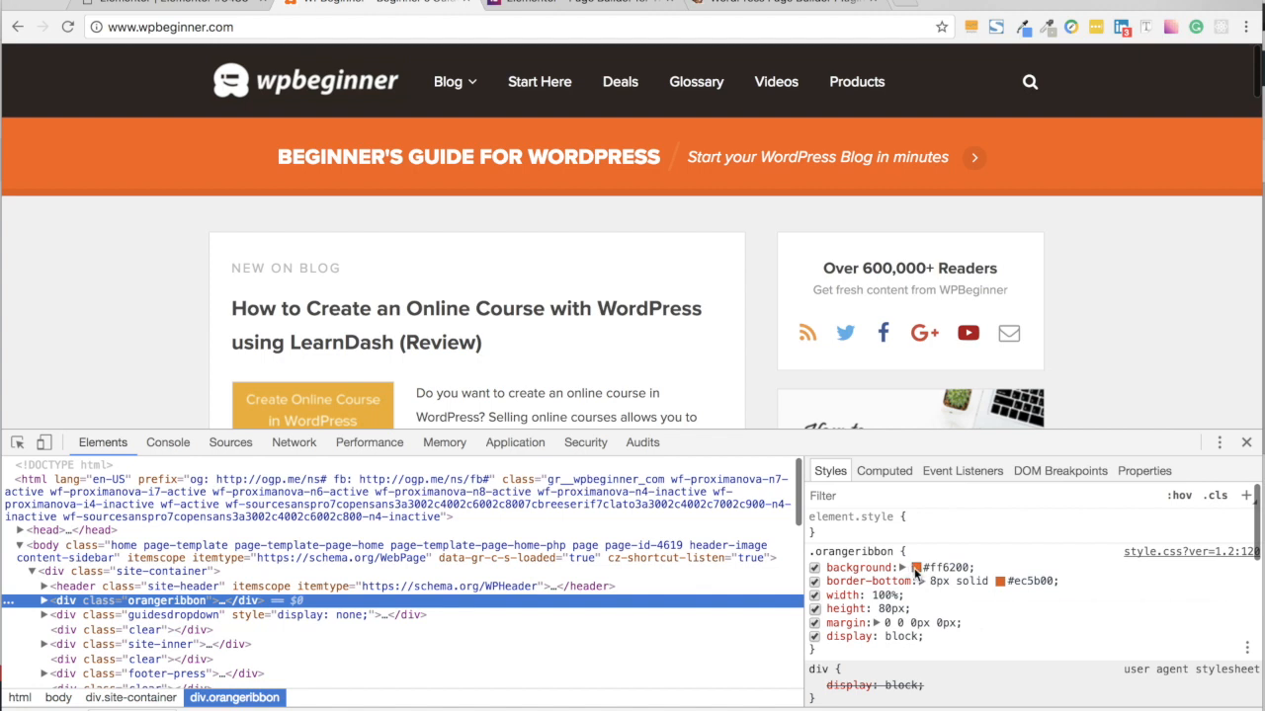
pyautogui.moveTo(889, 567)
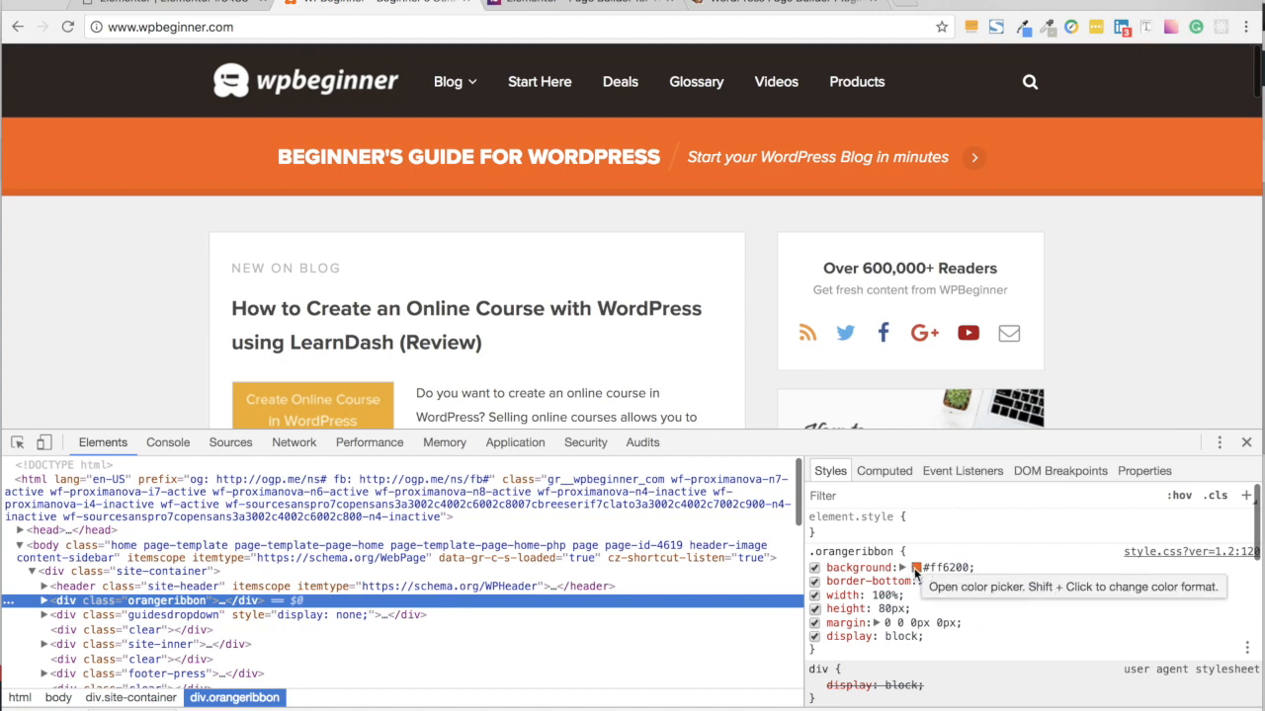
# - Change the .orangeribbon banner background from orange to yellow with the colour picker
pyautogui.click(903, 567)
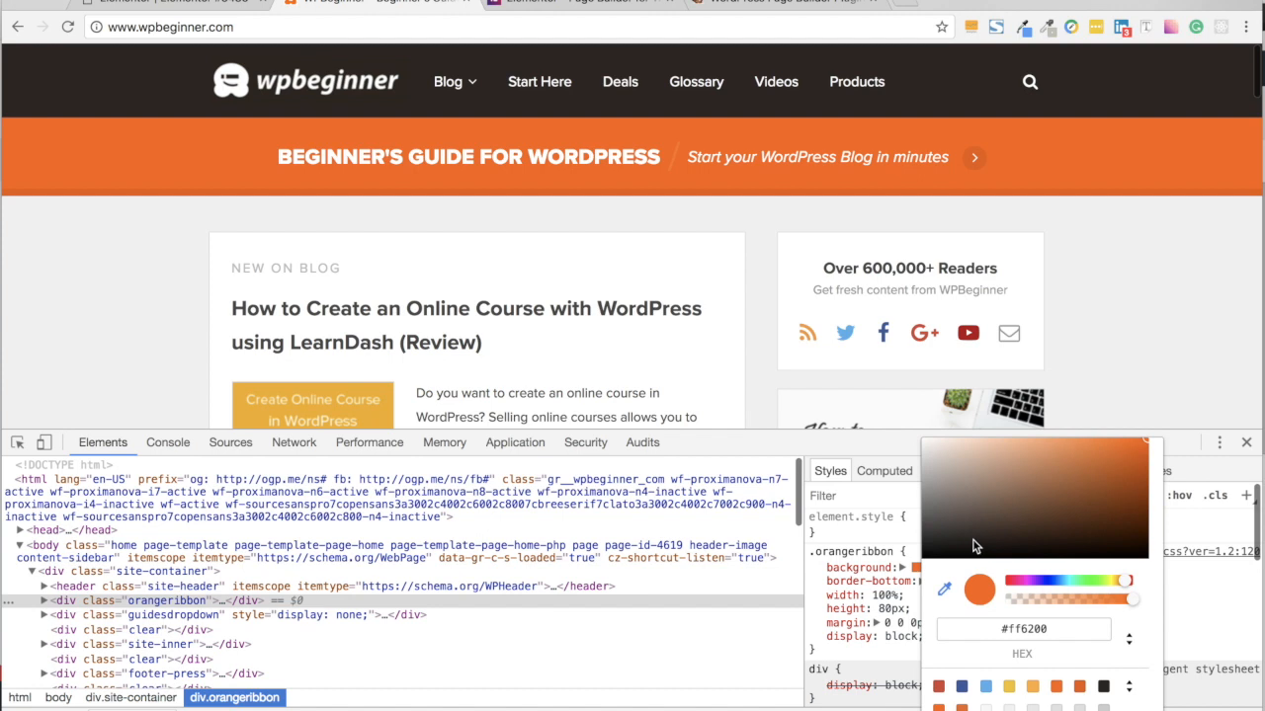
pyautogui.moveTo(1118, 508)
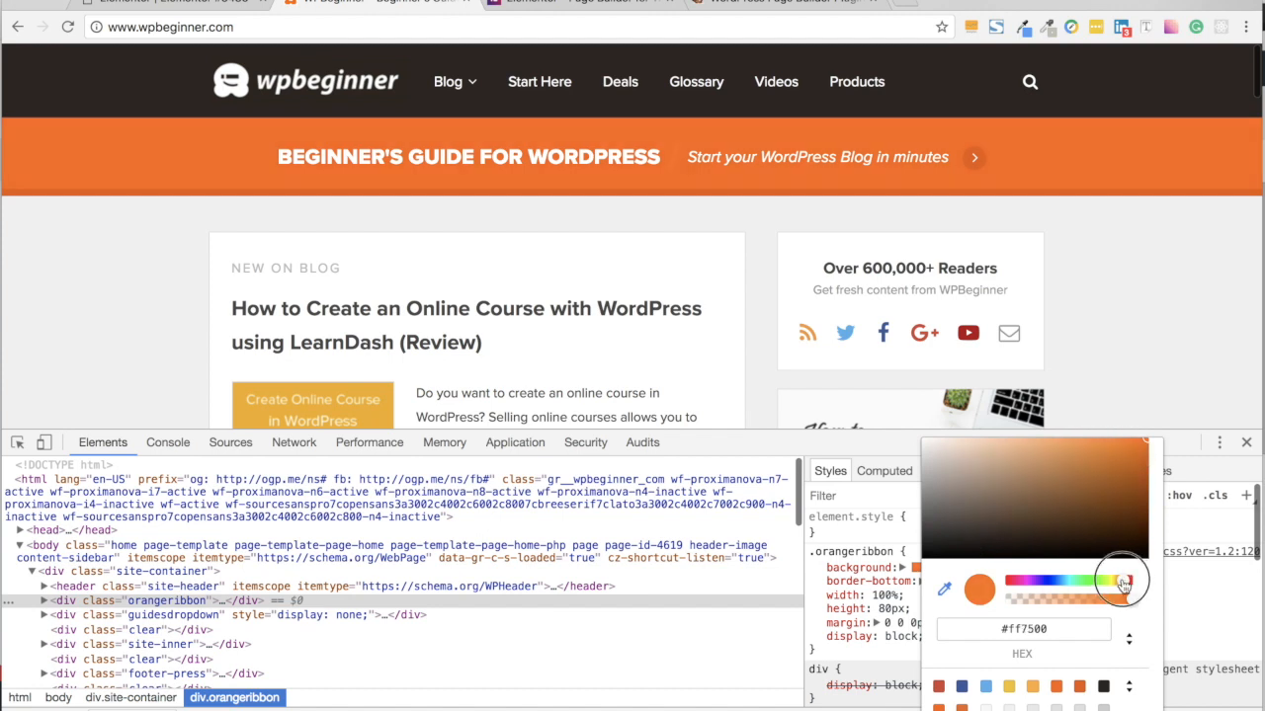
pyautogui.moveTo(1122, 583); pyautogui.dragTo(1114, 583)
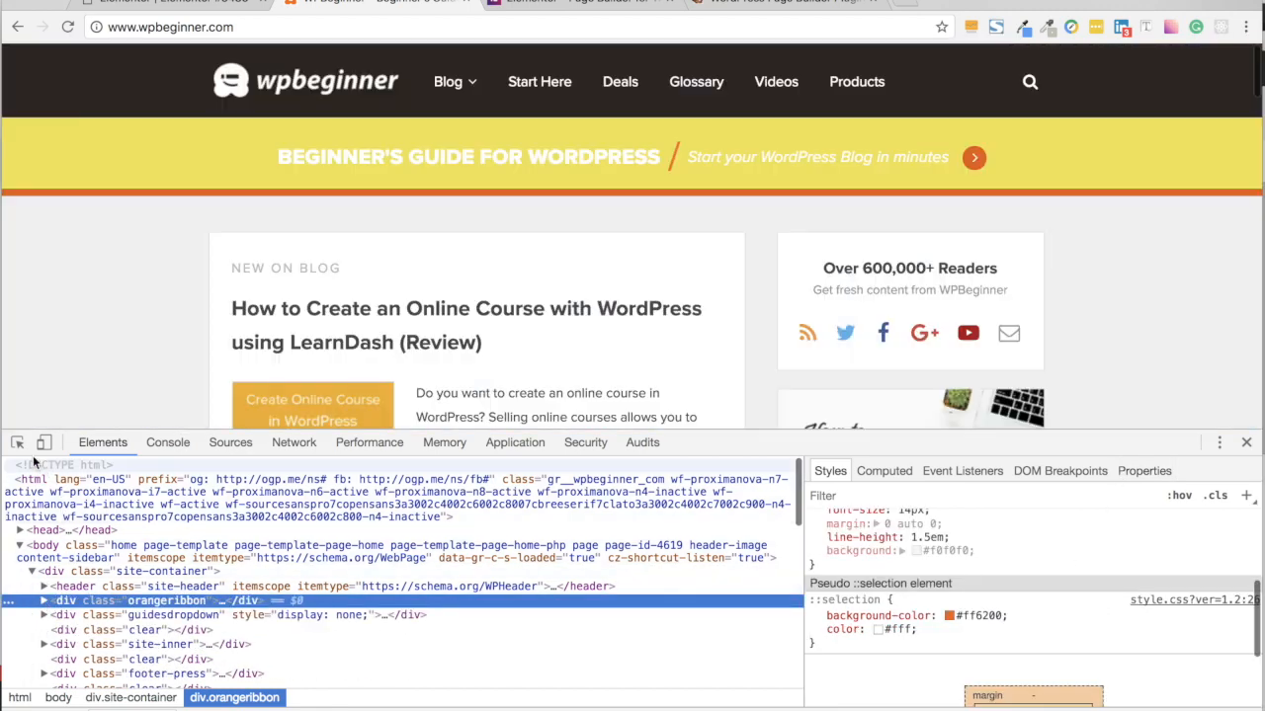
pyautogui.click(44, 600)
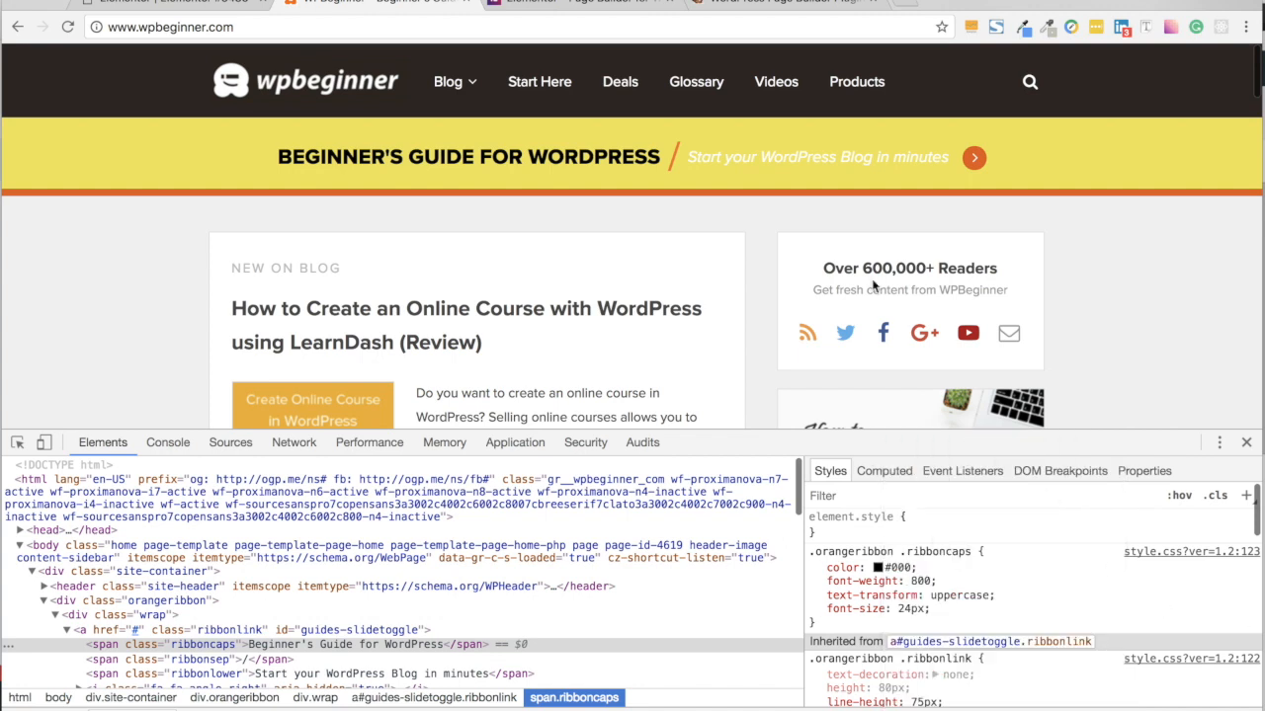
pyautogui.moveTo(845, 158)
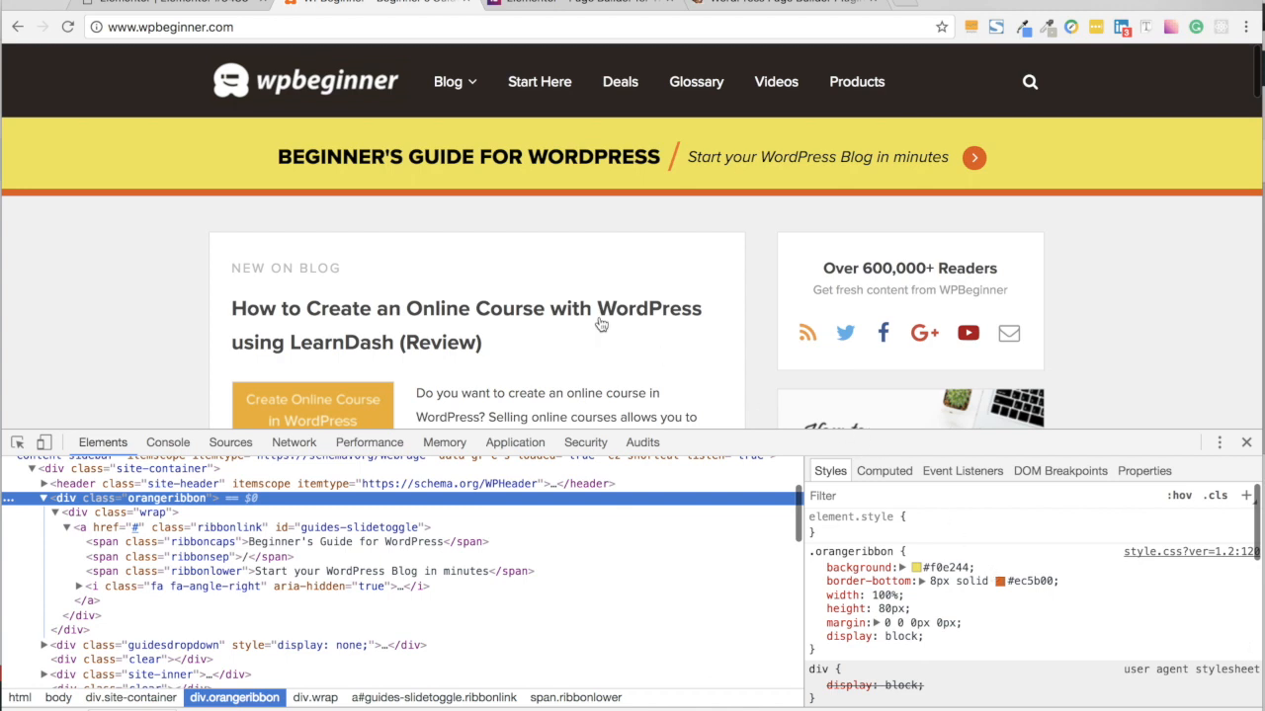
# - Scroll down the WPBeginner page
pyautogui.scroll(-3)
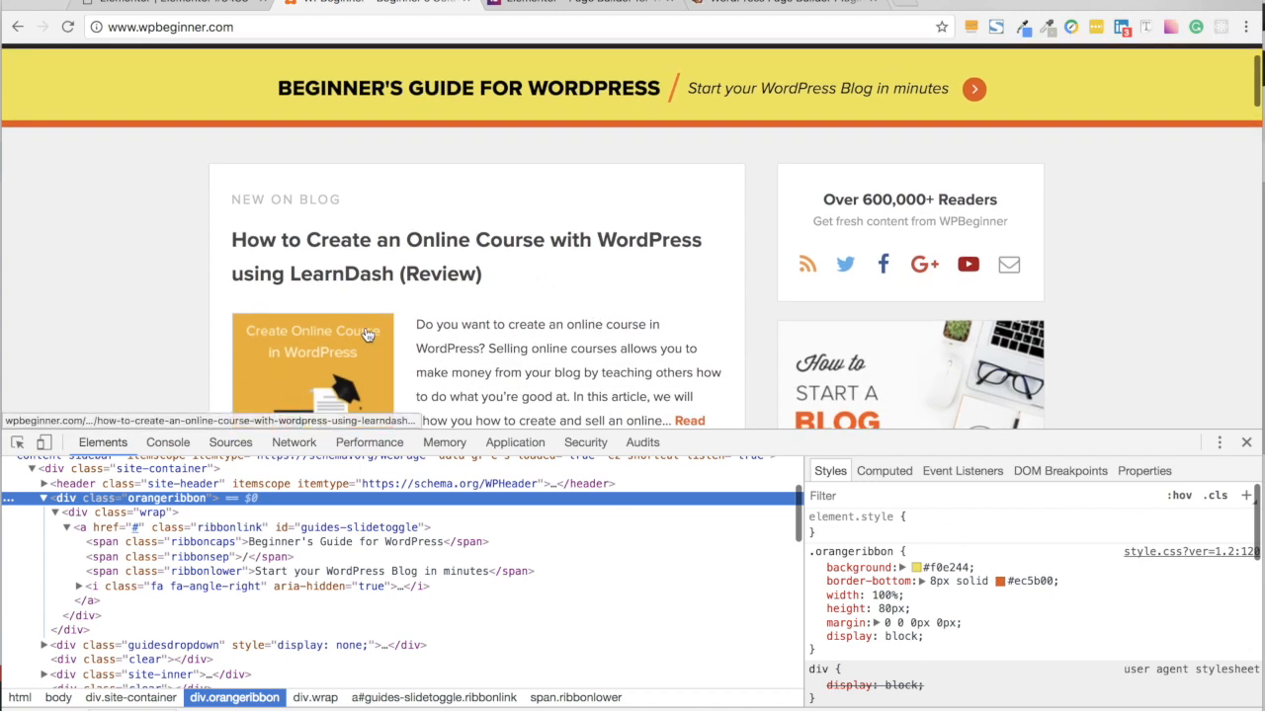
pyautogui.moveTo(207, 351)
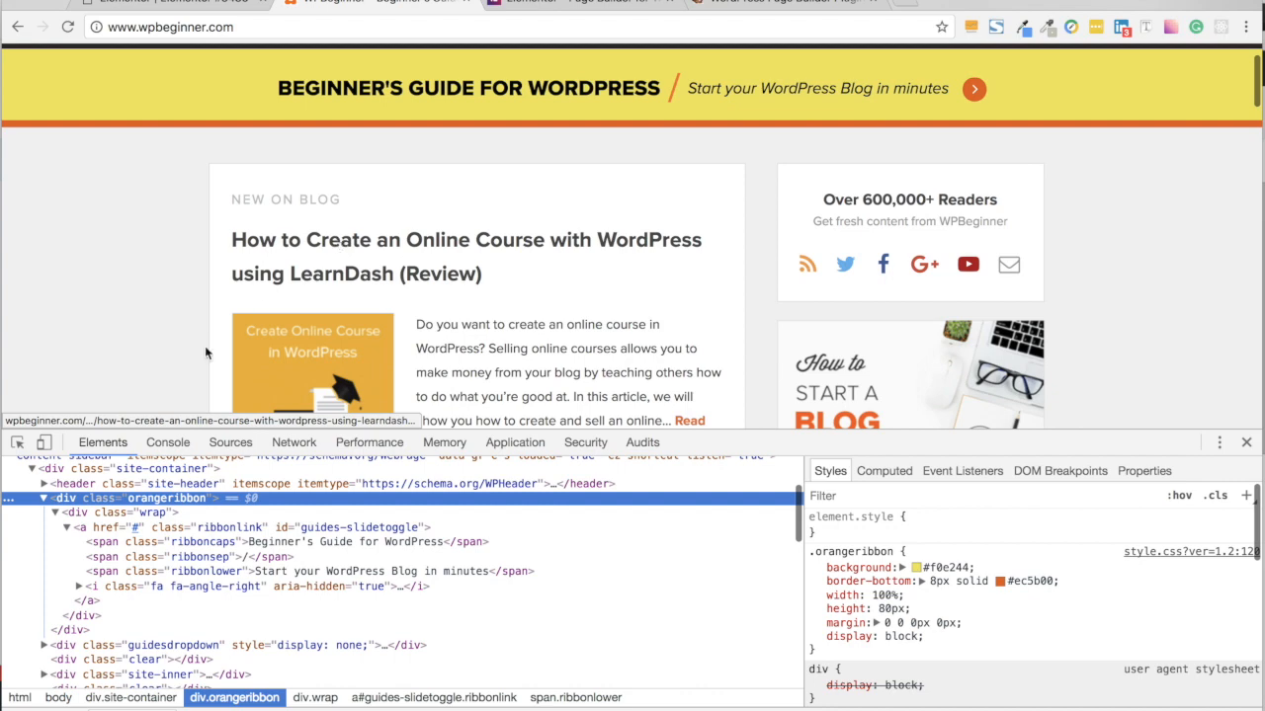
pyautogui.moveTo(16, 443)
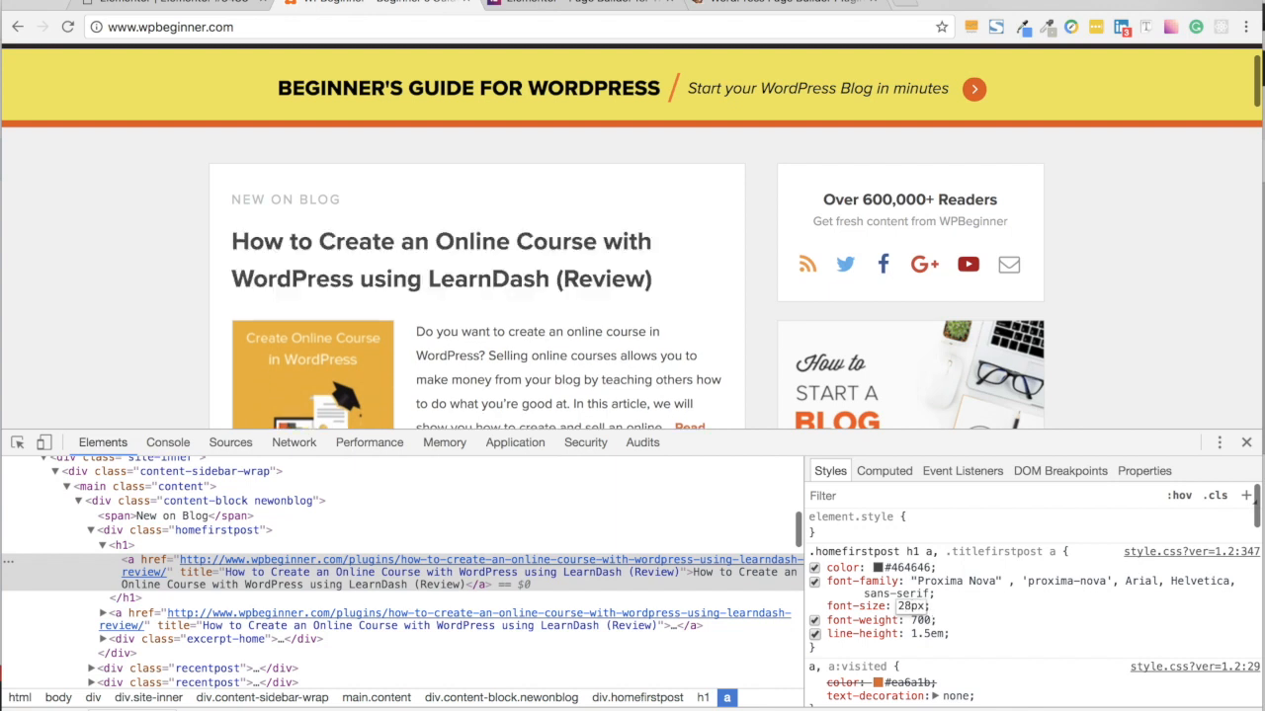
pyautogui.moveTo(944, 629)
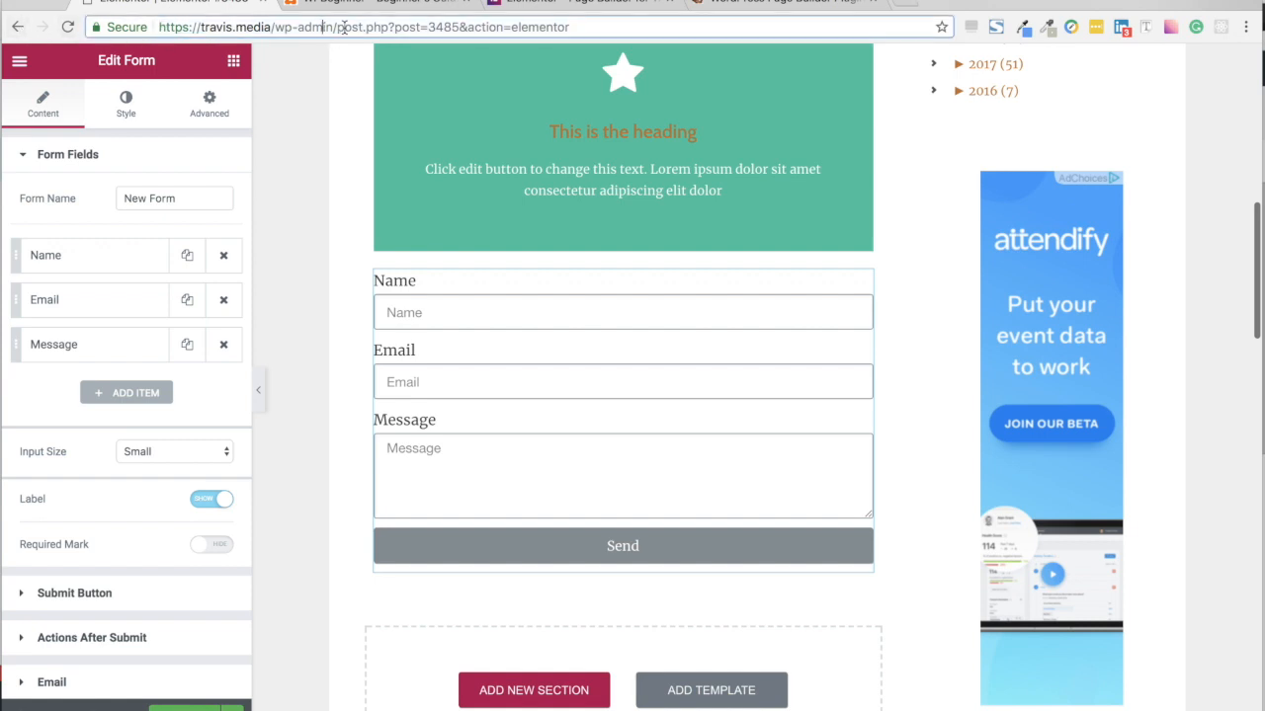
pyautogui.moveTo(340, 27)
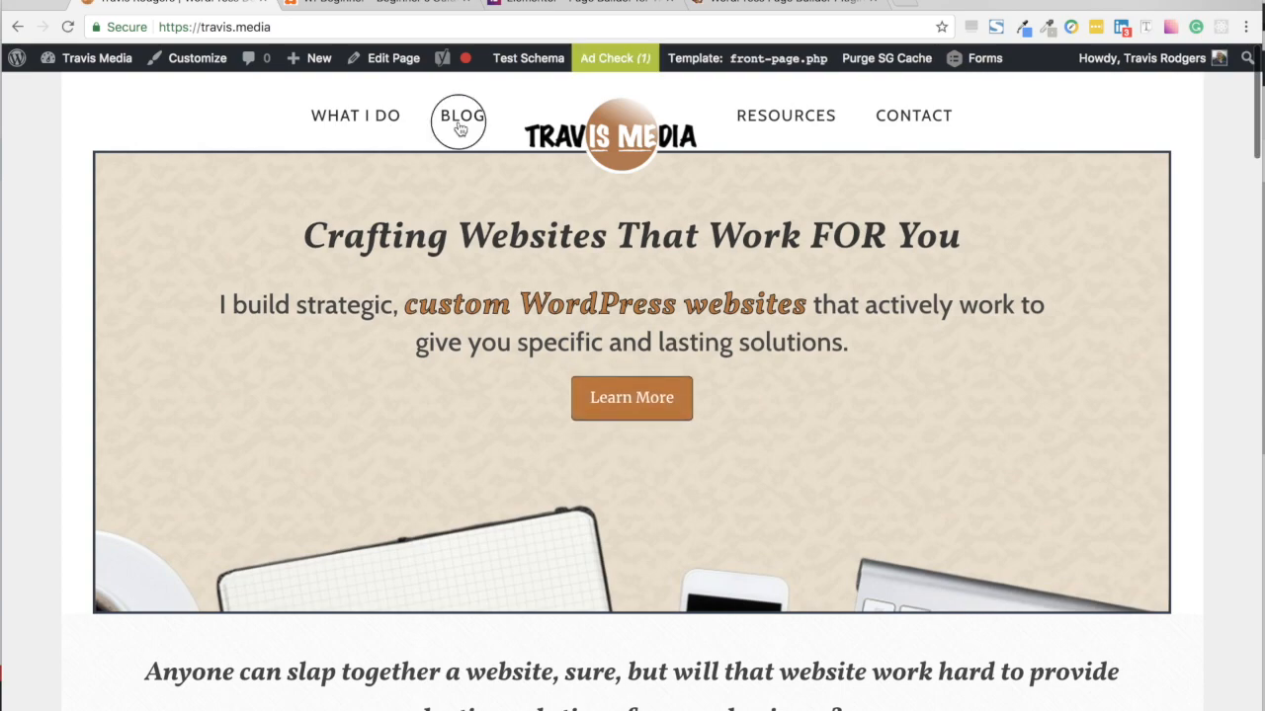
# - Go to the travis.media blog showing the JavaScript 'e' post
pyautogui.click(463, 115)
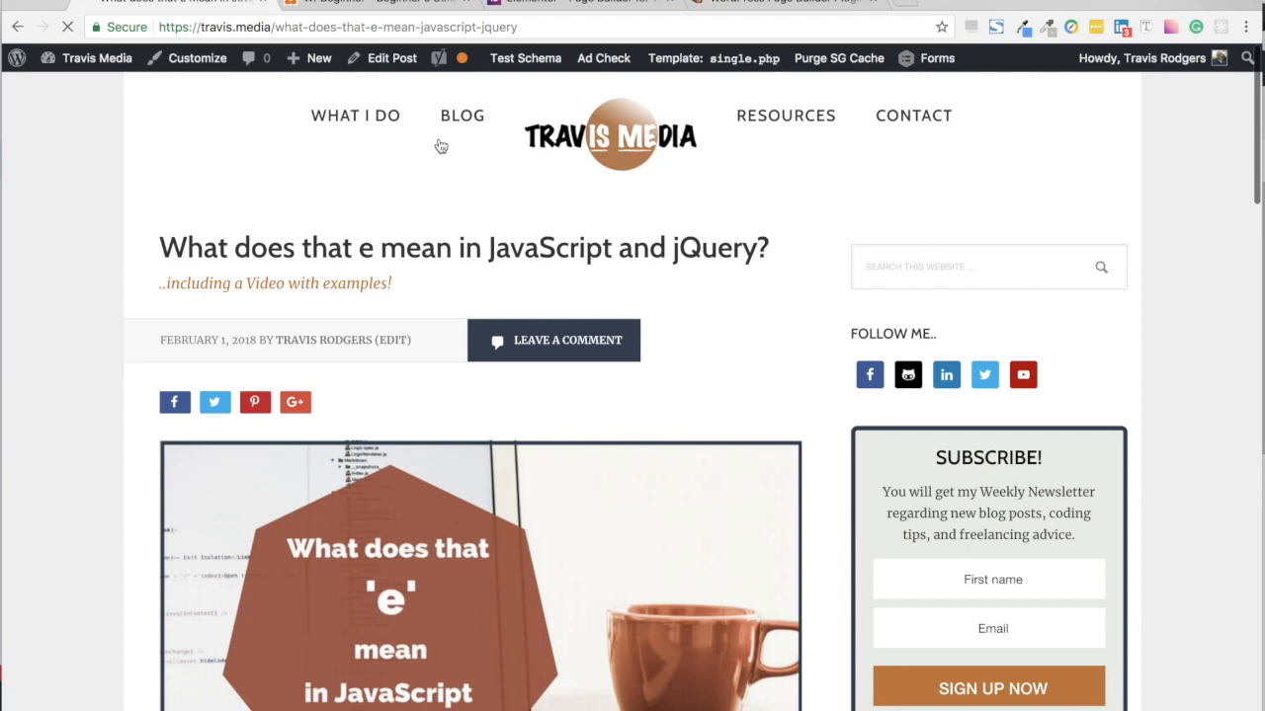
# - Inspect the post title's .entry-title styles and enlarge its font size
pyautogui.rightClick(415, 247)
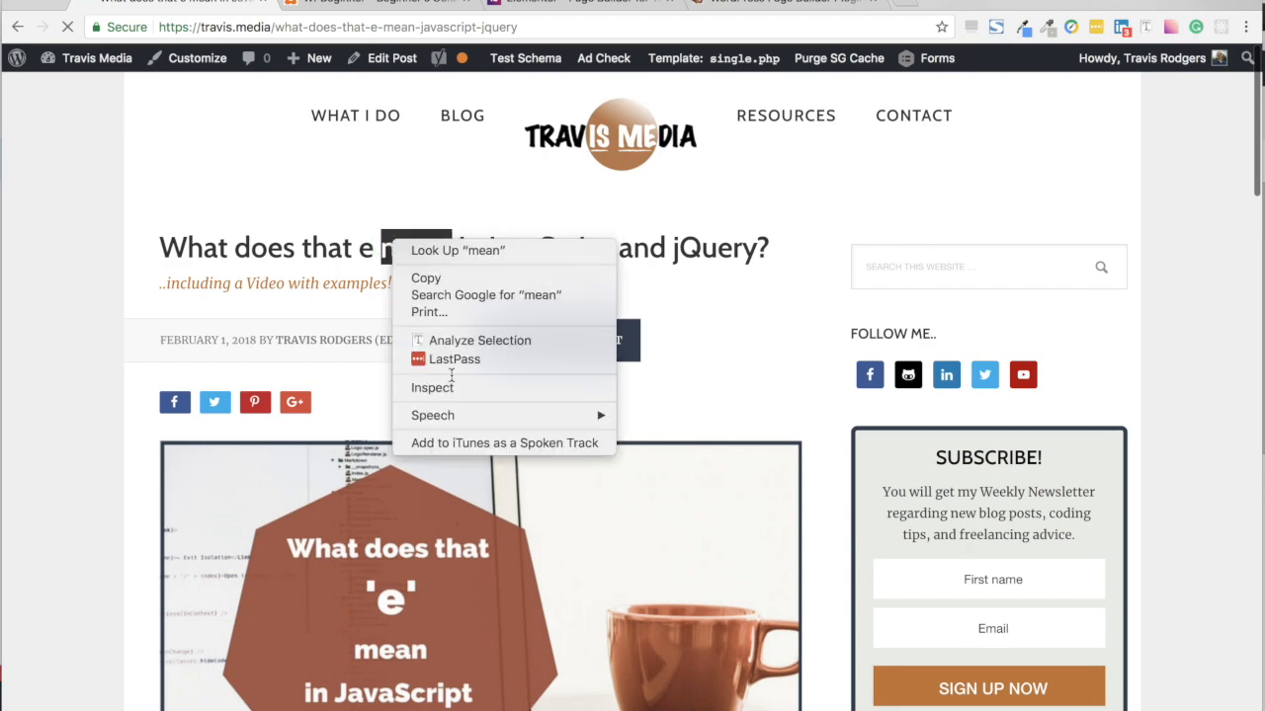
pyautogui.click(431, 388)
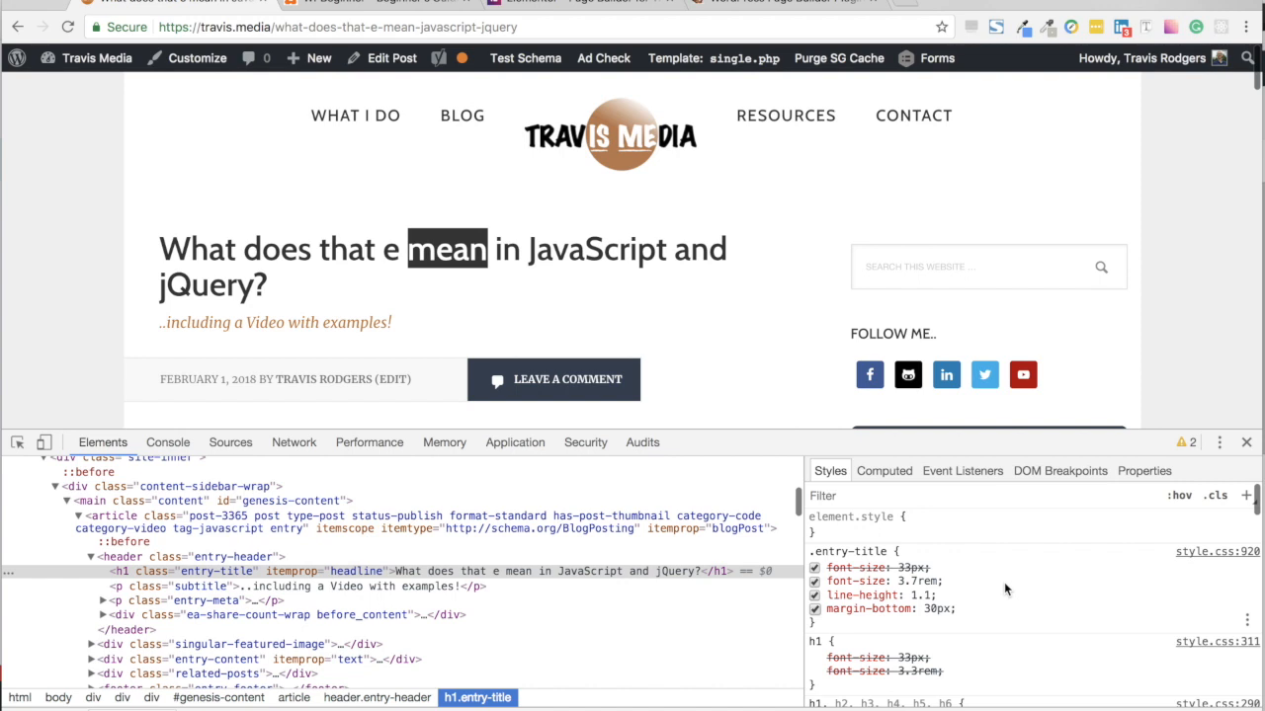
pyautogui.moveTo(1193, 562)
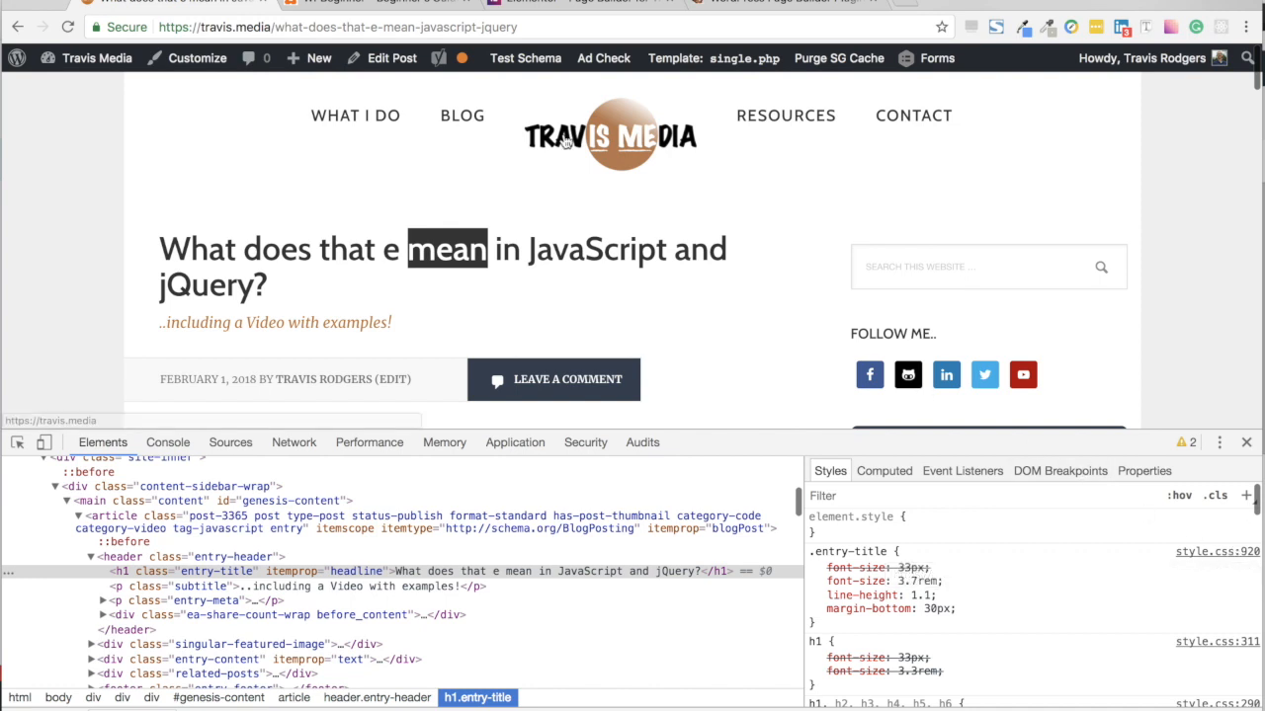
pyautogui.click(95, 58)
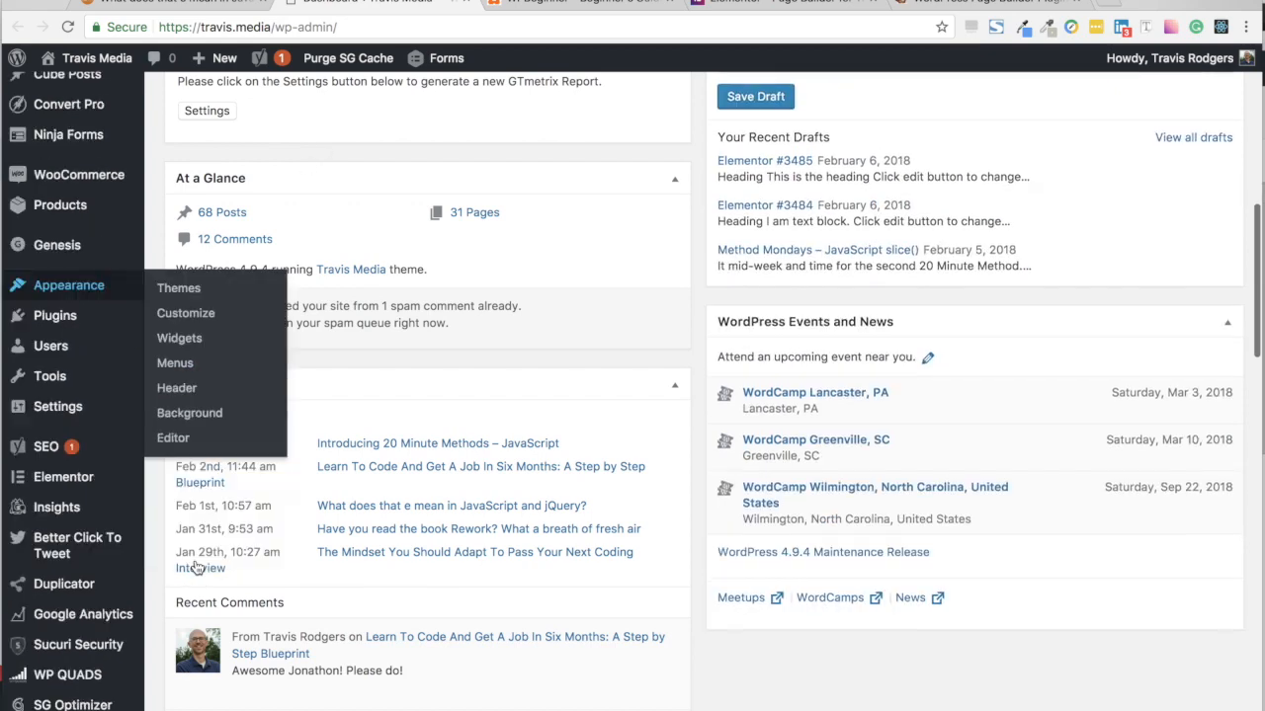
# - Open the theme editor on style.css from Appearance > Editor
pyautogui.scroll(-3)
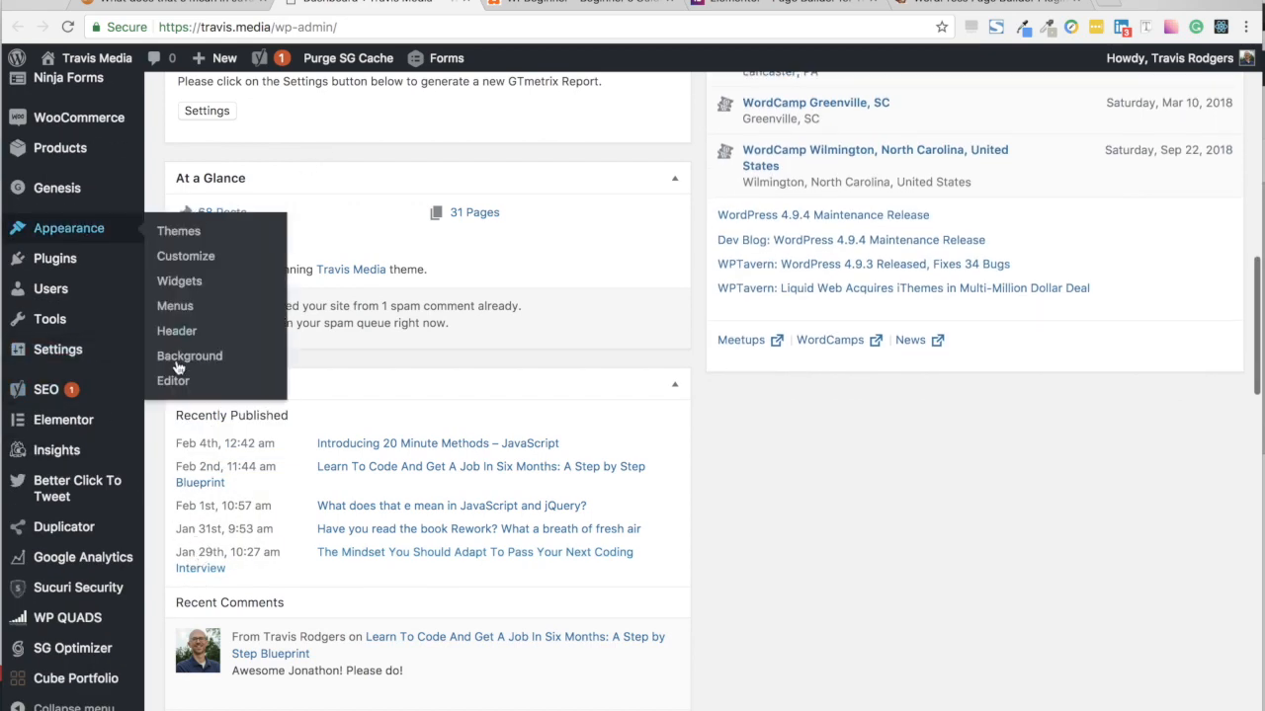
pyautogui.click(174, 379)
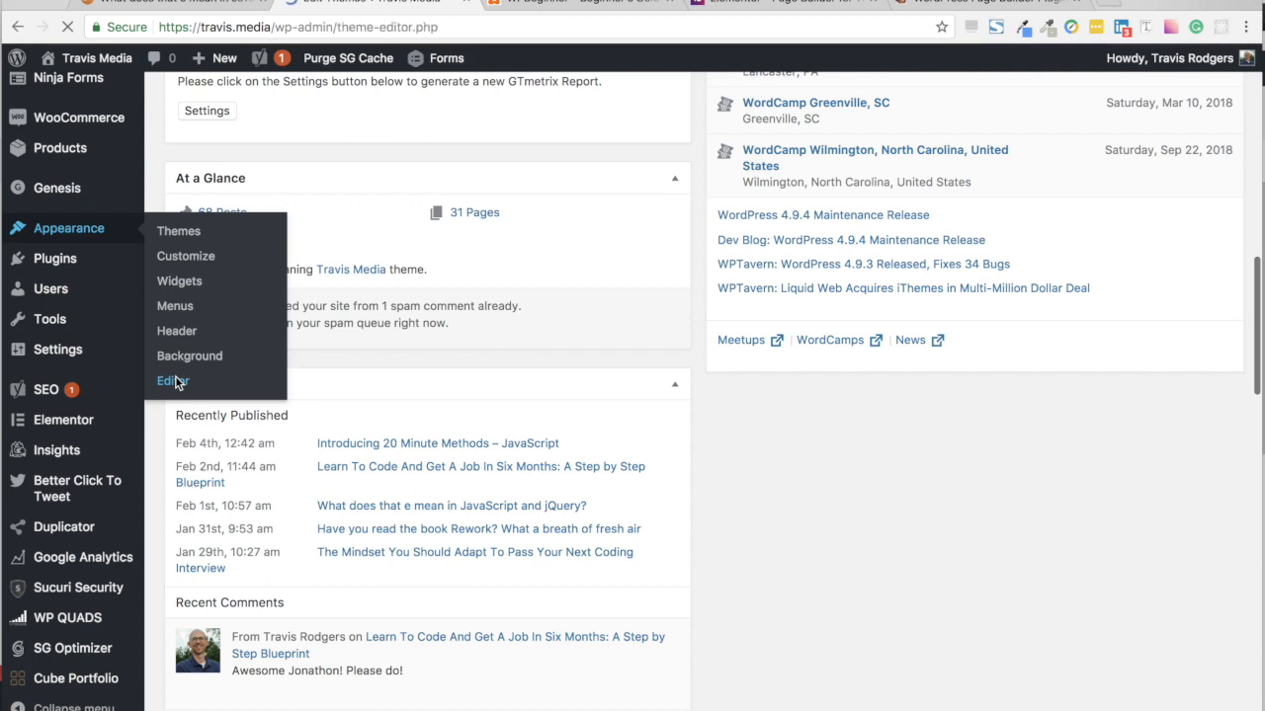
pyautogui.click(172, 379)
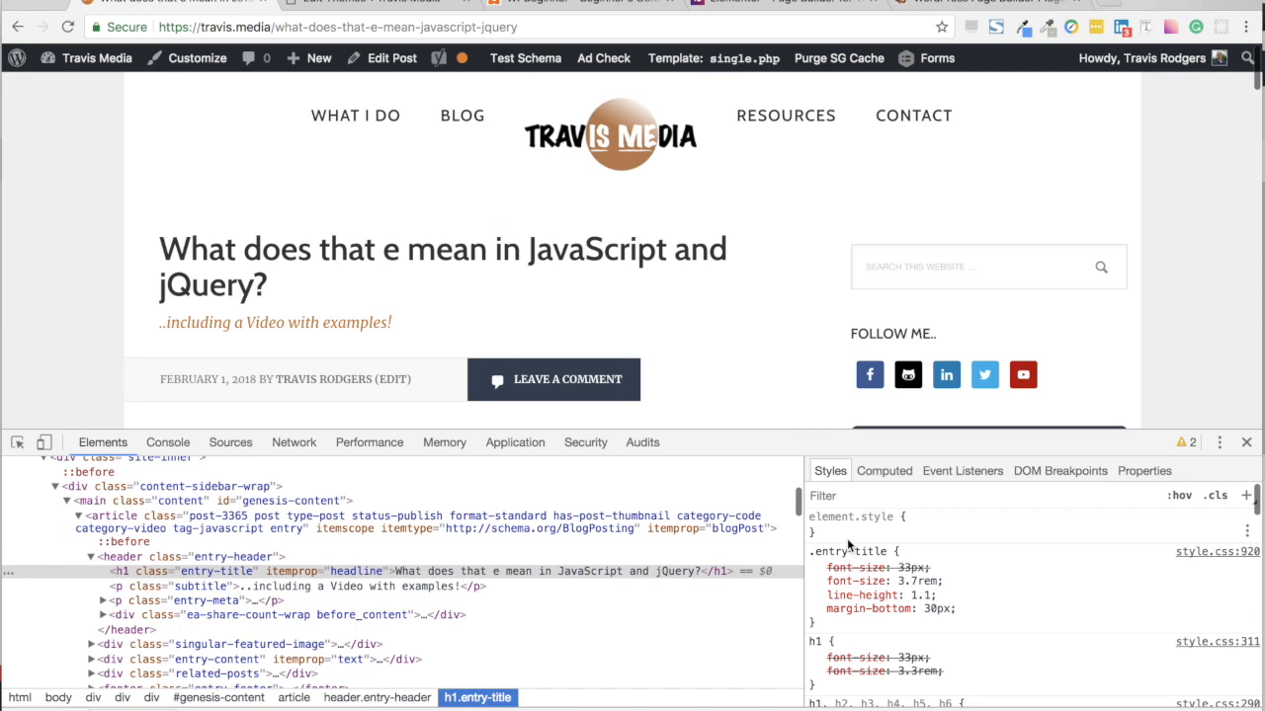
pyautogui.moveTo(1253, 563)
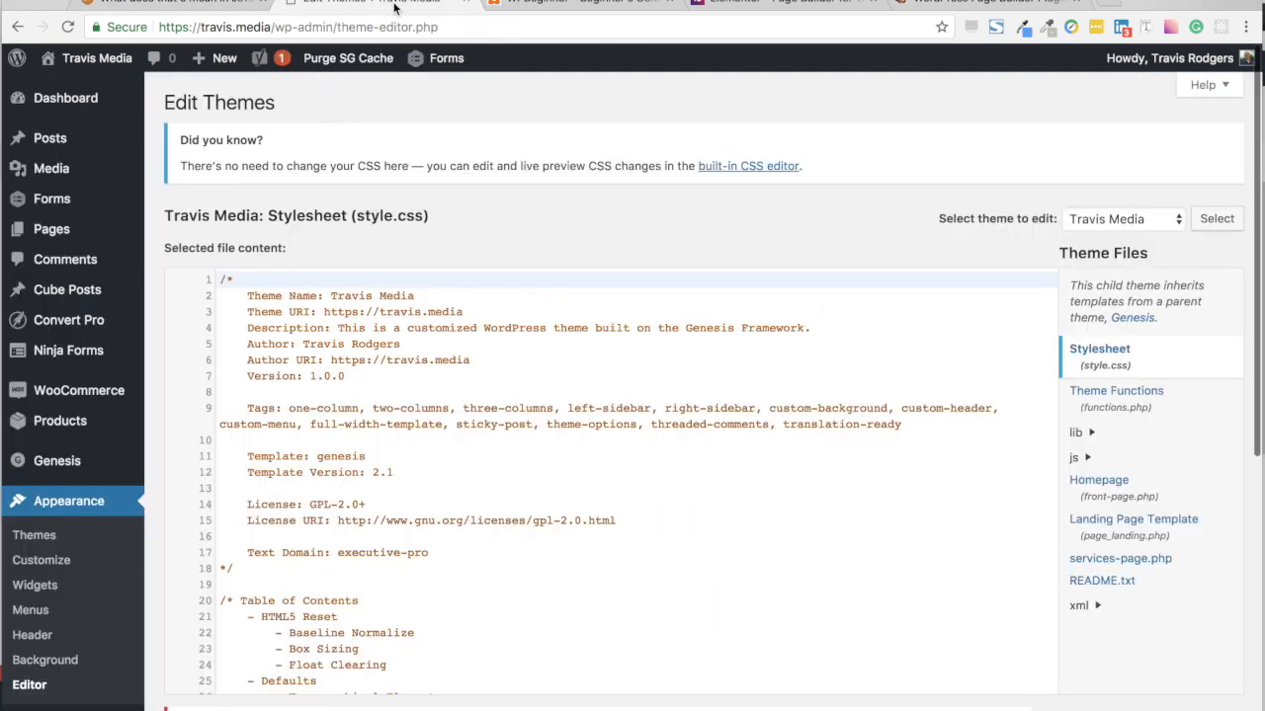
# - Scroll style.css down to the .entry-title rule with font-size 33px and 3.7rem
pyautogui.scroll(-3)
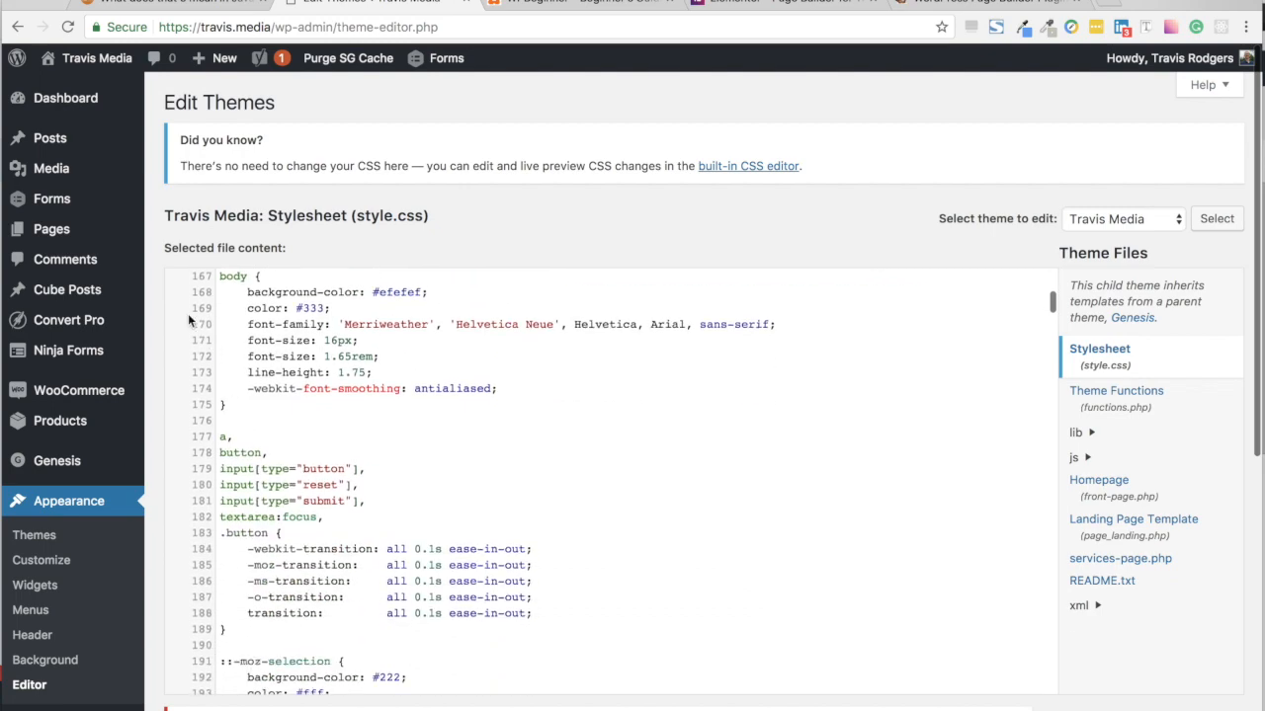
pyautogui.scroll(-3)
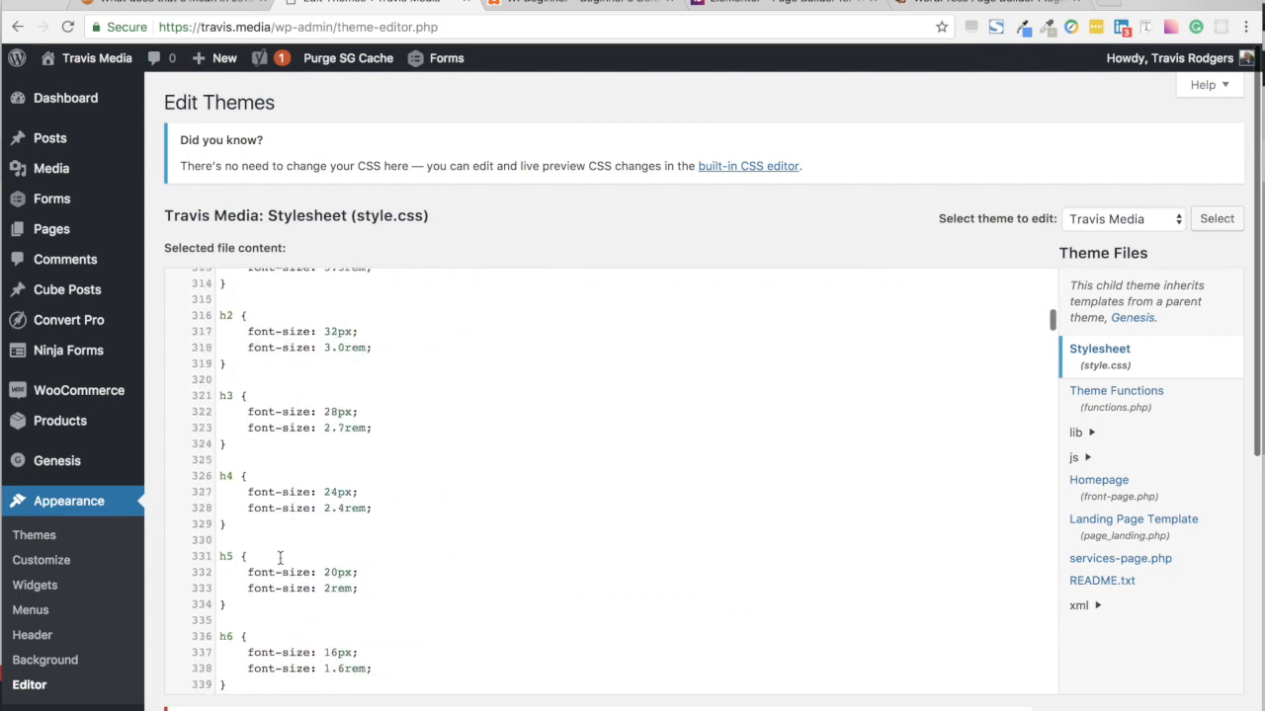
pyautogui.scroll(-3)
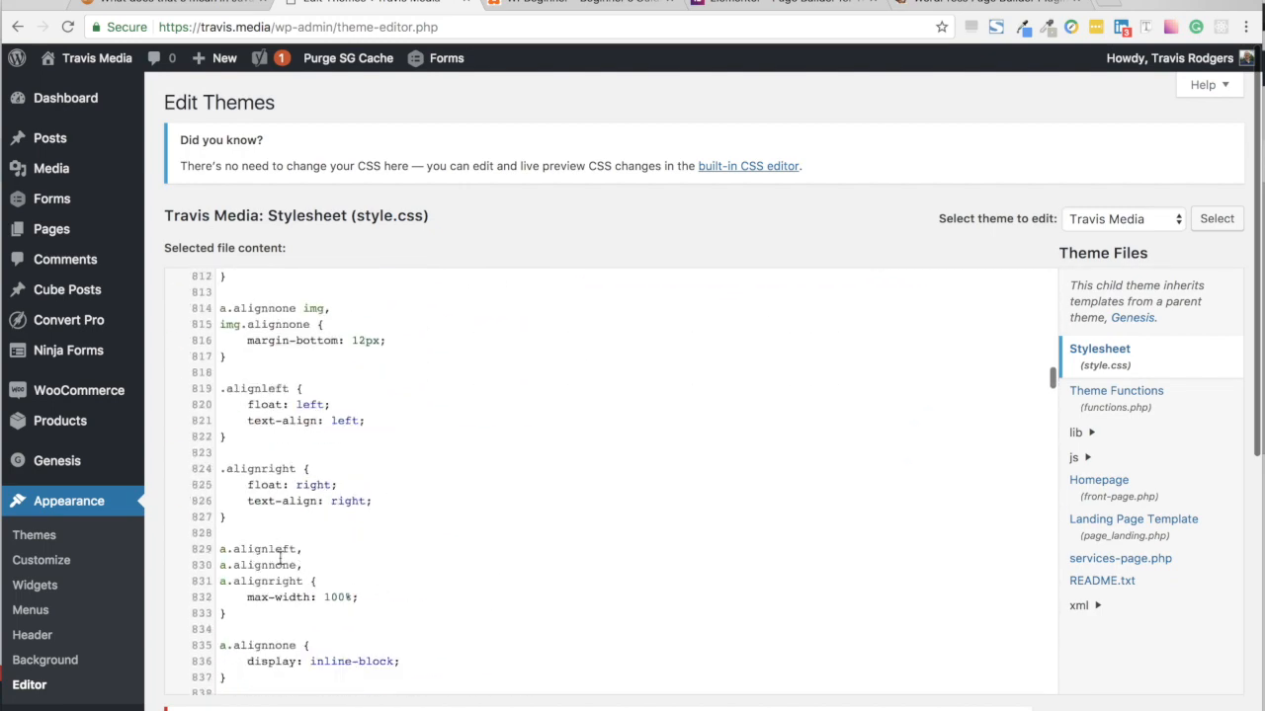
pyautogui.scroll(-3)
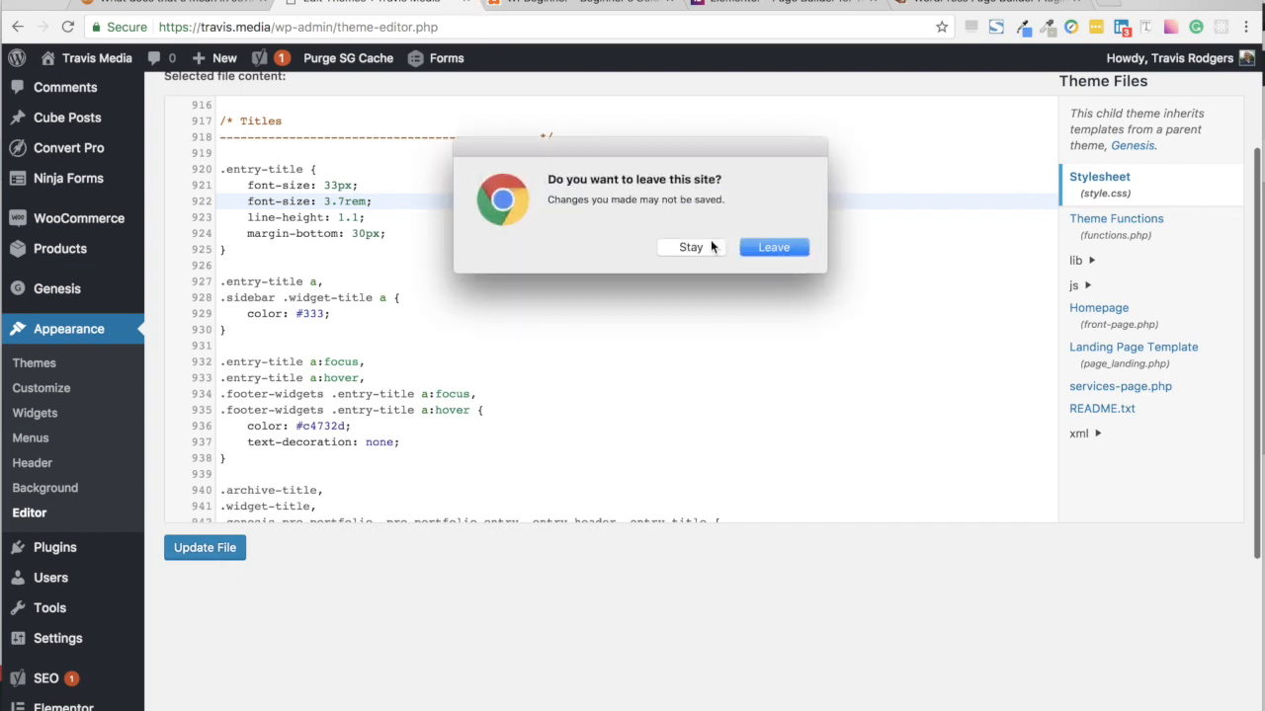
# - Stay on the theme editor with unsaved edits, review the post, and bring up Chrome's menu for More Tools
pyautogui.click(691, 247)
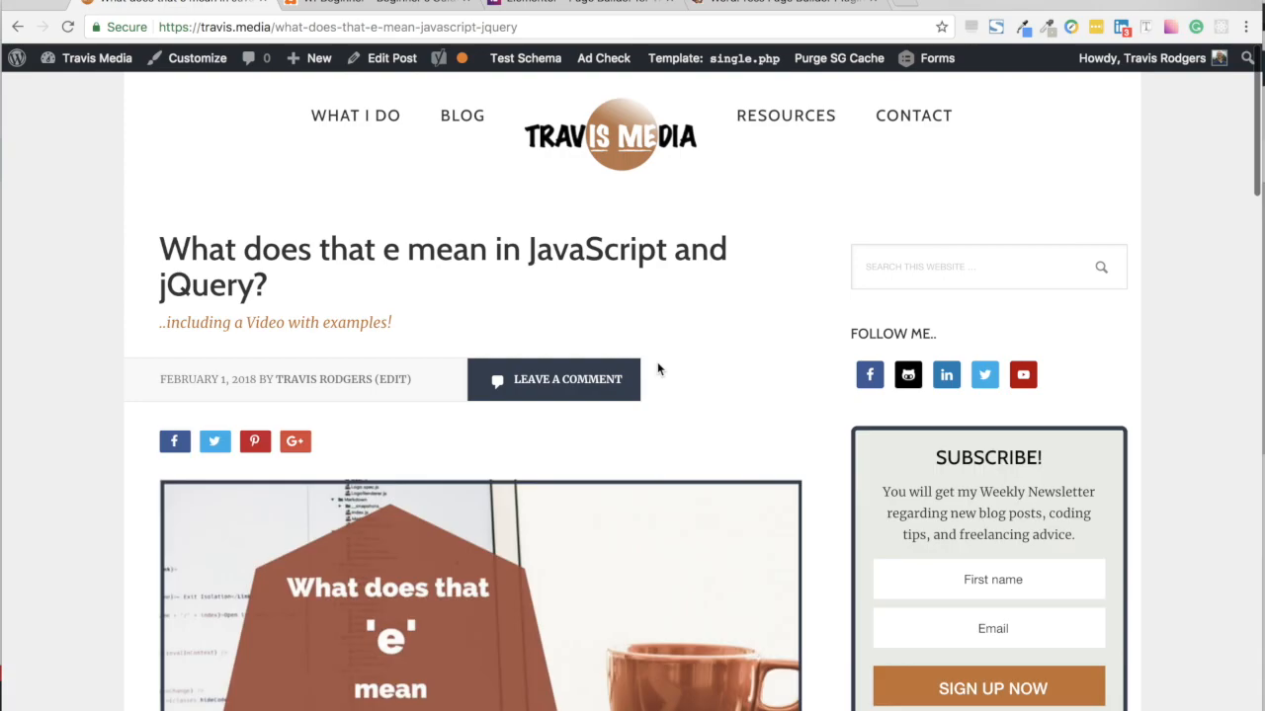
pyautogui.scroll(-3)
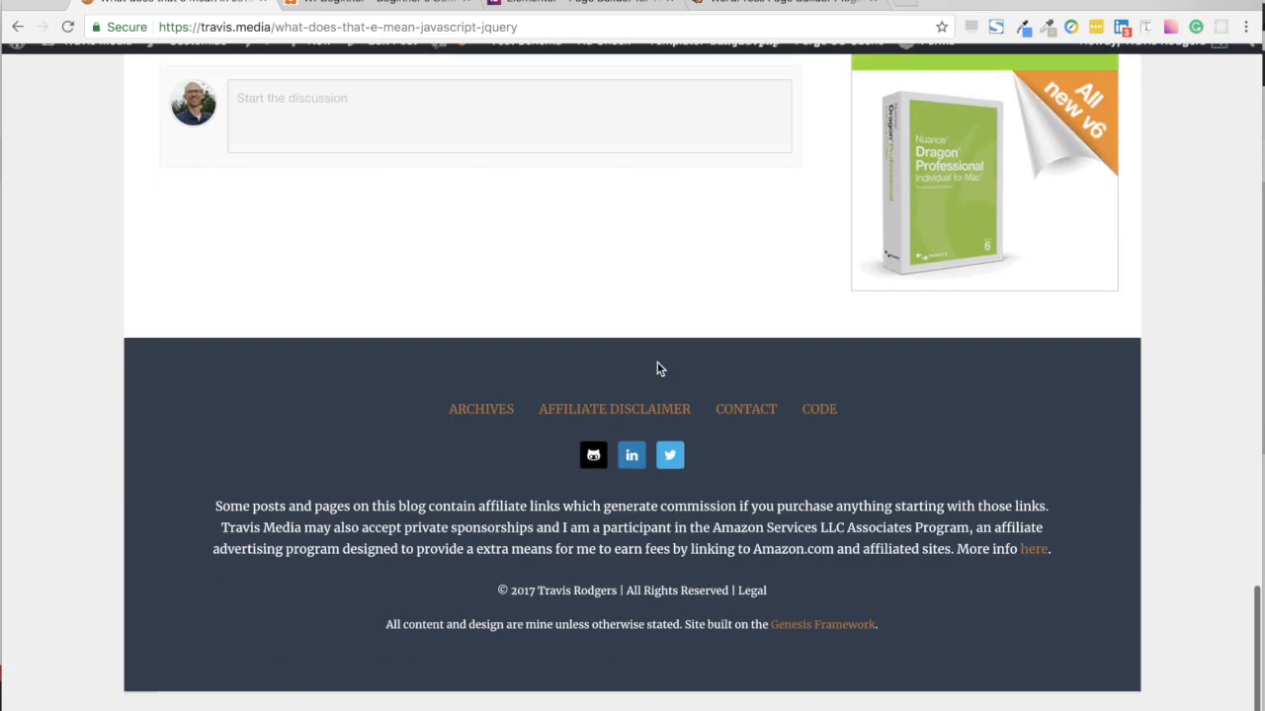
pyautogui.scroll(3)
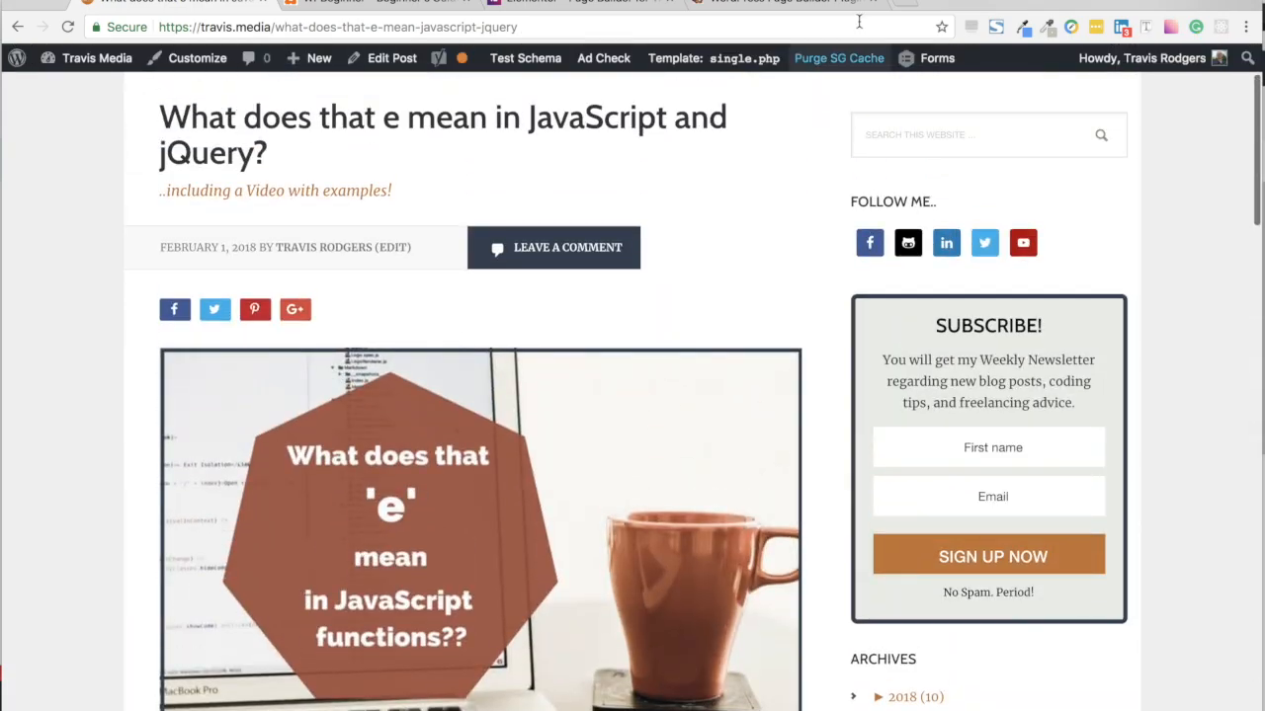
pyautogui.click(1244, 27)
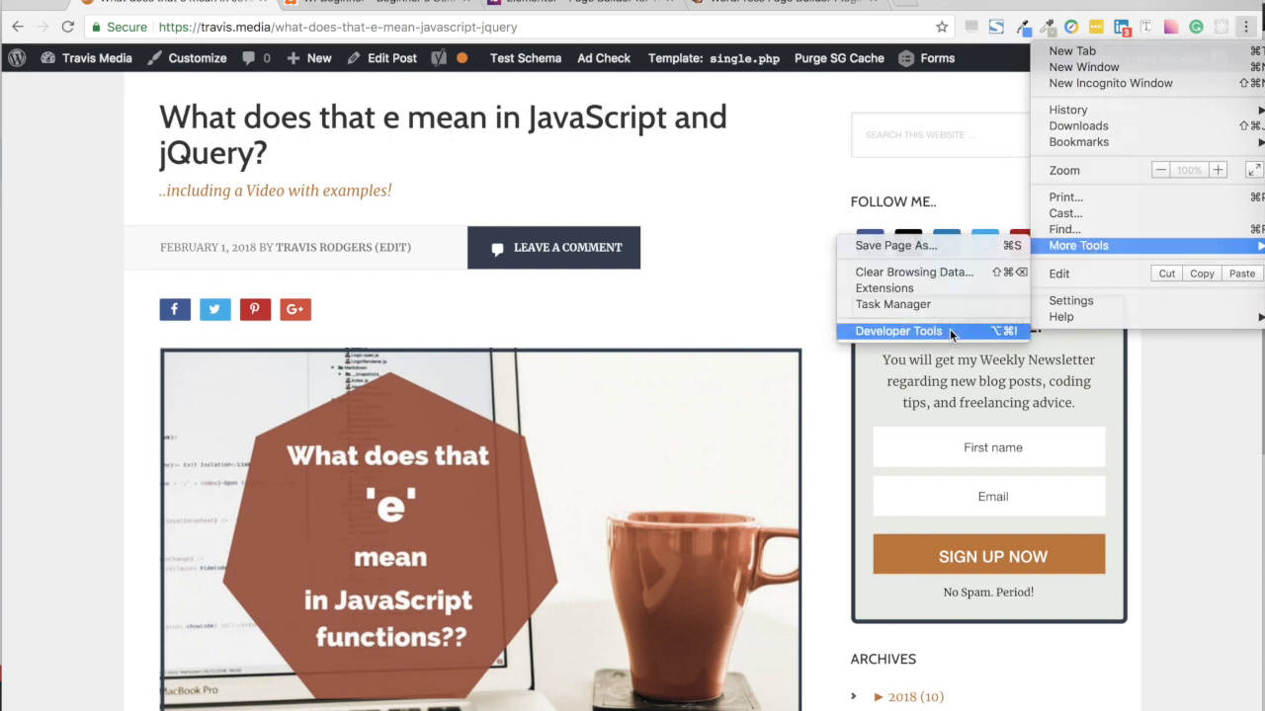
pyautogui.click(897, 332)
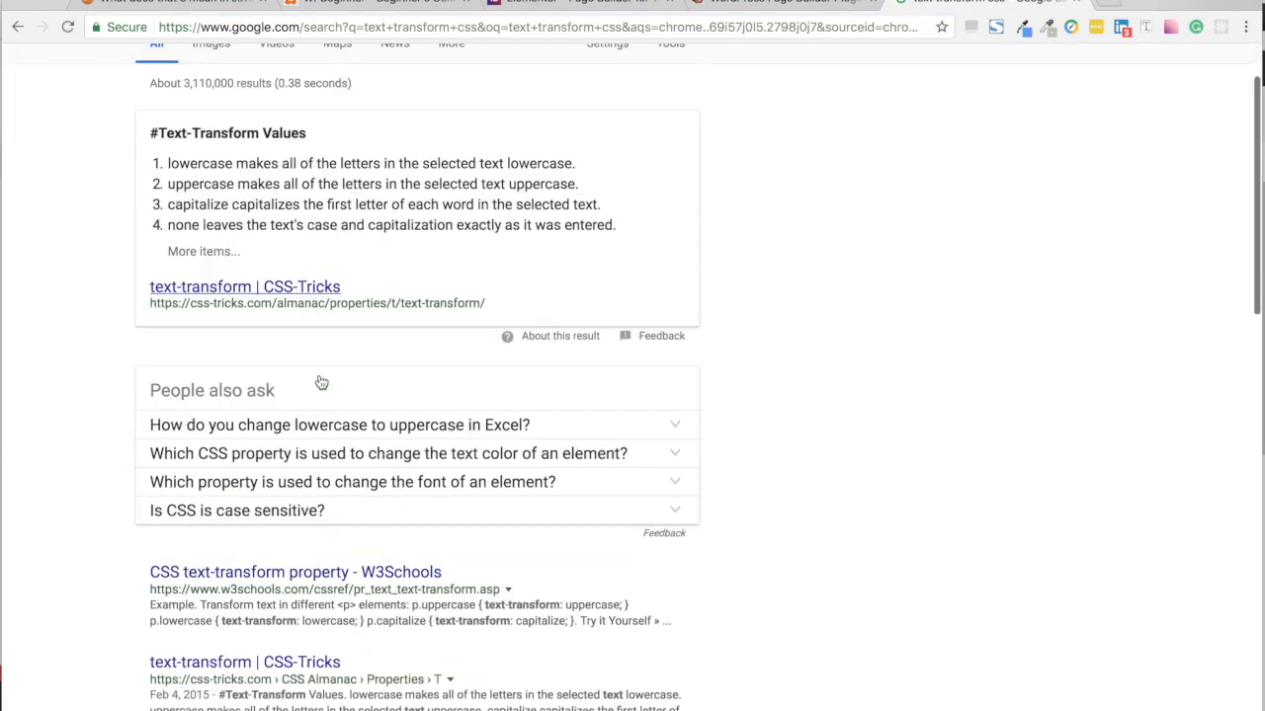
# - View the W3Schools text-transform reference down to its Property Values table
pyautogui.scroll(-3)
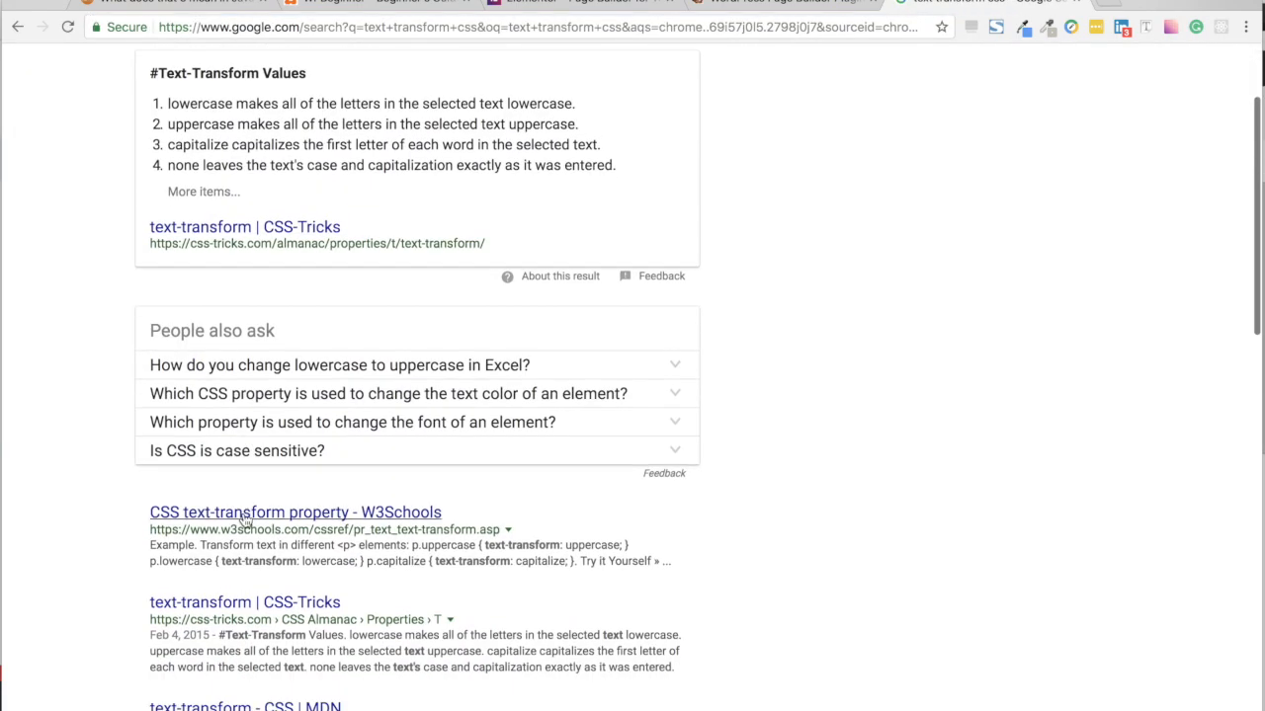
pyautogui.click(294, 512)
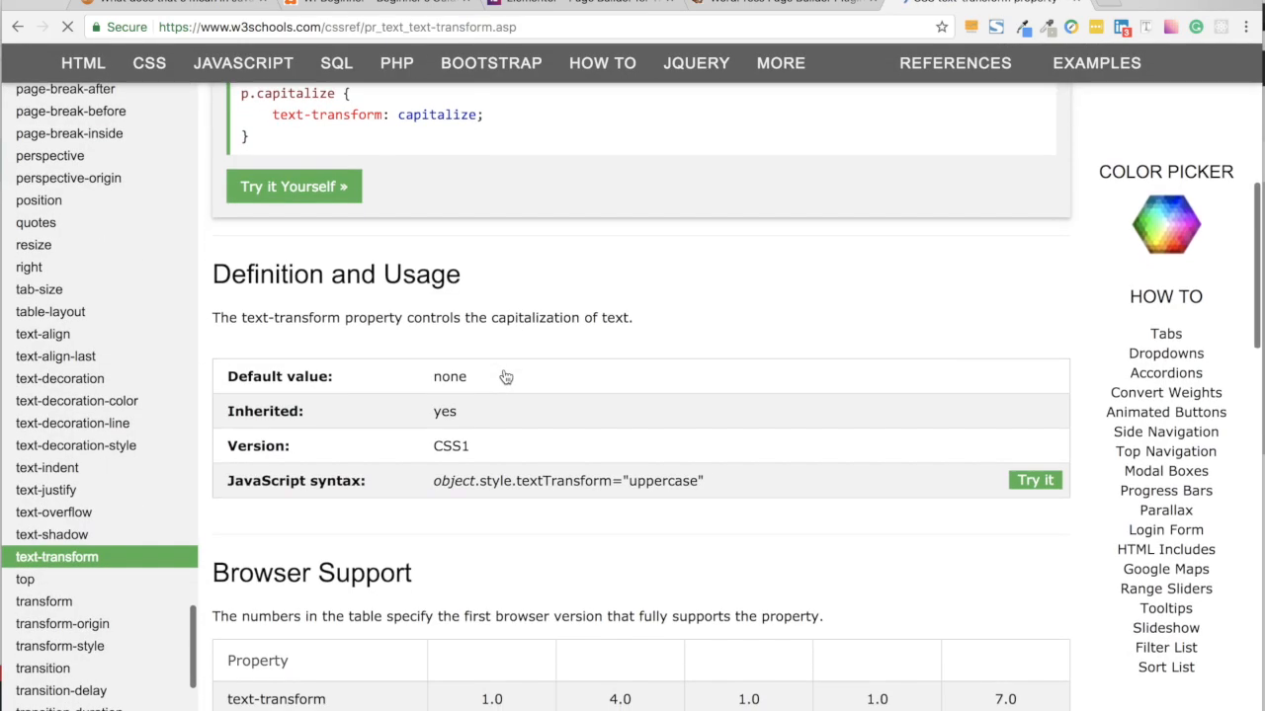
pyautogui.scroll(-3)
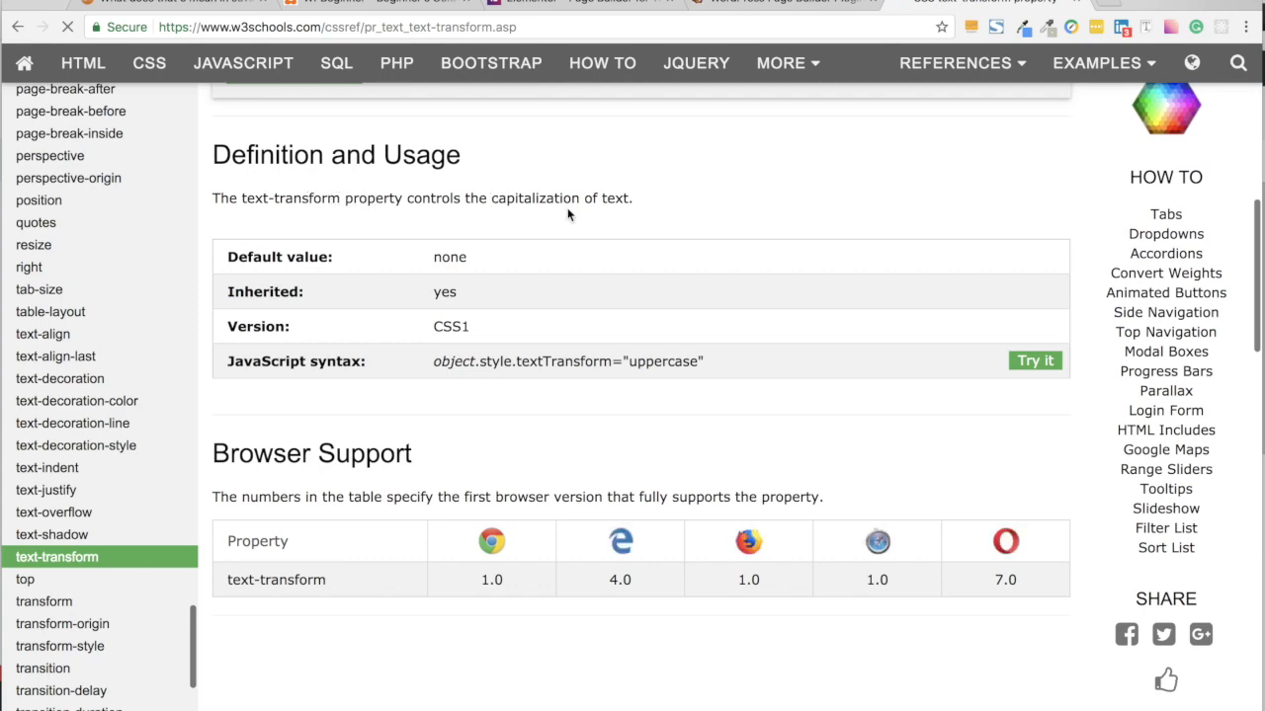
pyautogui.scroll(-3)
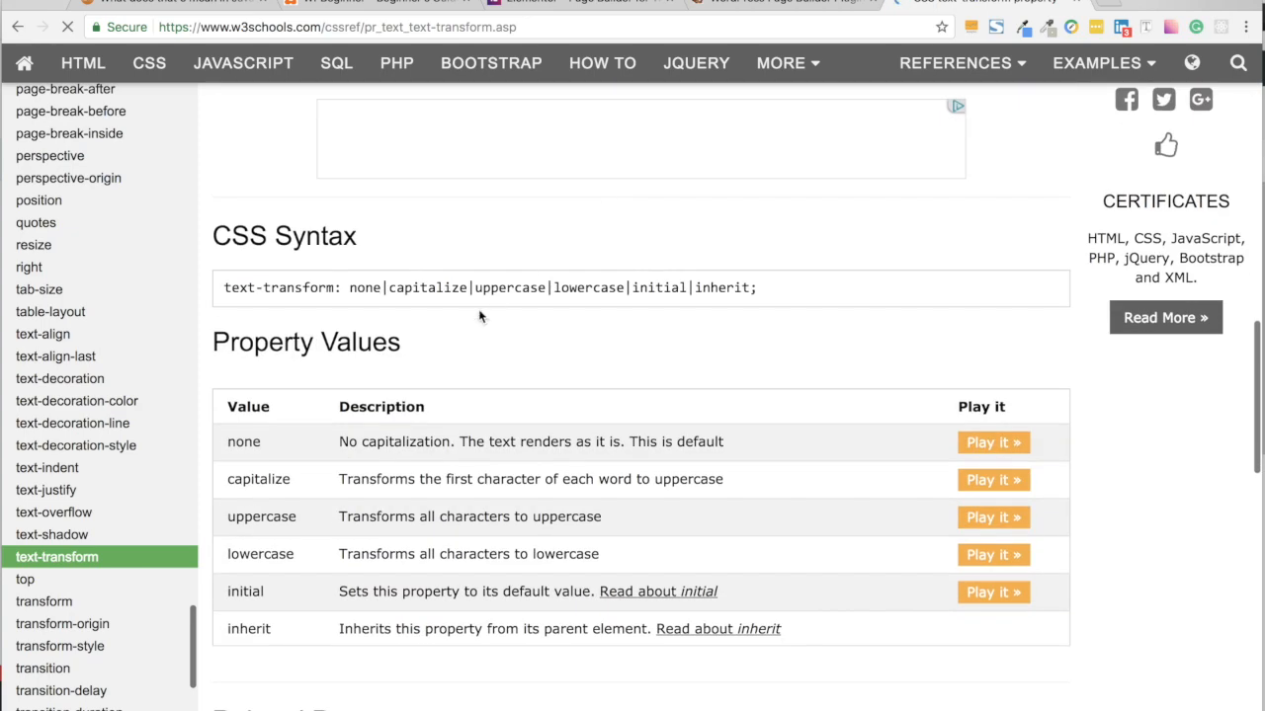
pyautogui.scroll(-3)
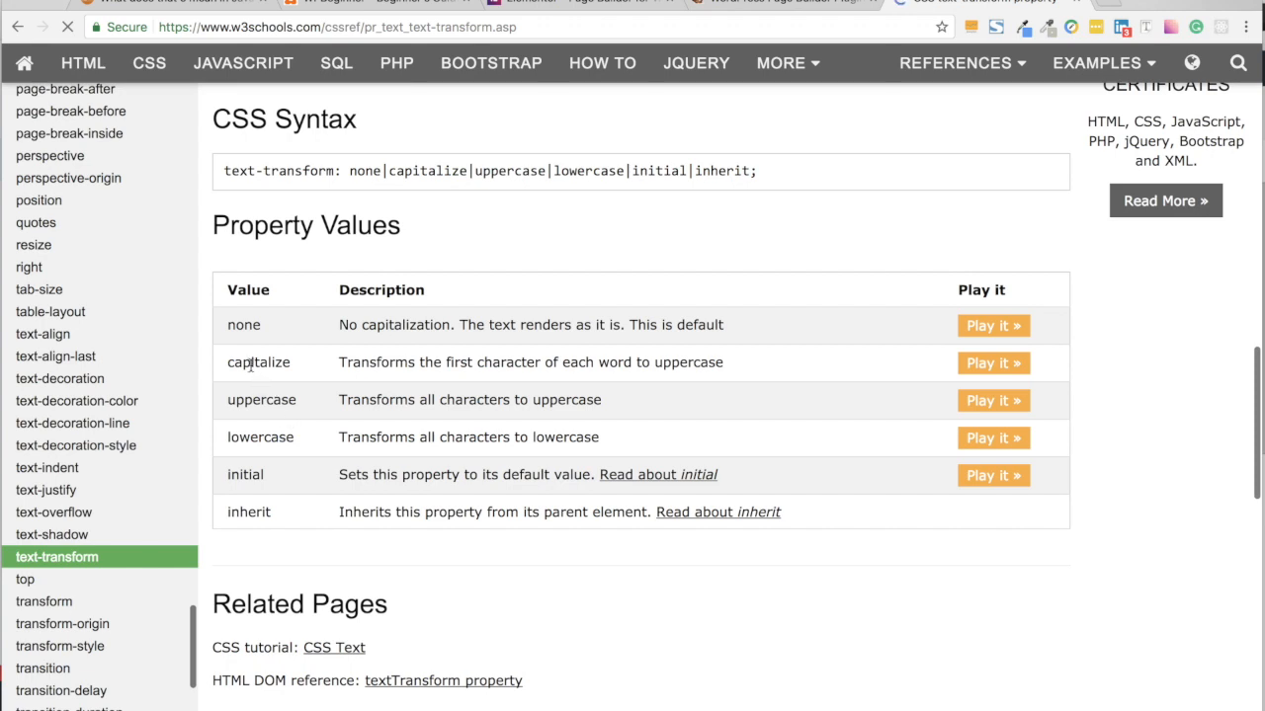
pyautogui.moveTo(253, 474)
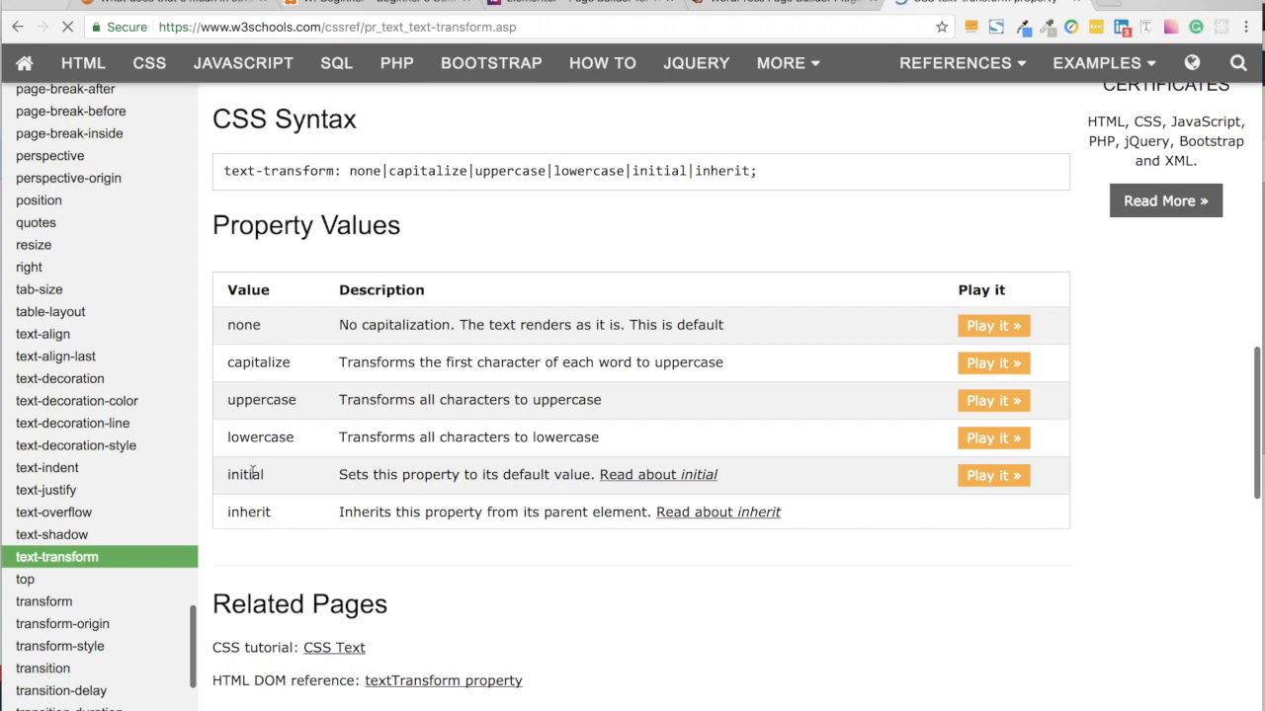
pyautogui.scroll(-3)
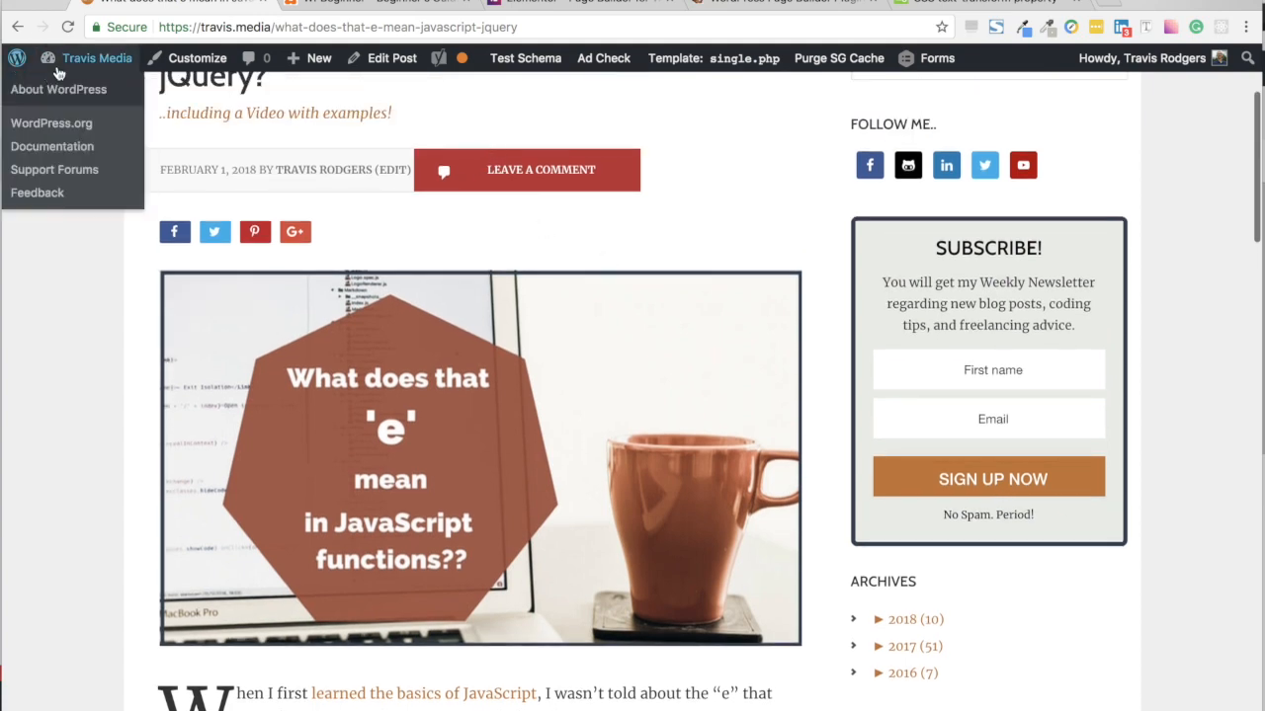
pyautogui.moveTo(202, 217)
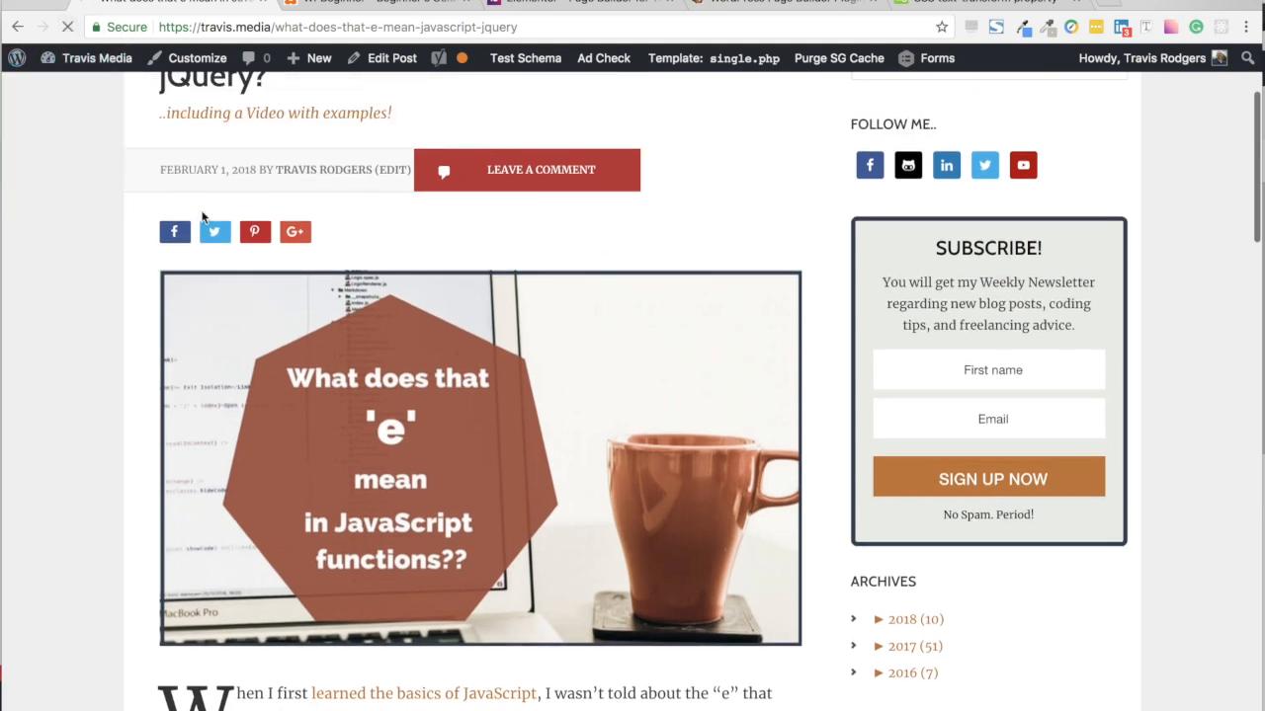
# - Scroll the 'What does that e mean' post back to its header and title
pyautogui.scroll(-3)
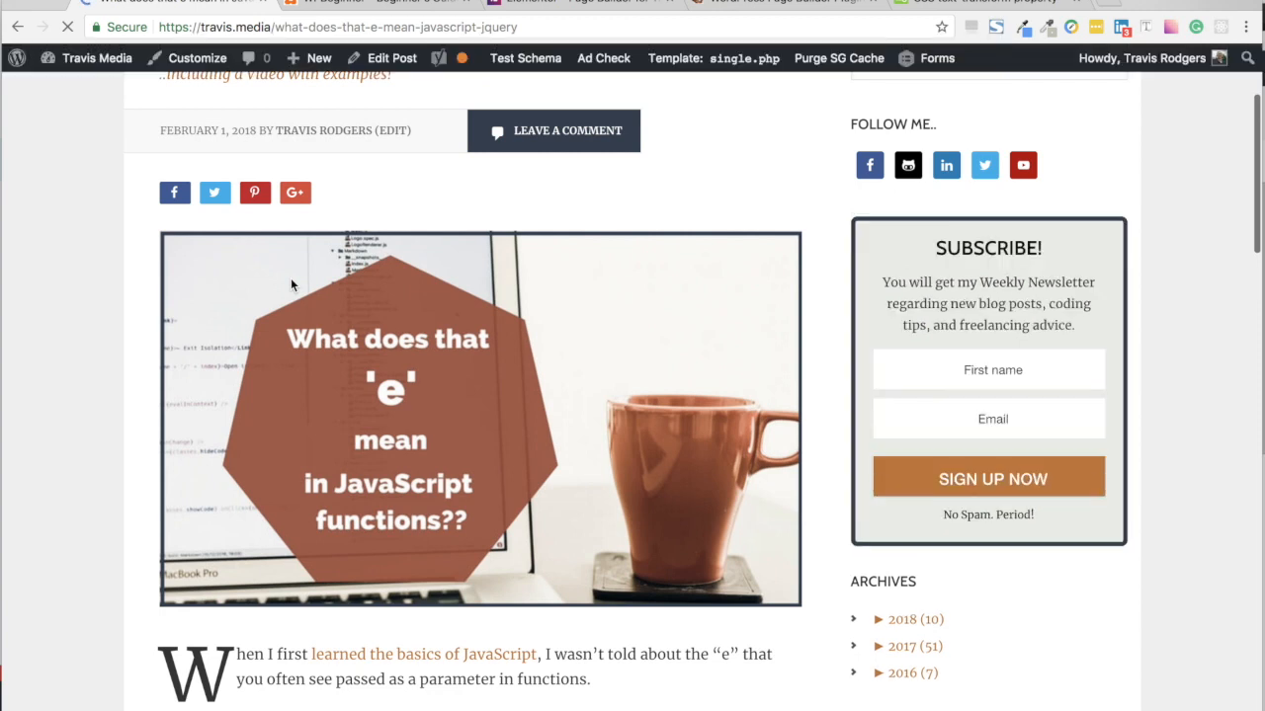
pyautogui.moveTo(334, 231)
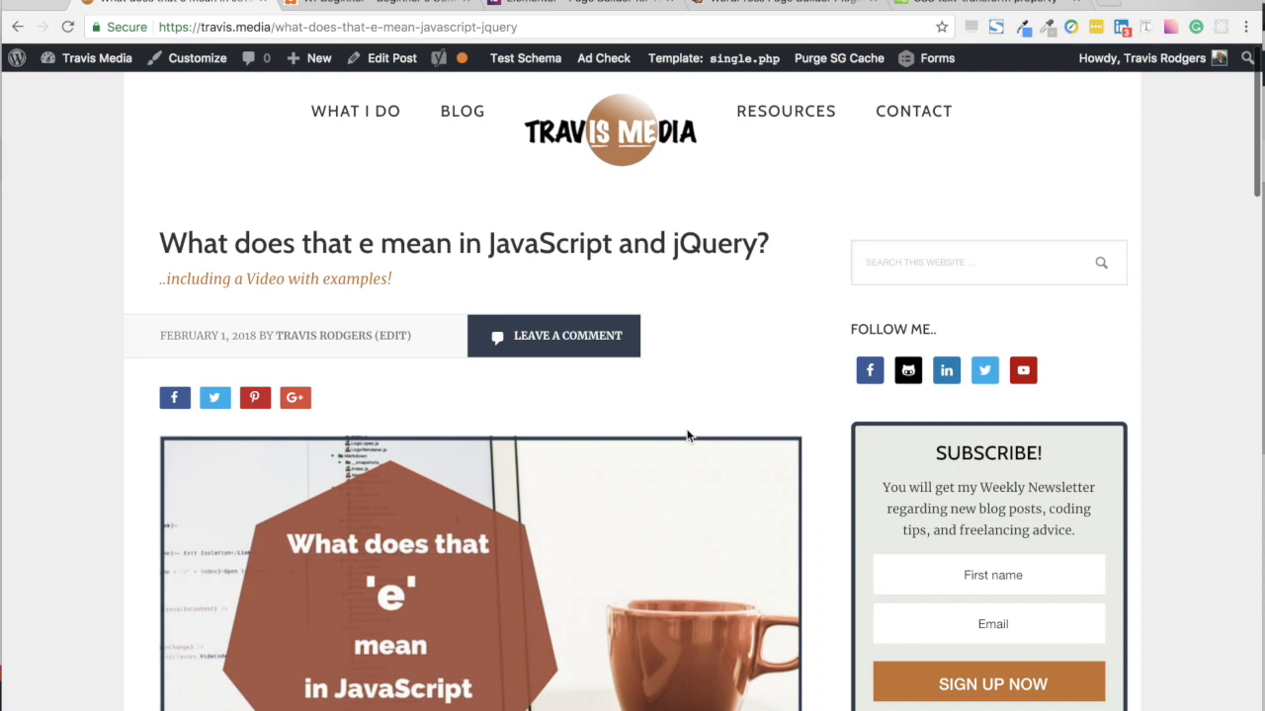
pyautogui.moveTo(814, 490)
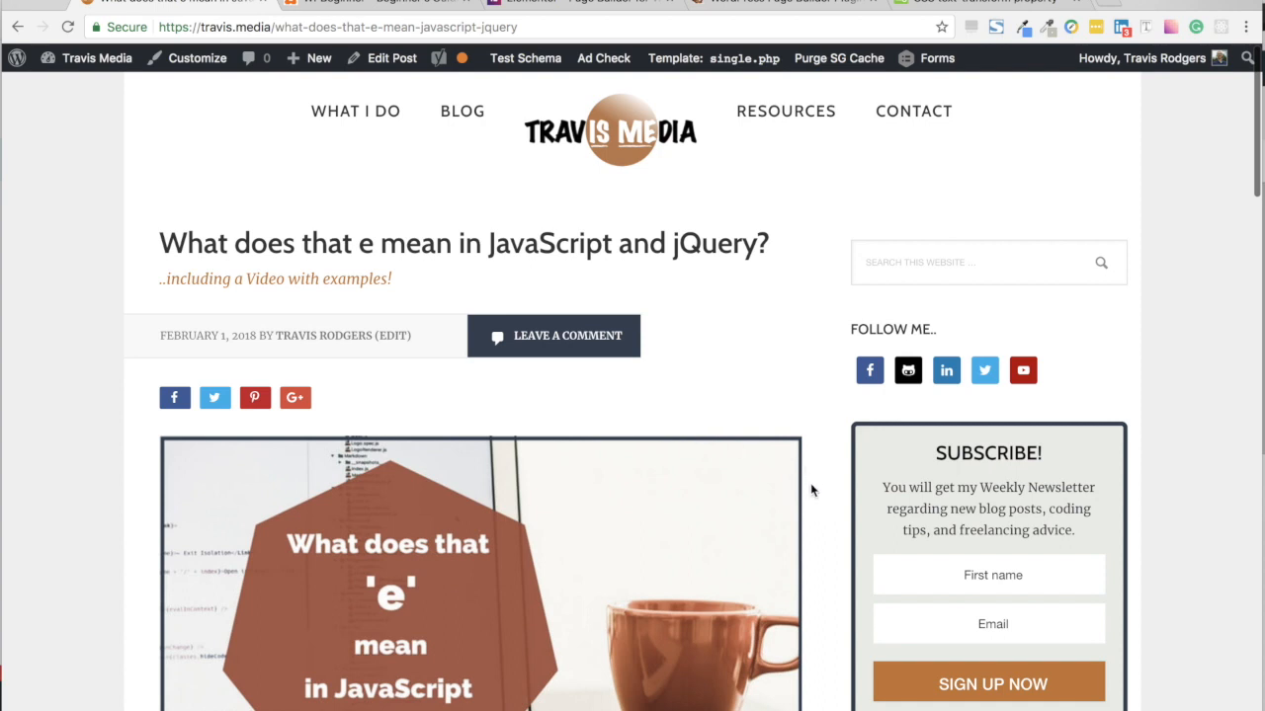
pyautogui.scroll(-3)
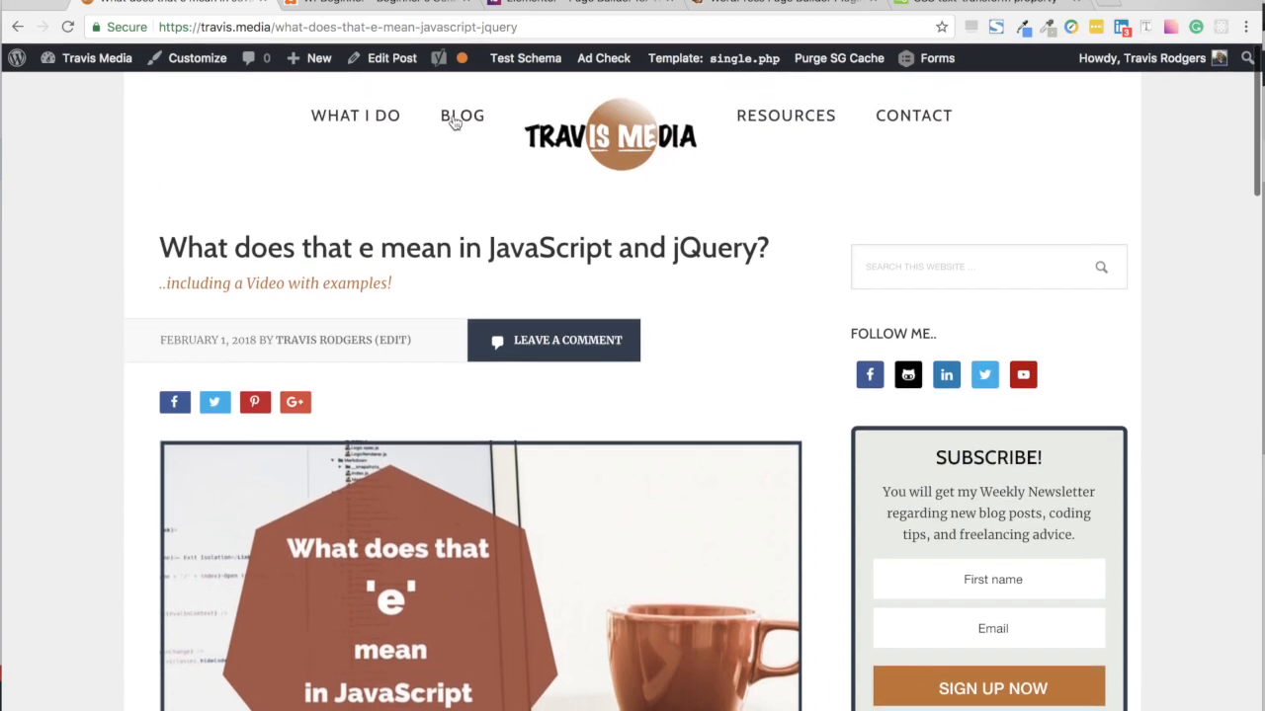
# - Go to the travis.media BLOG listing and reach the Learn To Code And Get A Job In Six Months entry
pyautogui.click(462, 115)
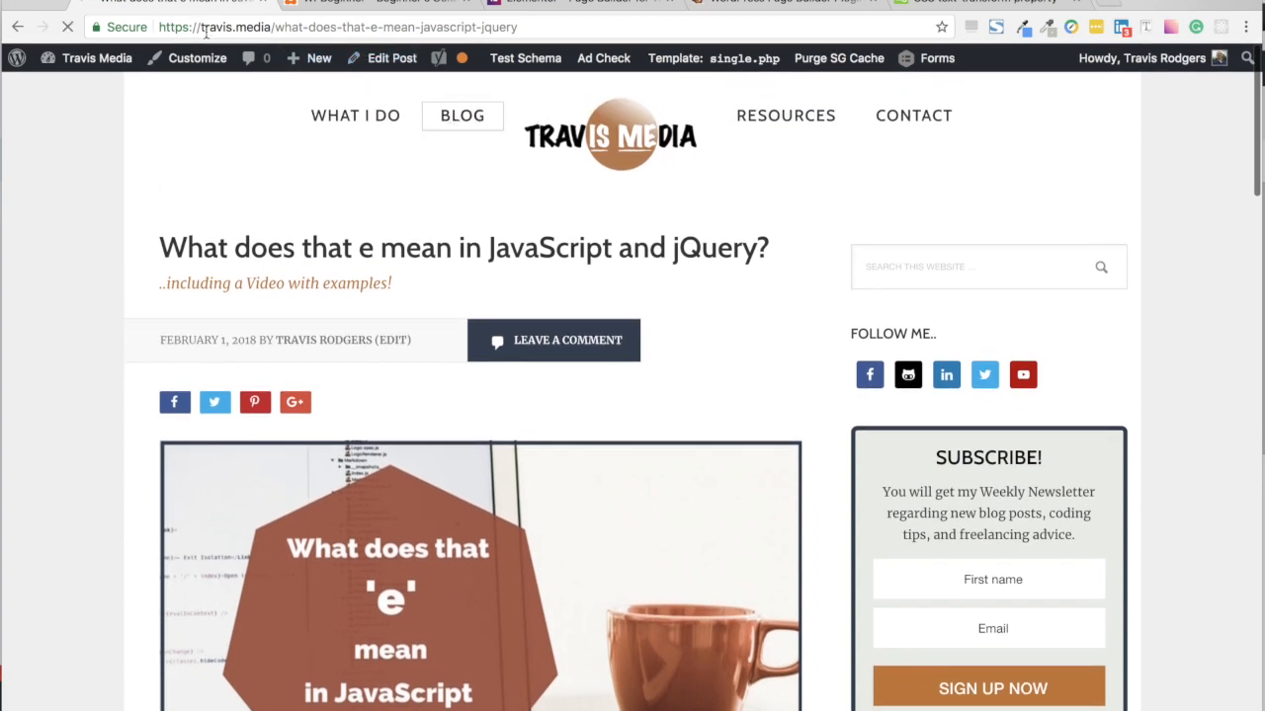
pyautogui.click(462, 114)
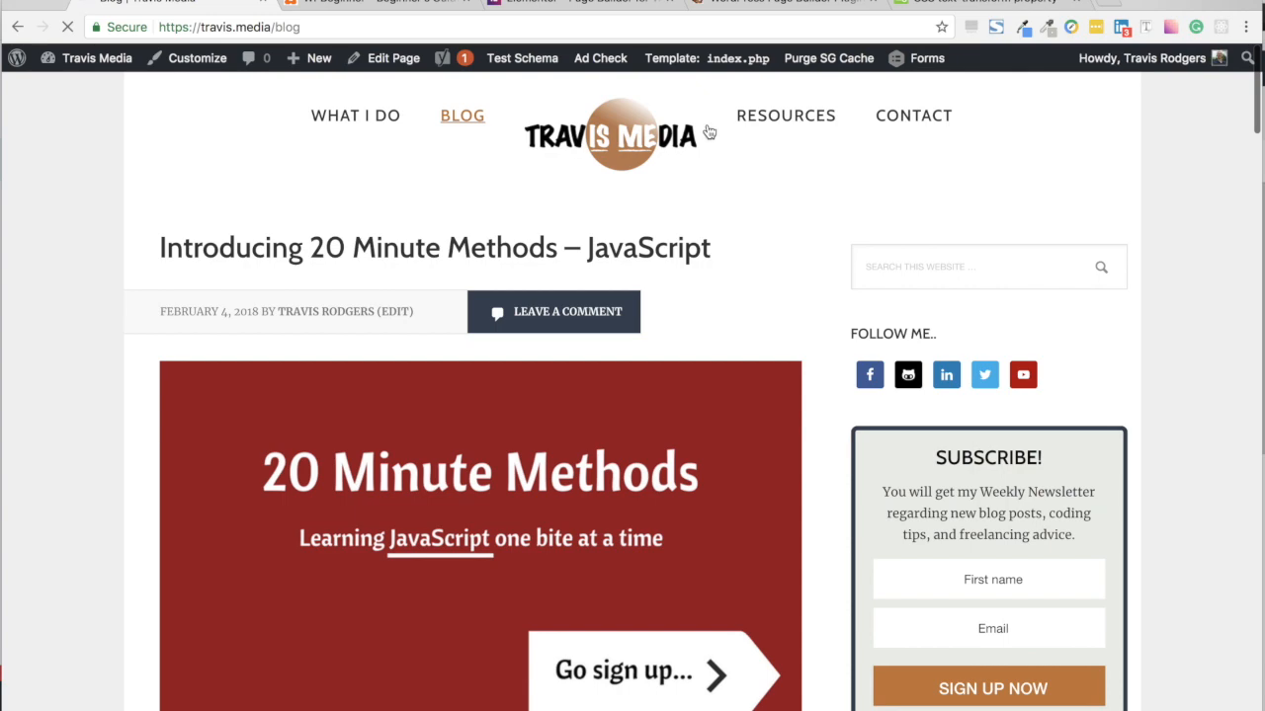
pyautogui.scroll(-3)
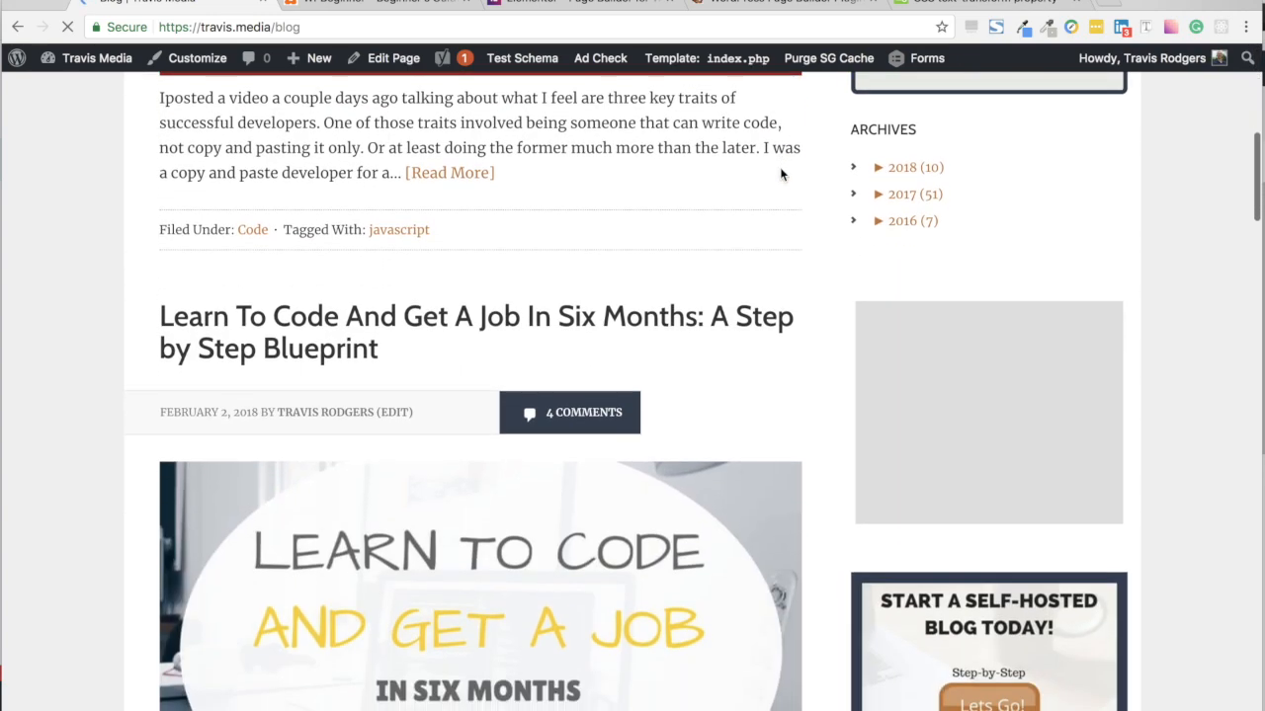
pyautogui.scroll(-3)
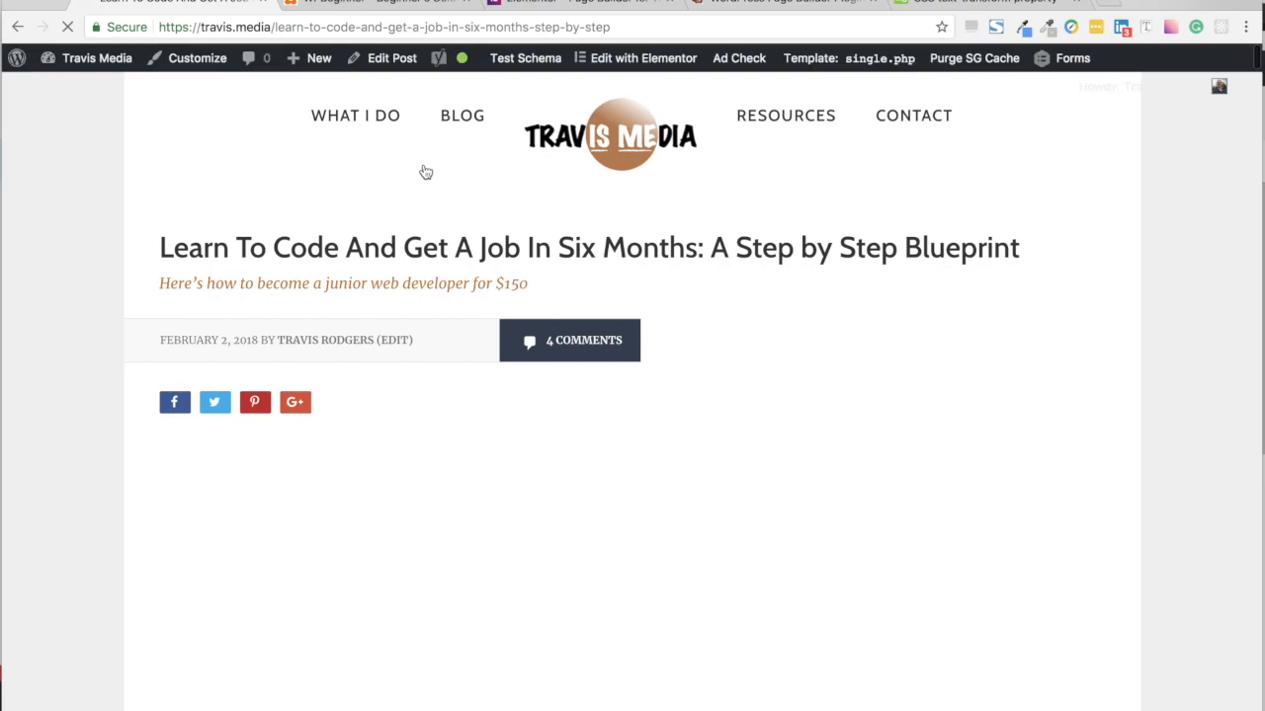
# - Read through the blueprint post's Month 1 and Month 2 week-by-week sections down to Week 2 and Week 3
pyautogui.scroll(-3)
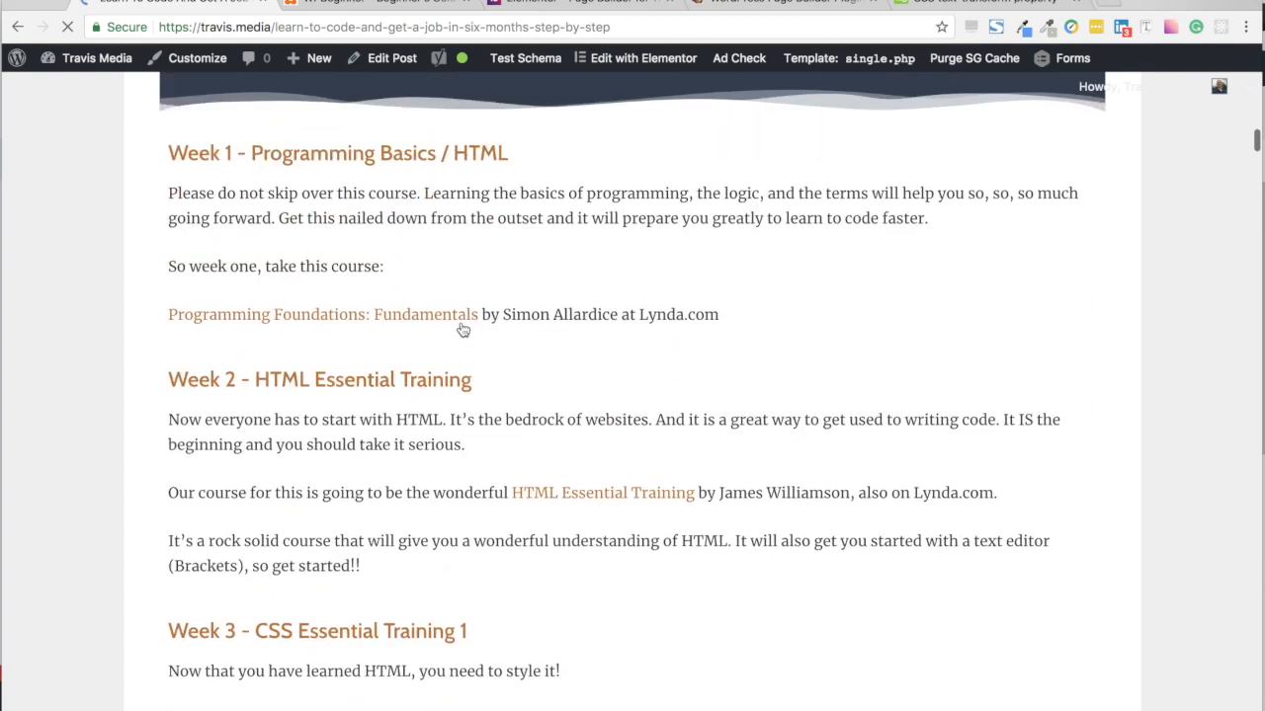
pyautogui.scroll(3)
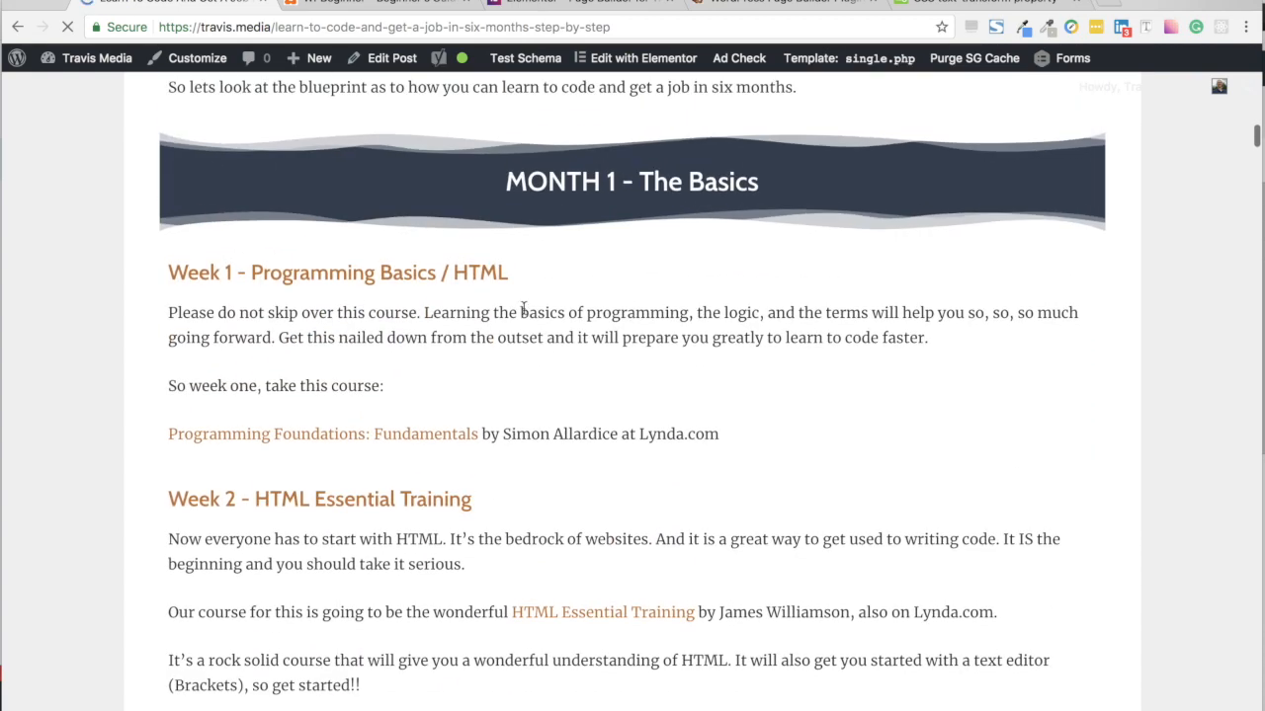
pyautogui.scroll(3)
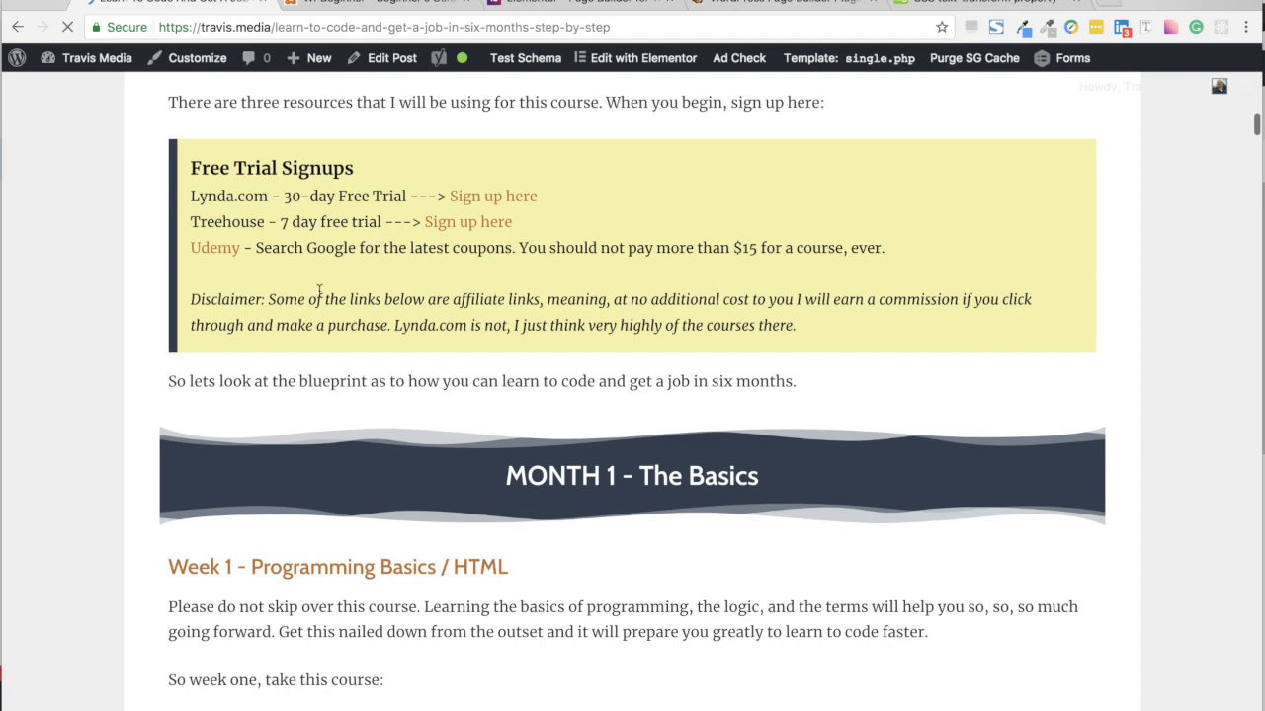
pyautogui.scroll(-3)
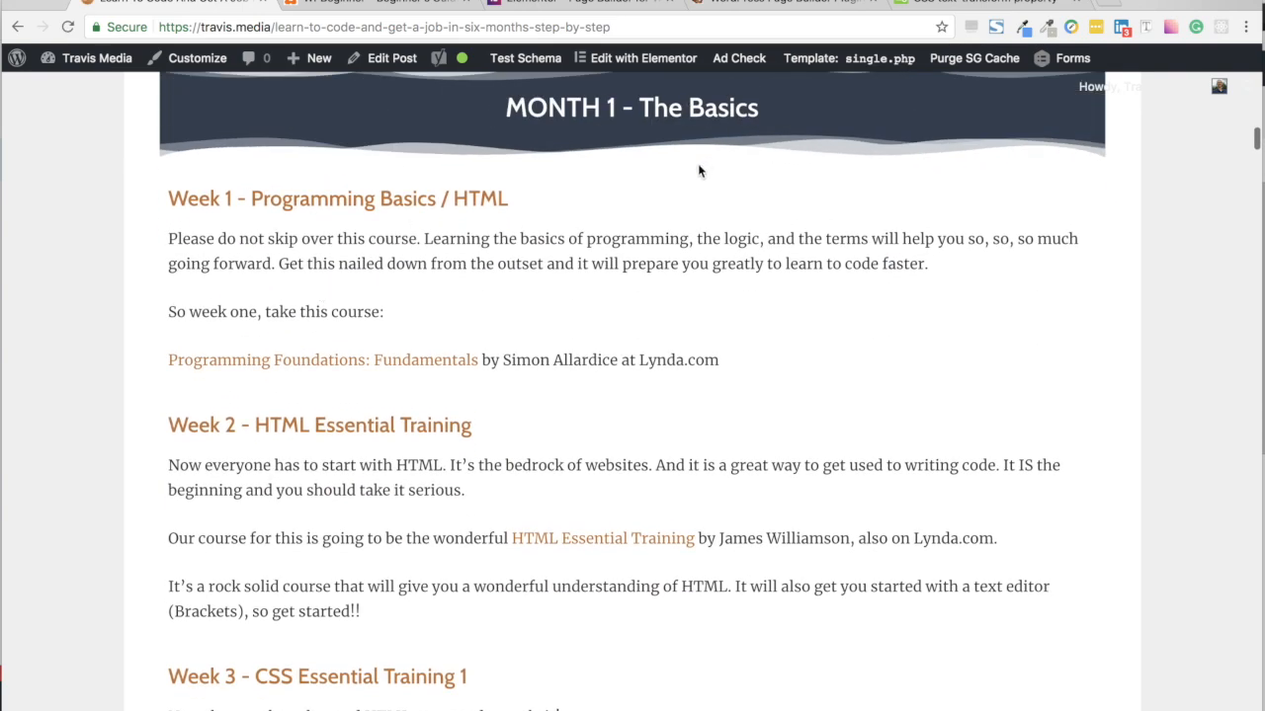
pyautogui.scroll(-3)
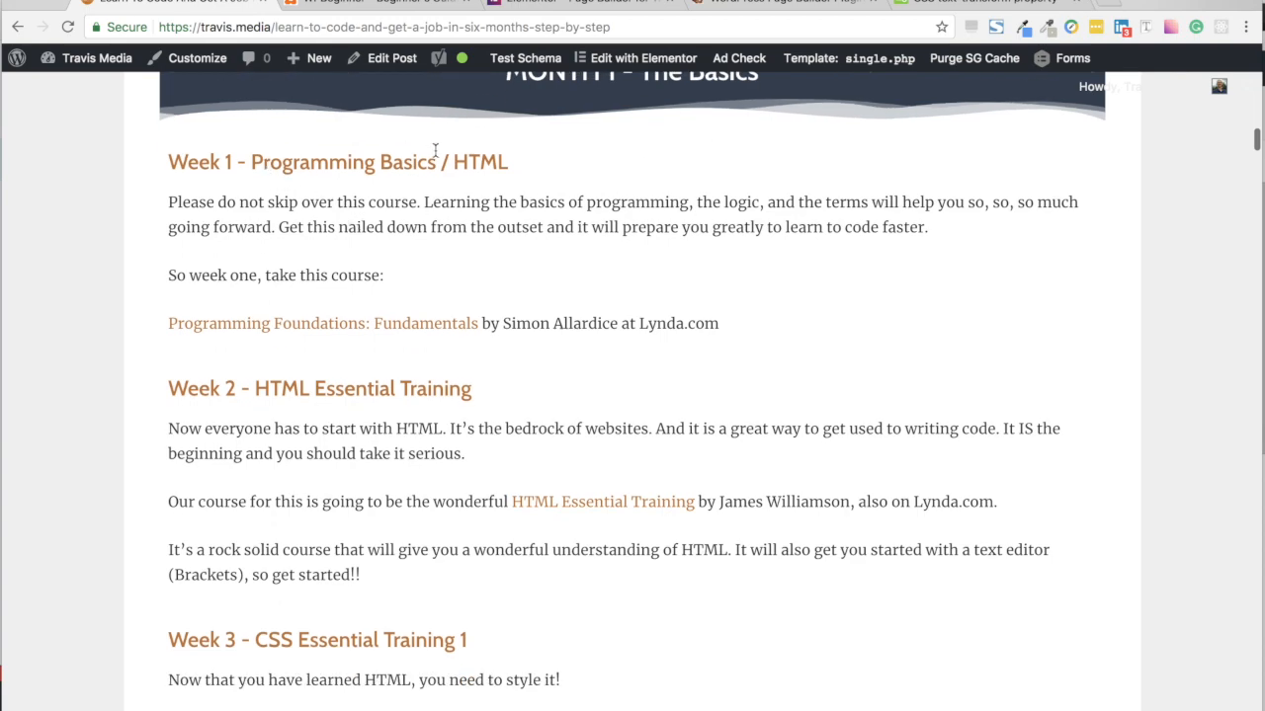
pyautogui.scroll(-3)
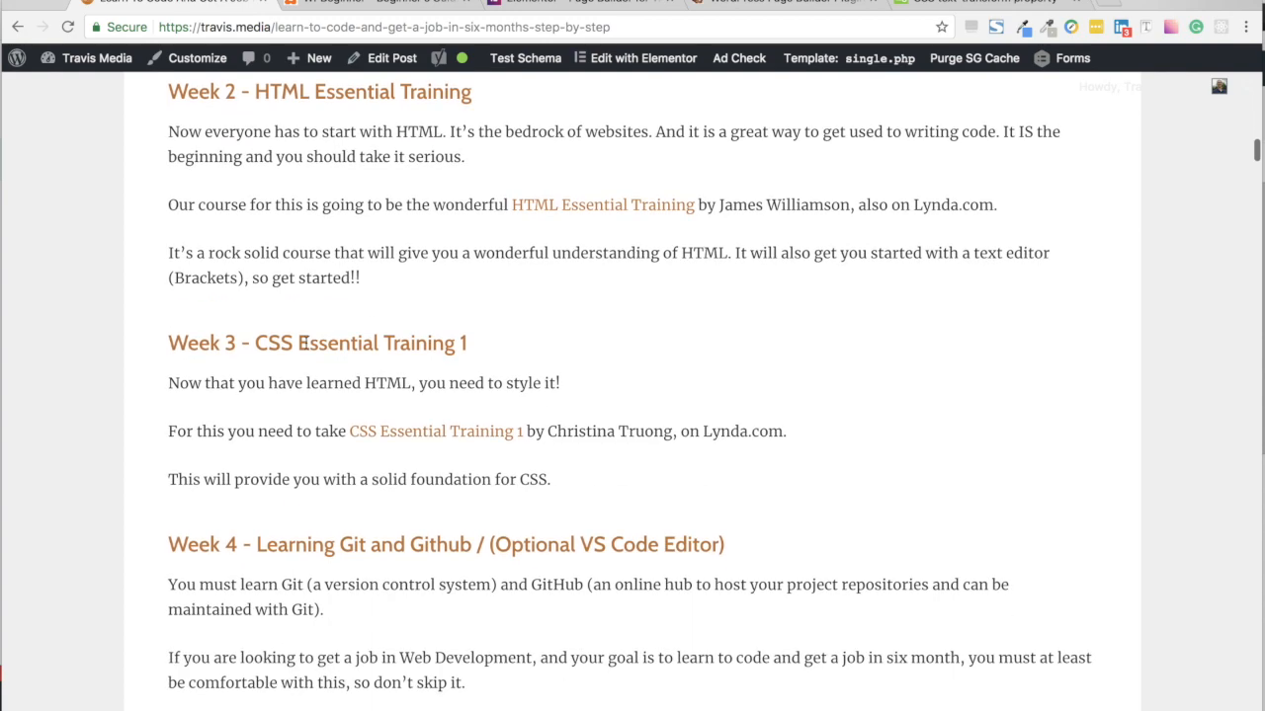
pyautogui.scroll(-3)
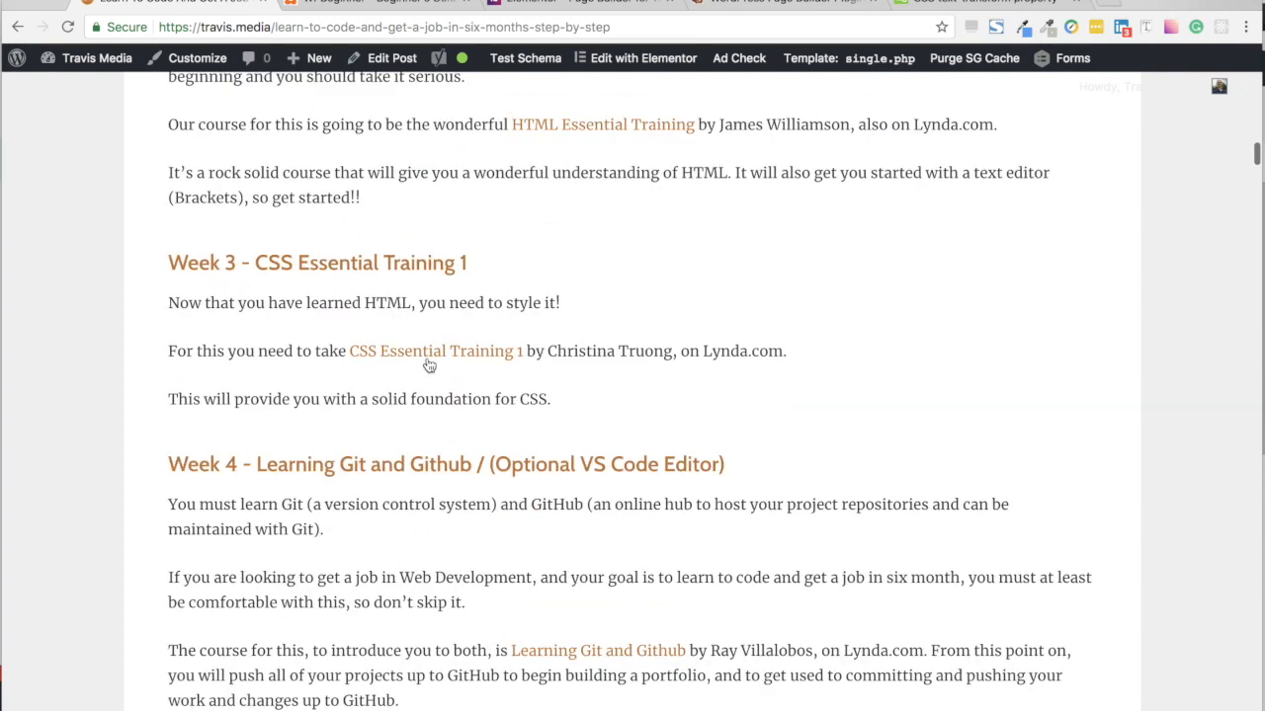
pyautogui.scroll(-3)
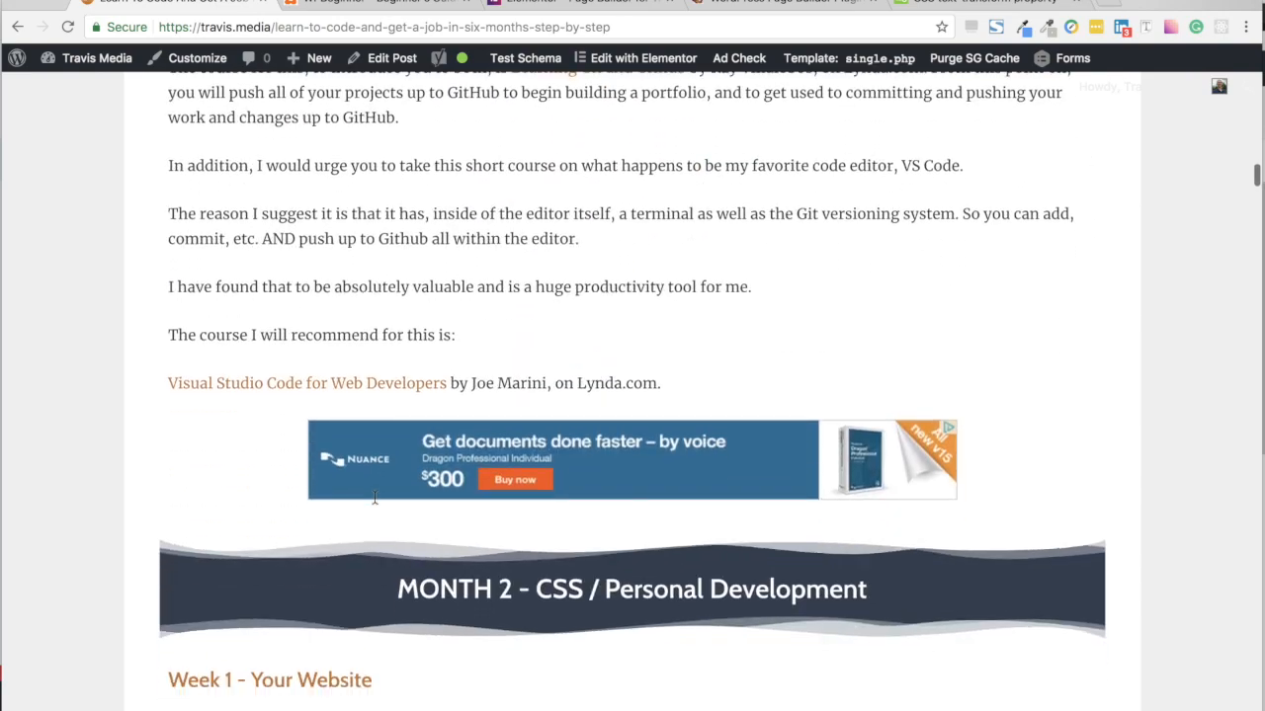
pyautogui.scroll(-3)
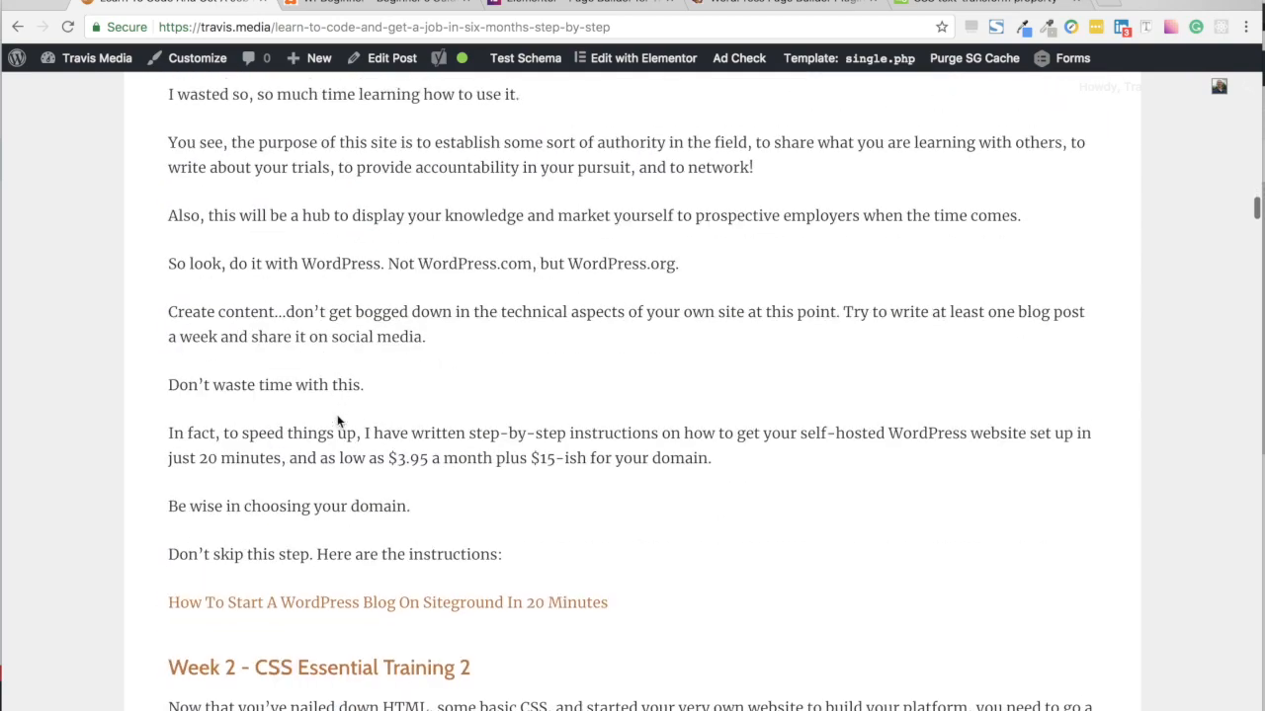
pyautogui.scroll(-3)
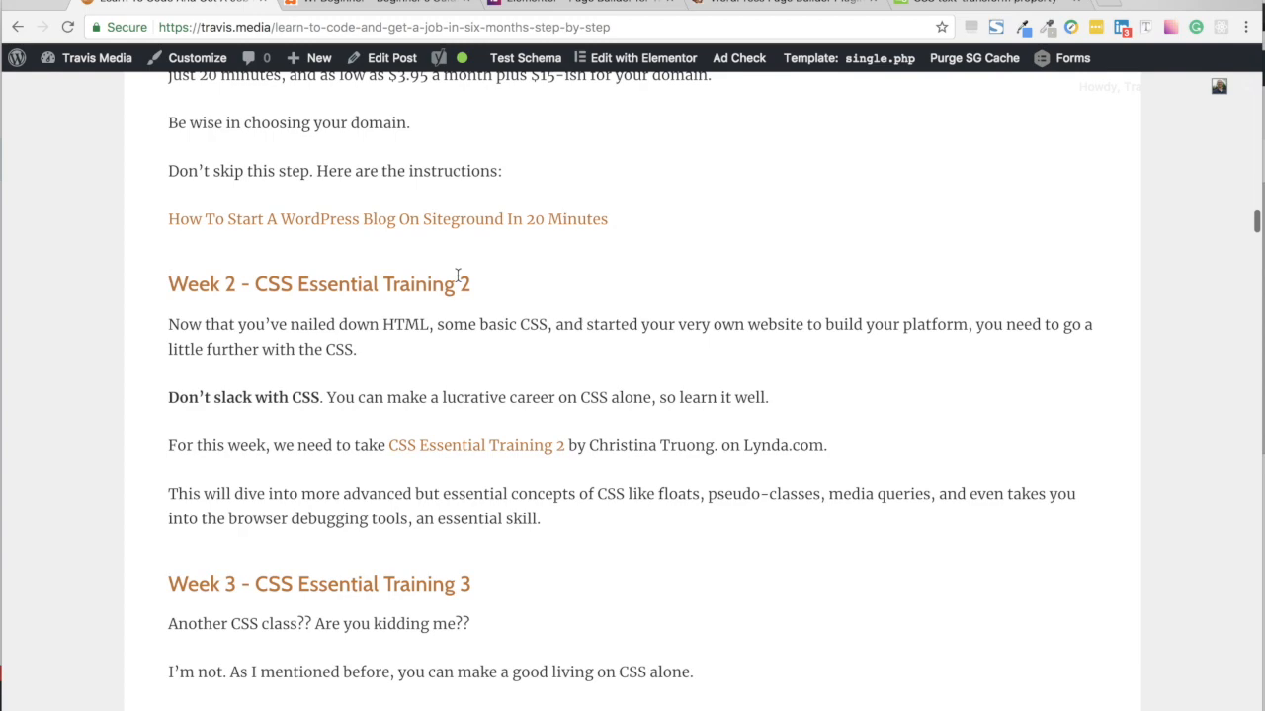
pyautogui.scroll(3)
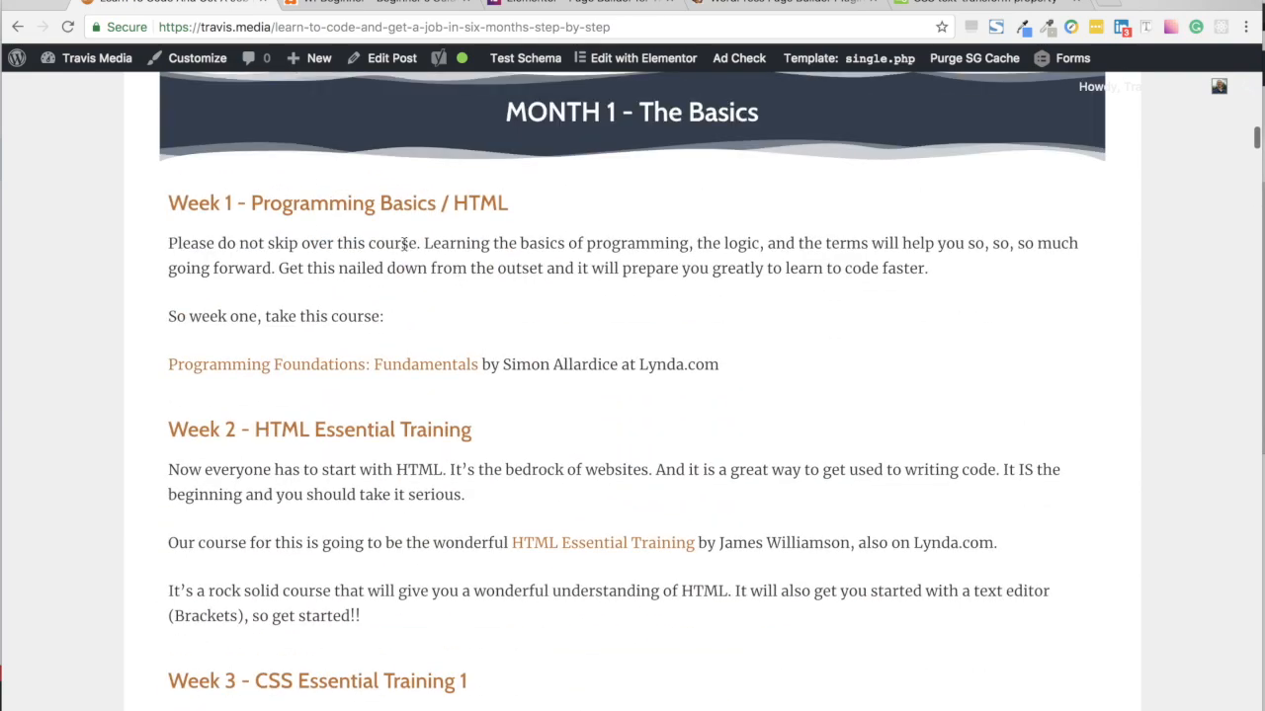
pyautogui.moveTo(423, 304)
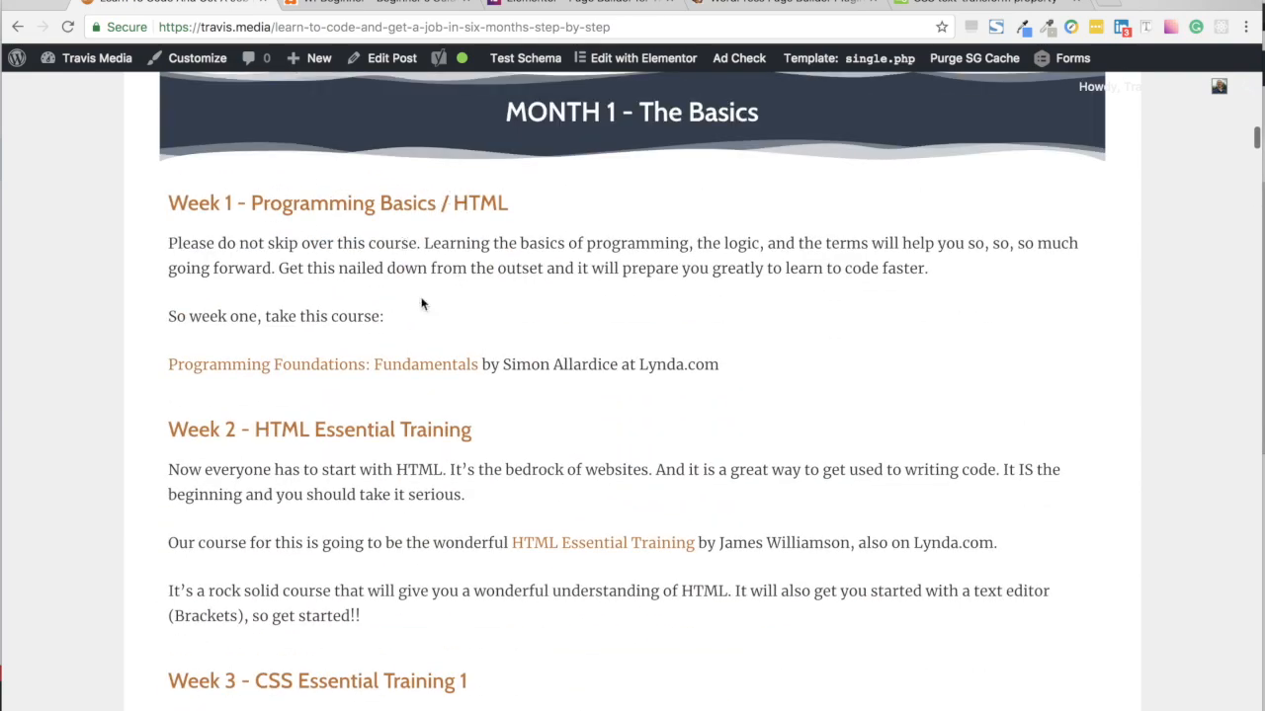
pyautogui.scroll(-3)
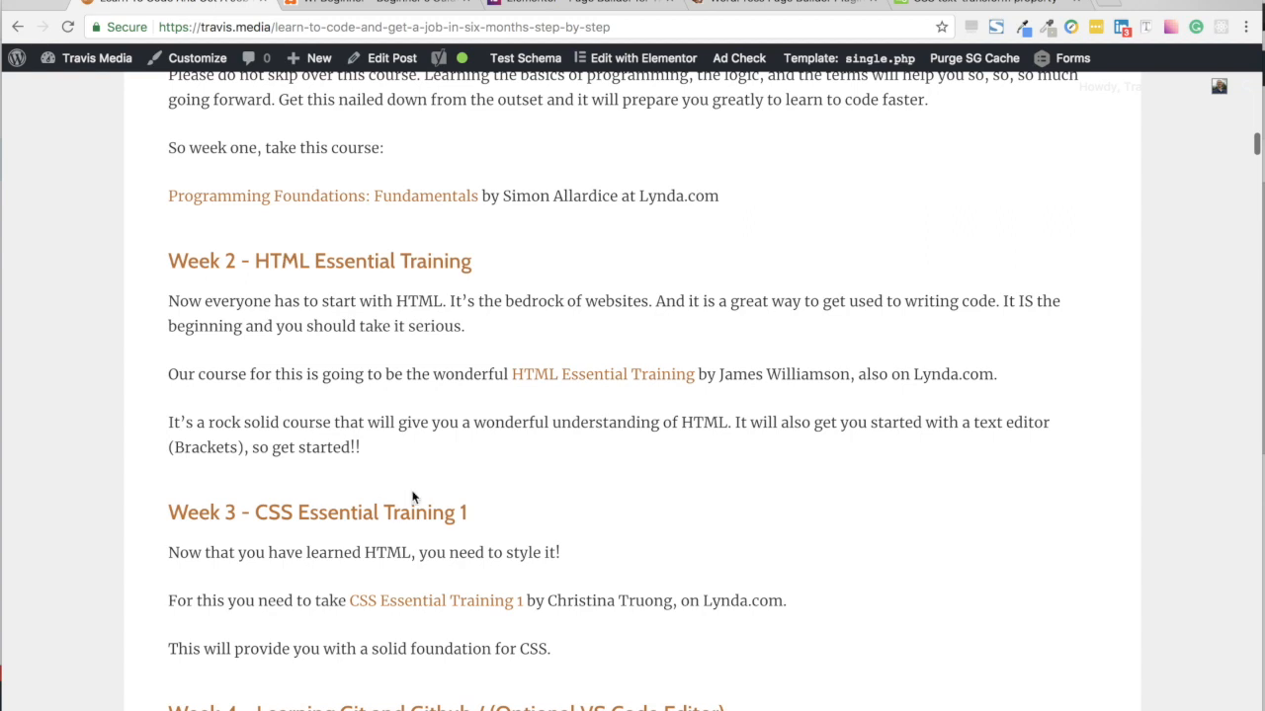
pyautogui.scroll(-3)
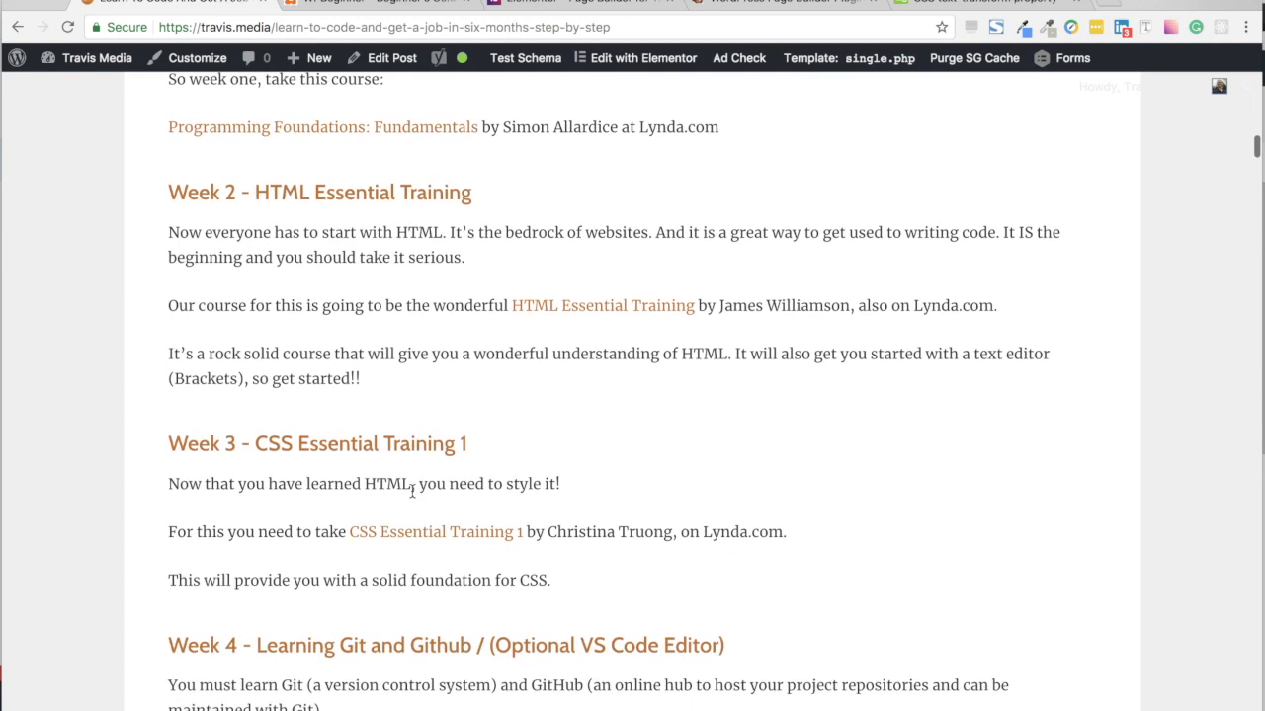